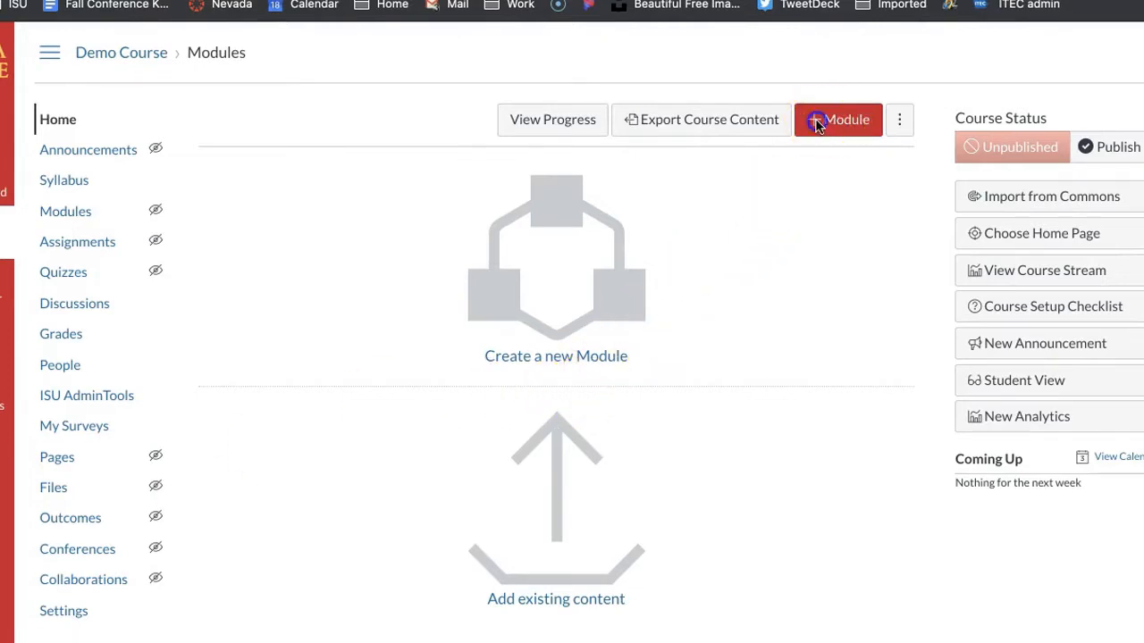
# Step: Create a new empty module named 'Introduction Module' in the Demo Course
pyautogui.click(836, 118)
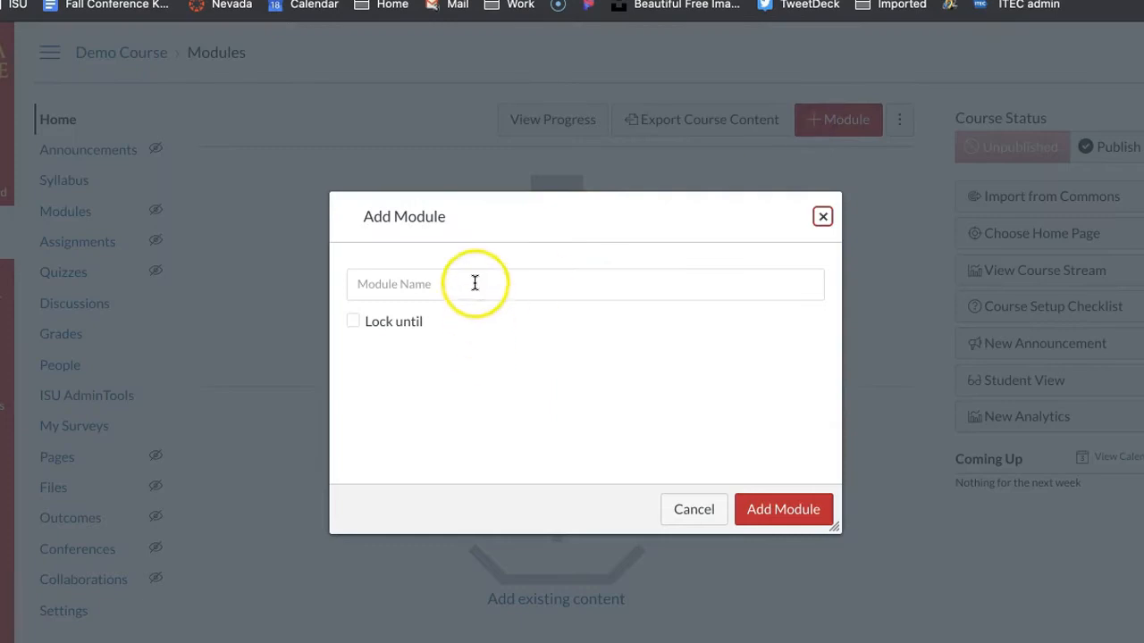
pyautogui.click(584, 284)
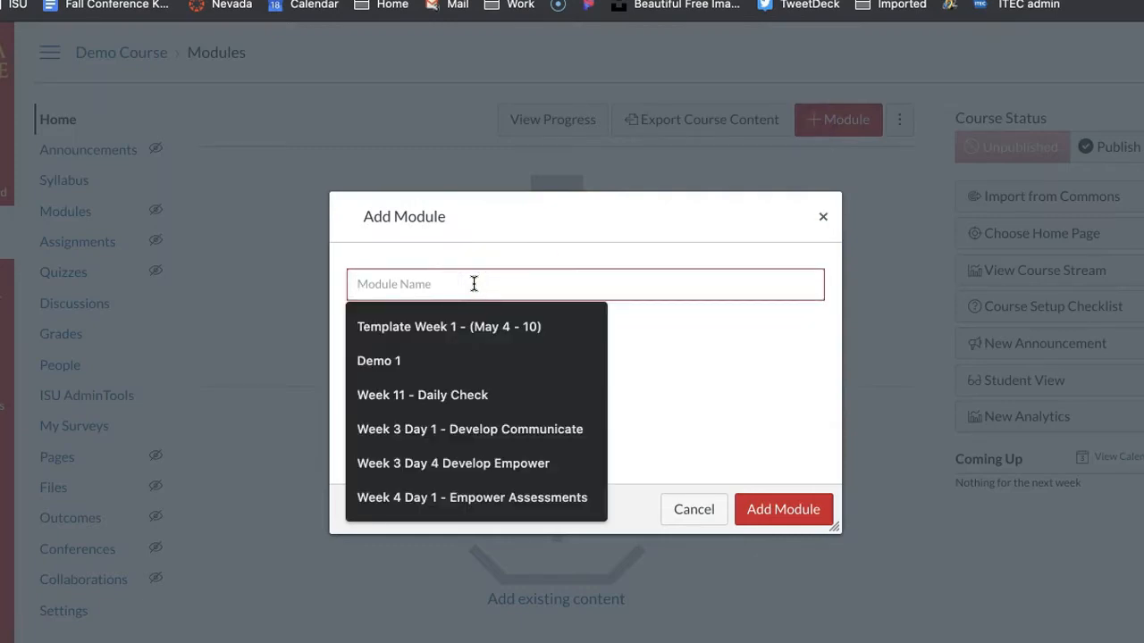
pyautogui.write('Introd')
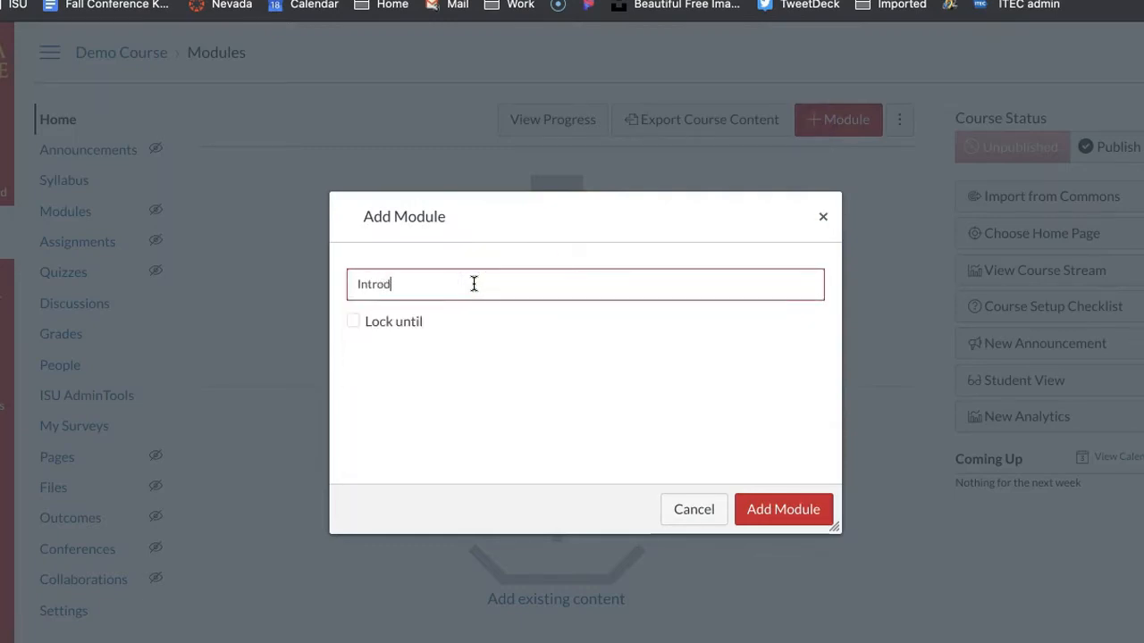
pyautogui.write('uction Module')
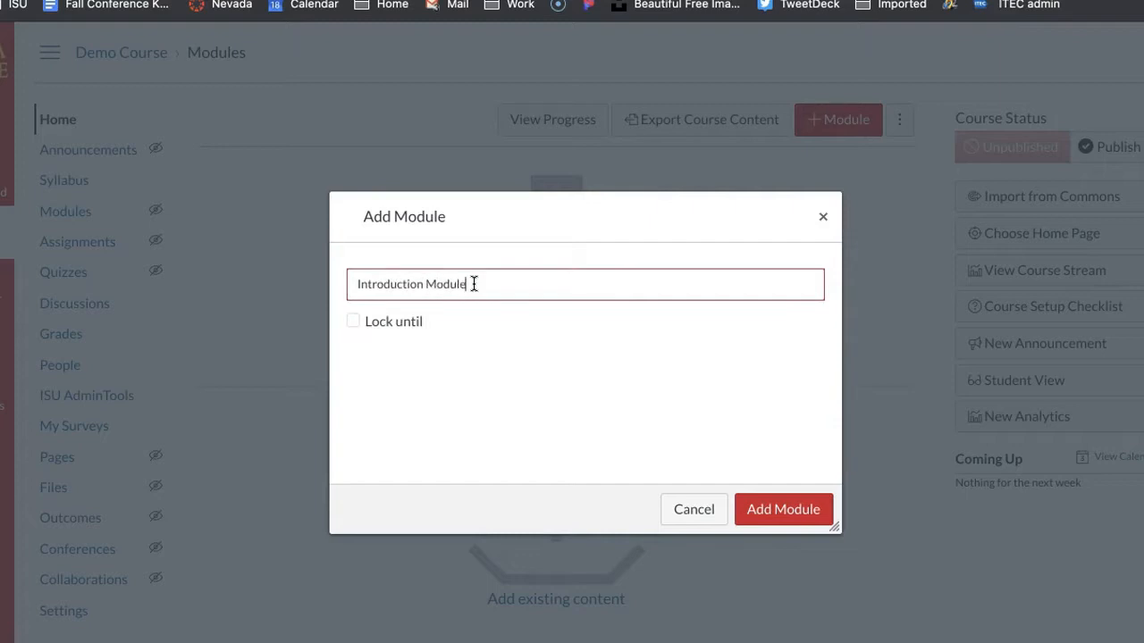
pyautogui.click(782, 509)
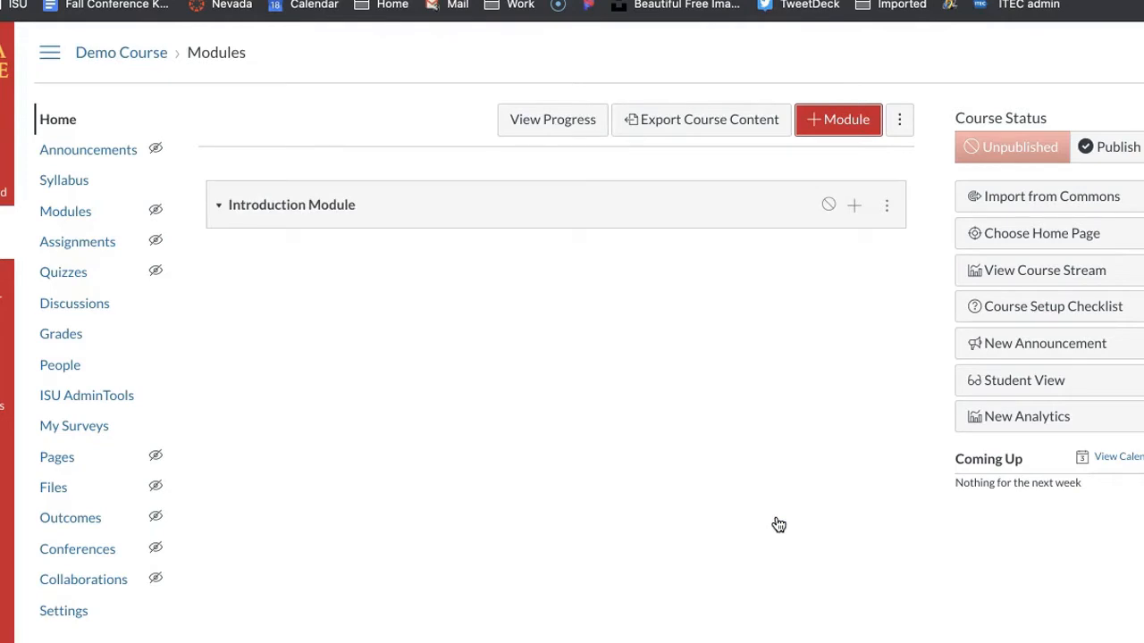
pyautogui.moveTo(765, 518)
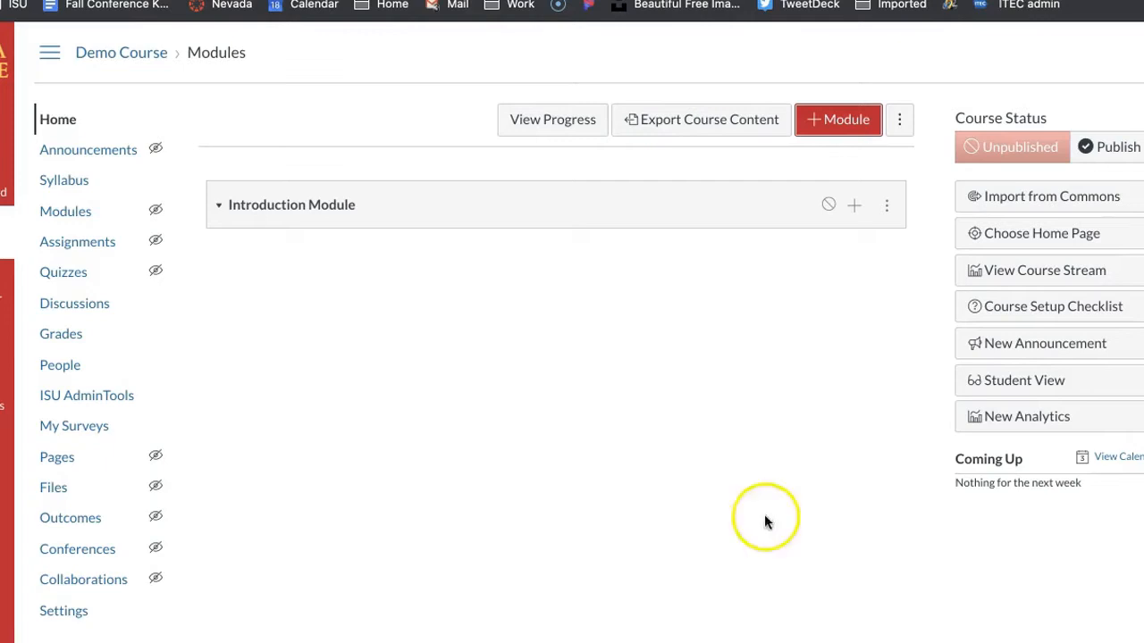
pyautogui.moveTo(699, 222)
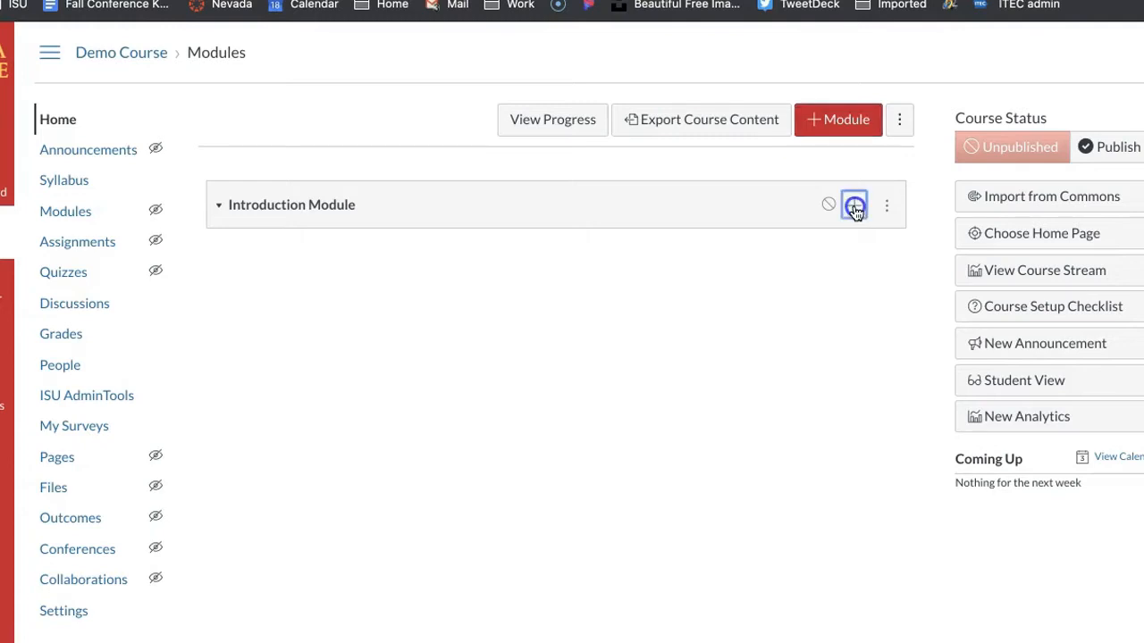
# Step: Start adding an item to Introduction Module and review the available item types
pyautogui.click(852, 204)
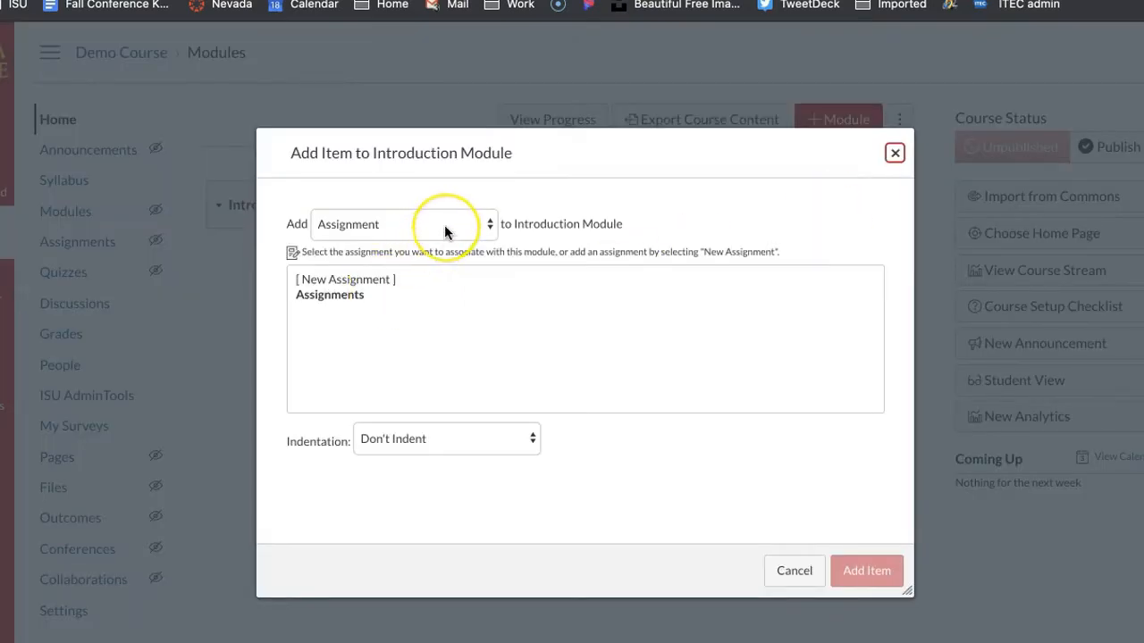
pyautogui.moveTo(456, 231)
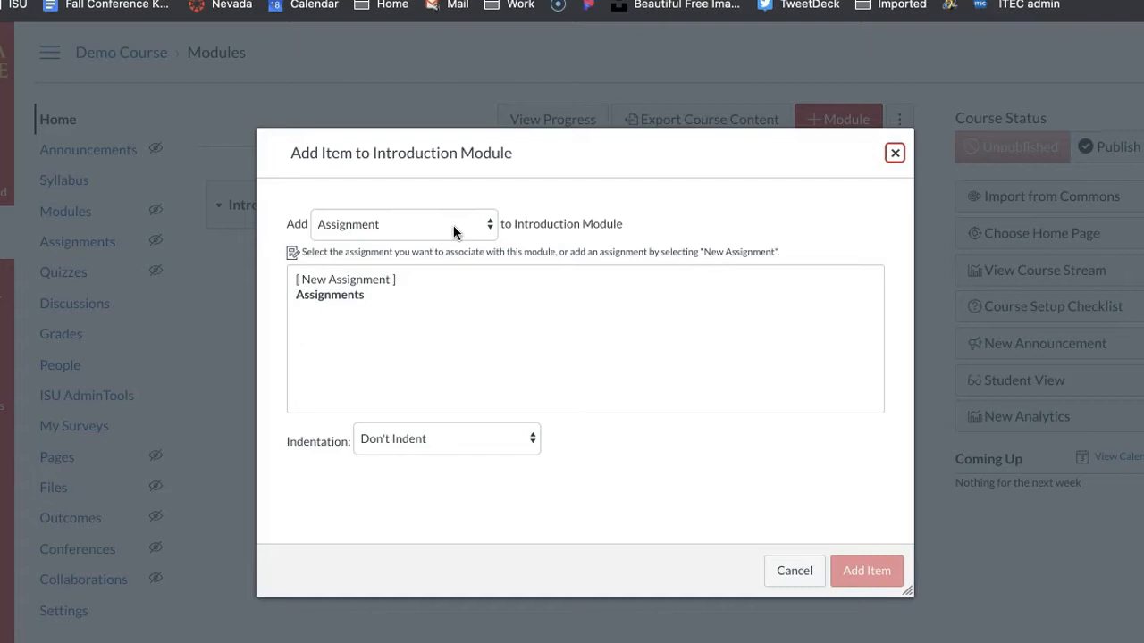
pyautogui.click(402, 223)
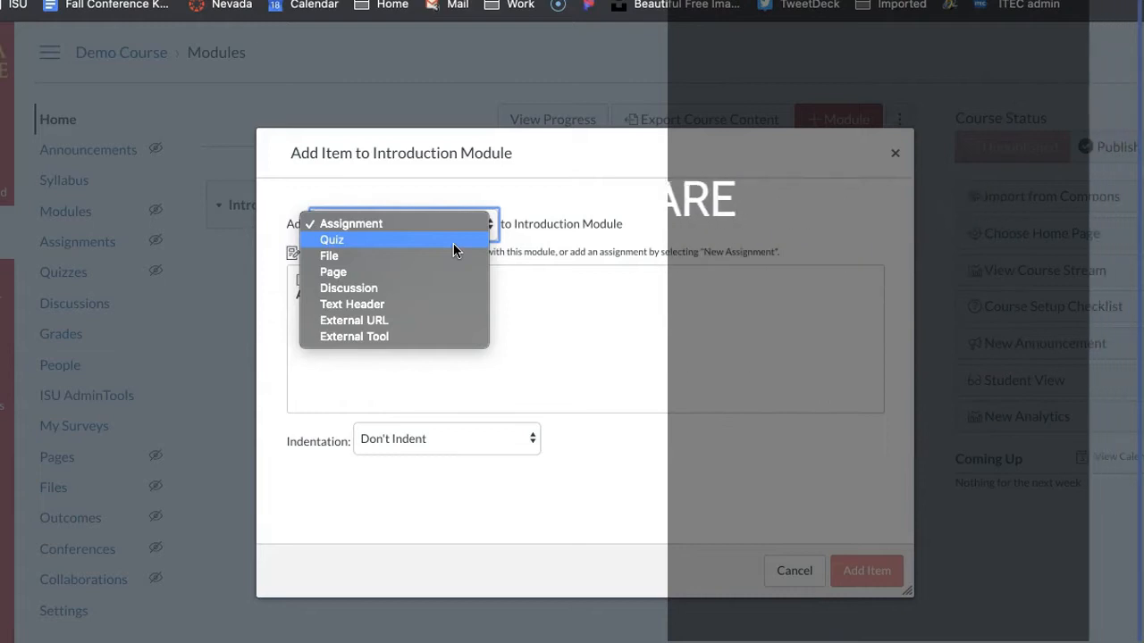
pyautogui.moveTo(450, 258)
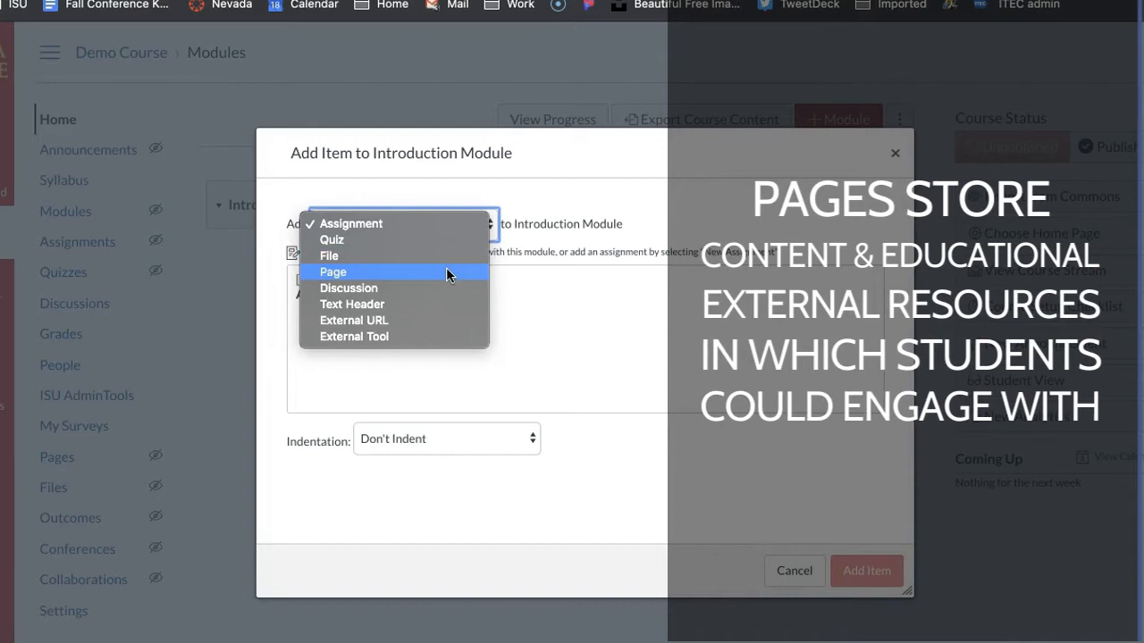
pyautogui.moveTo(450, 293)
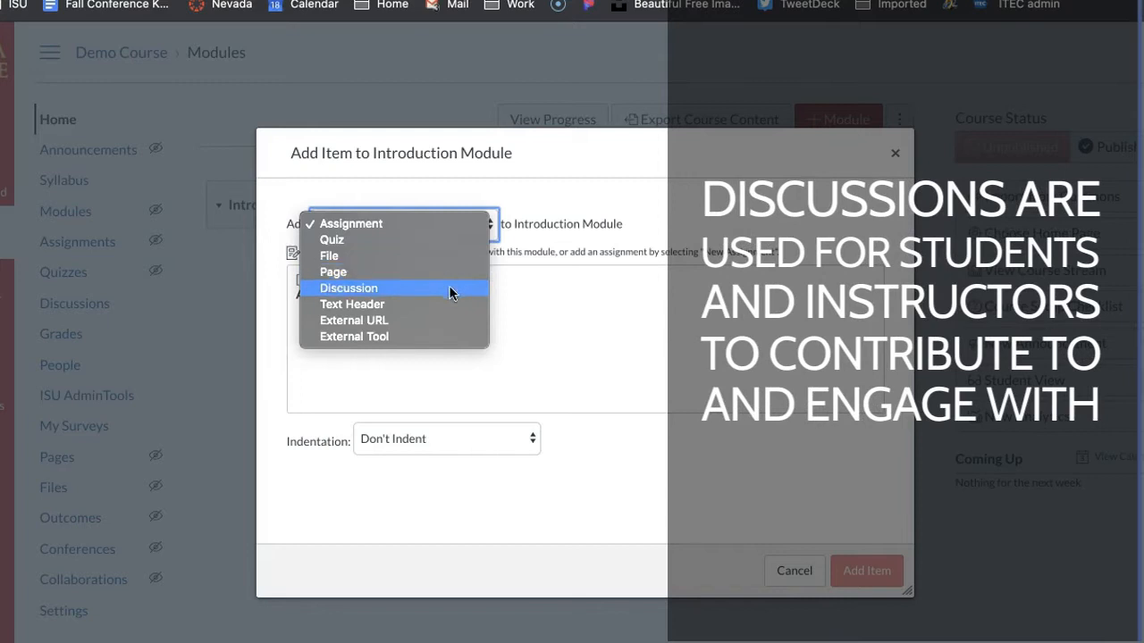
pyautogui.moveTo(450, 319)
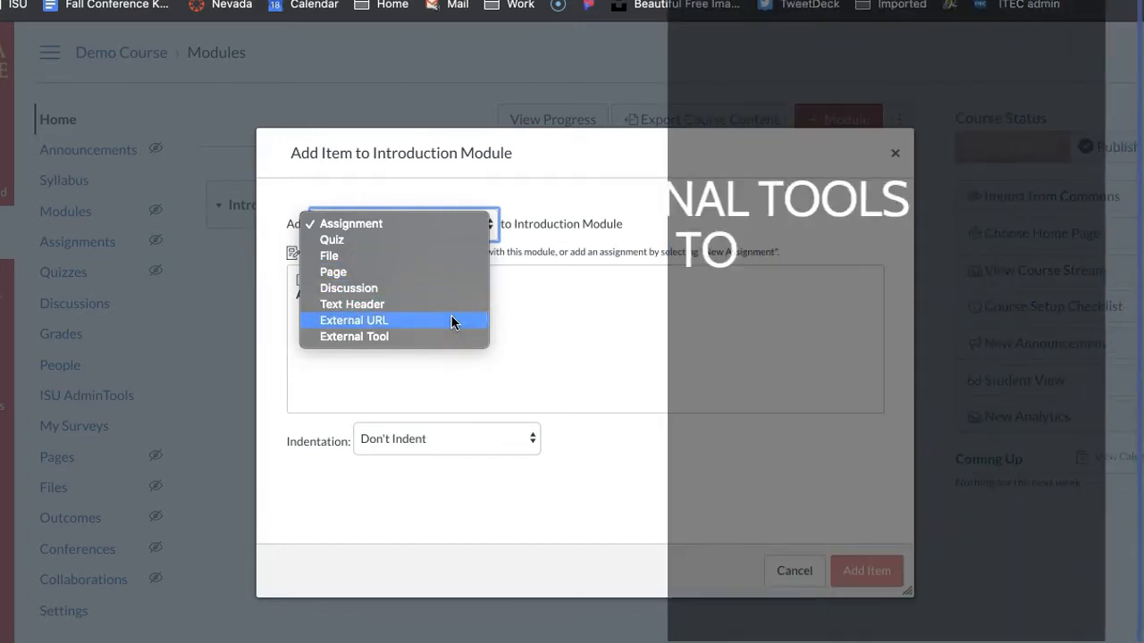
pyautogui.moveTo(450, 336)
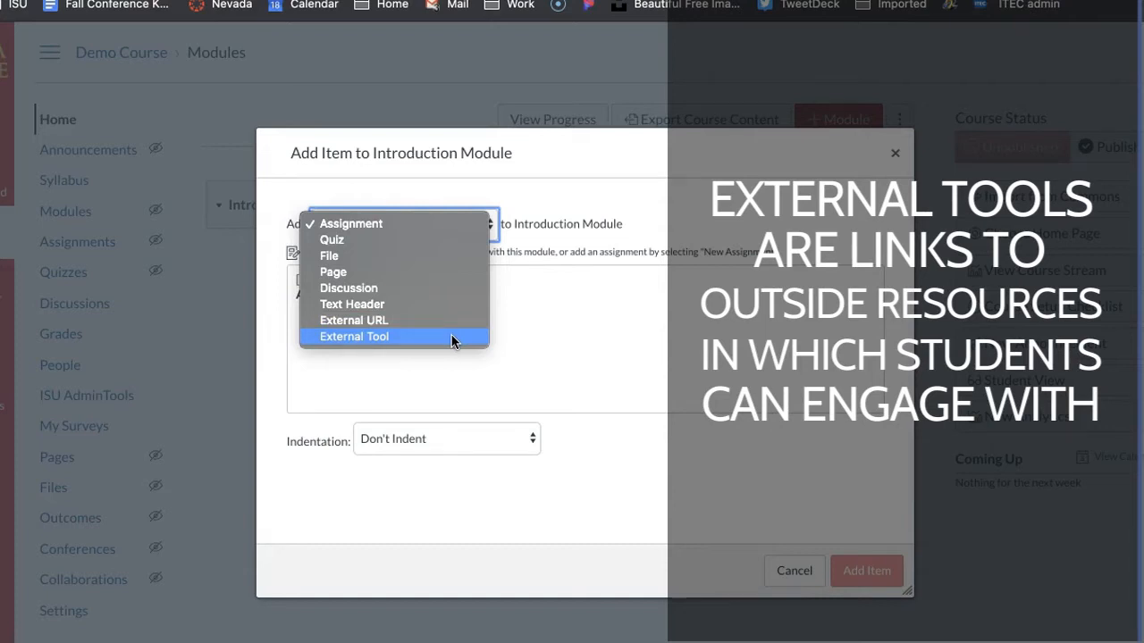
pyautogui.moveTo(375, 287)
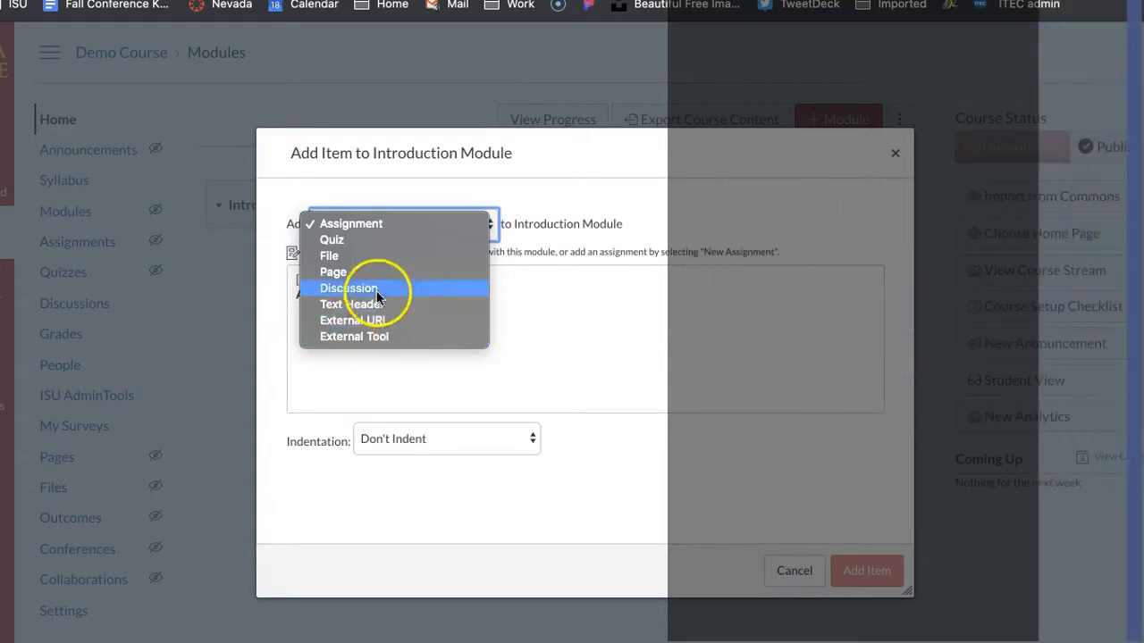
pyautogui.moveTo(366, 272)
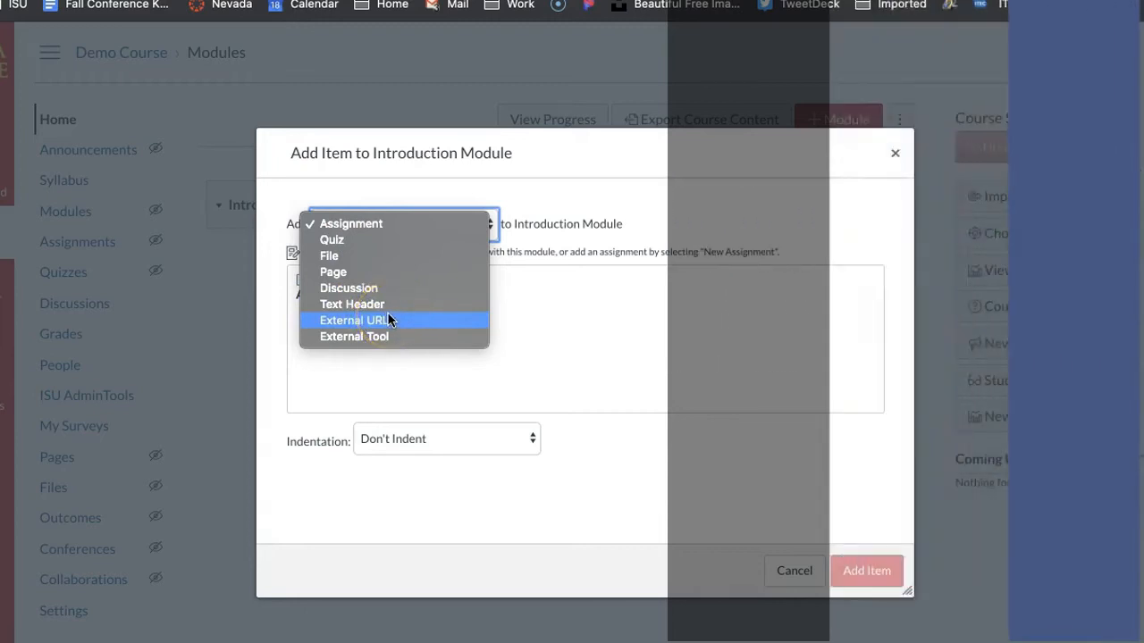
pyautogui.moveTo(332, 272)
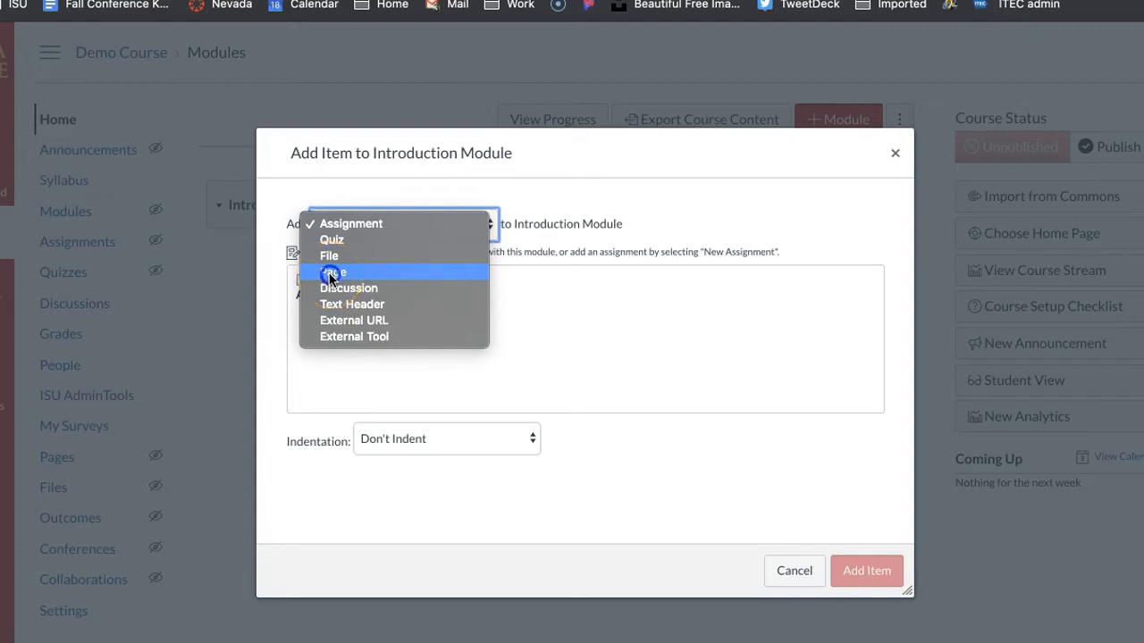
# Step: Make the item a new Page named with a handshake emoji followed by 'Engage'
pyautogui.click(333, 272)
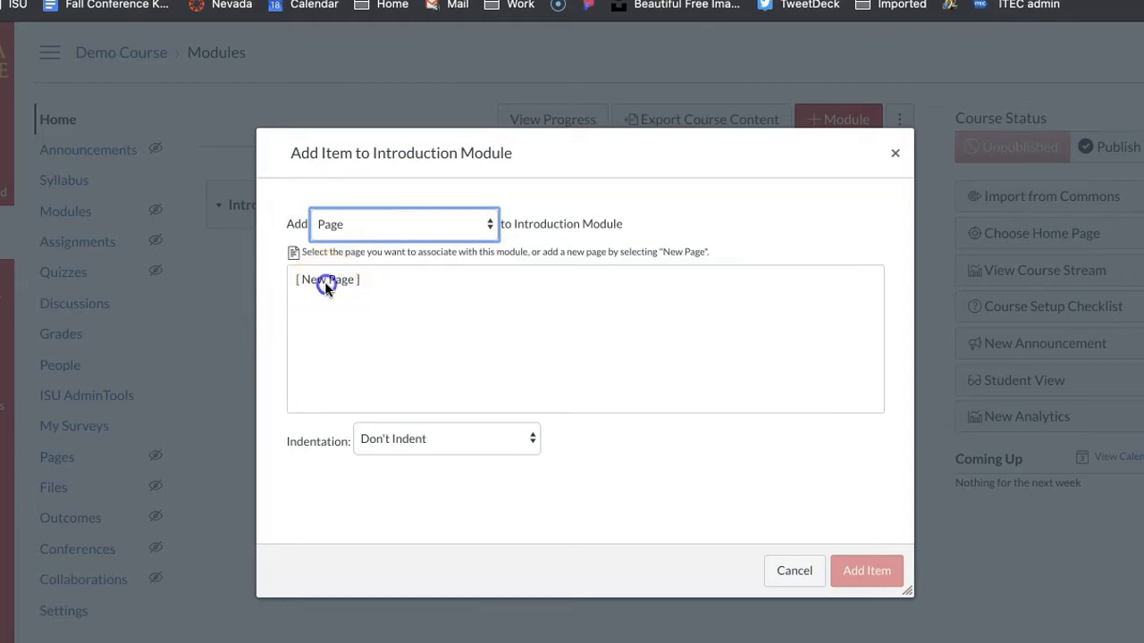
pyautogui.click(327, 278)
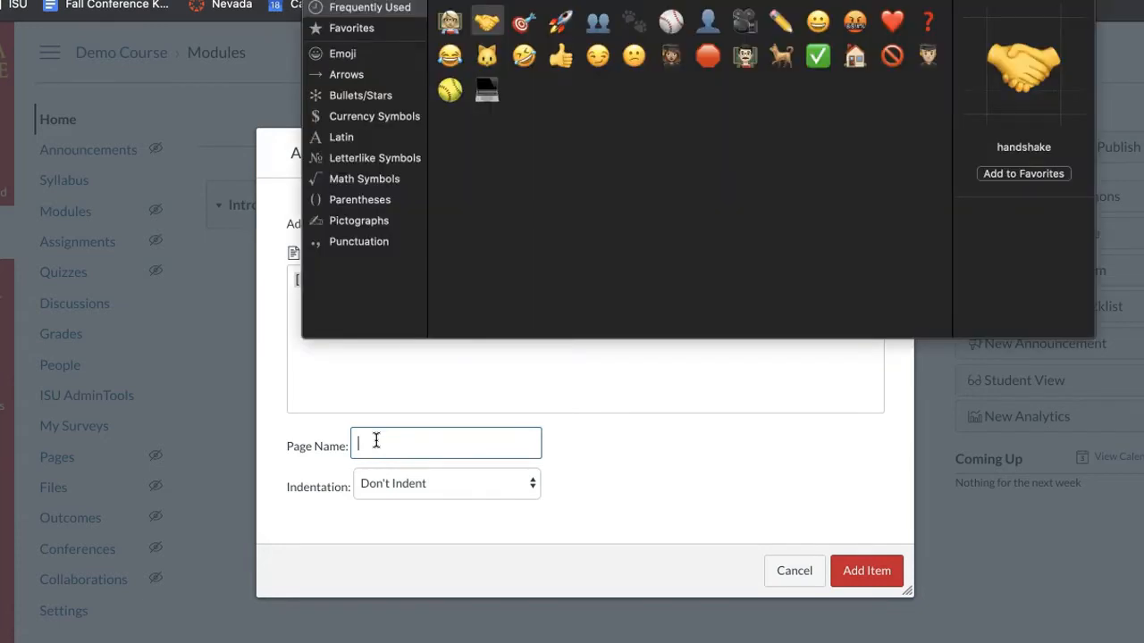
pyautogui.click(344, 53)
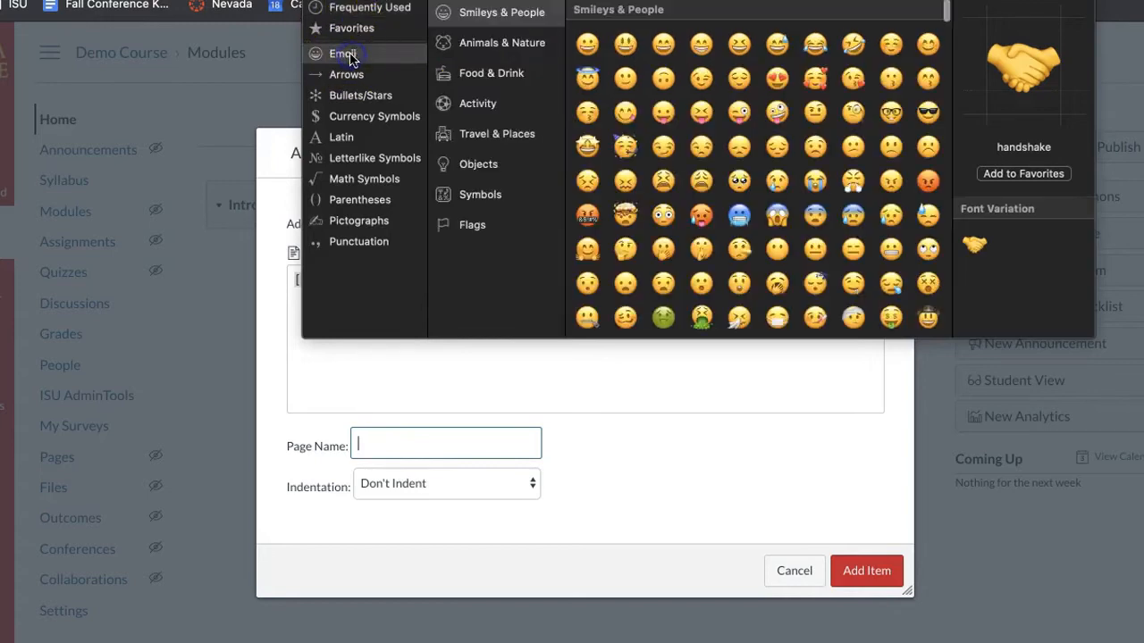
pyautogui.scroll(-3)
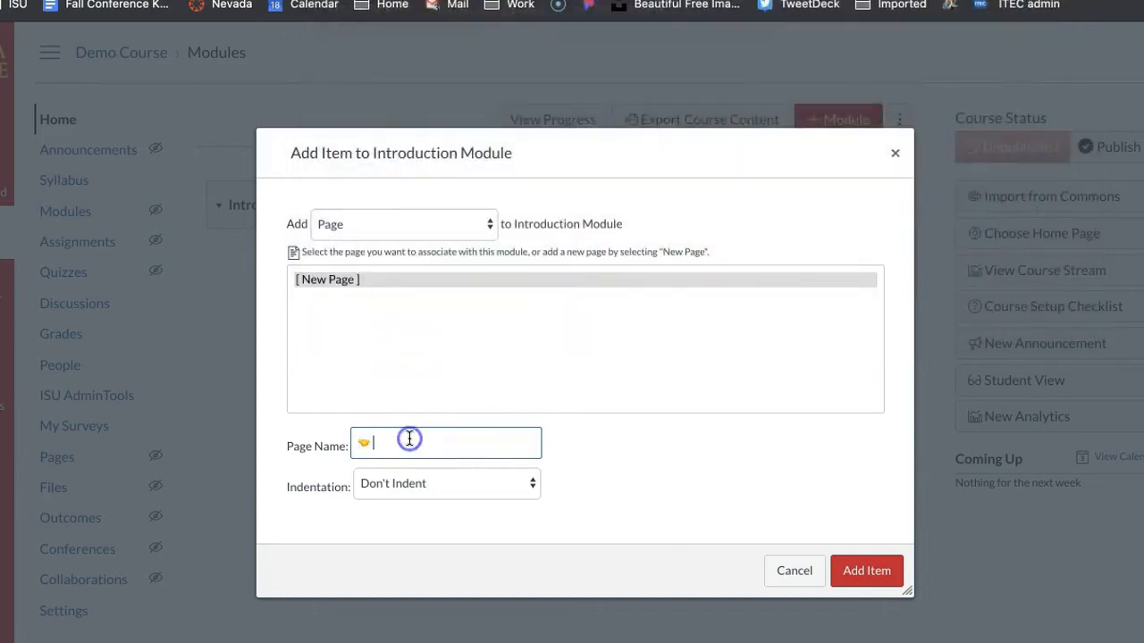
pyautogui.write('Engage D')
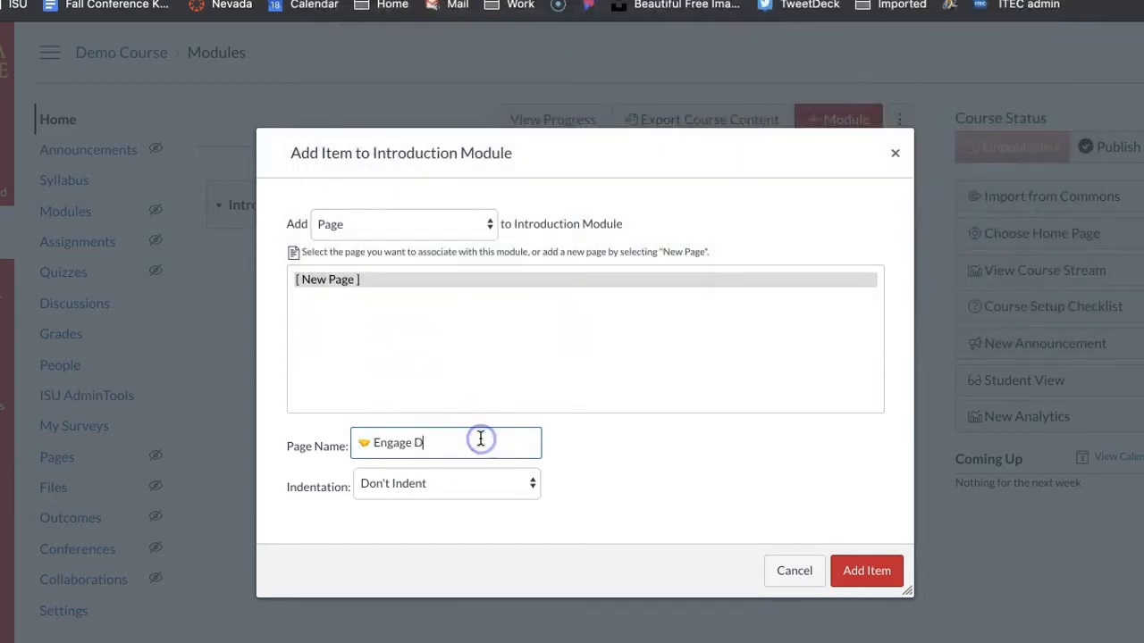
pyautogui.write('ay 1')
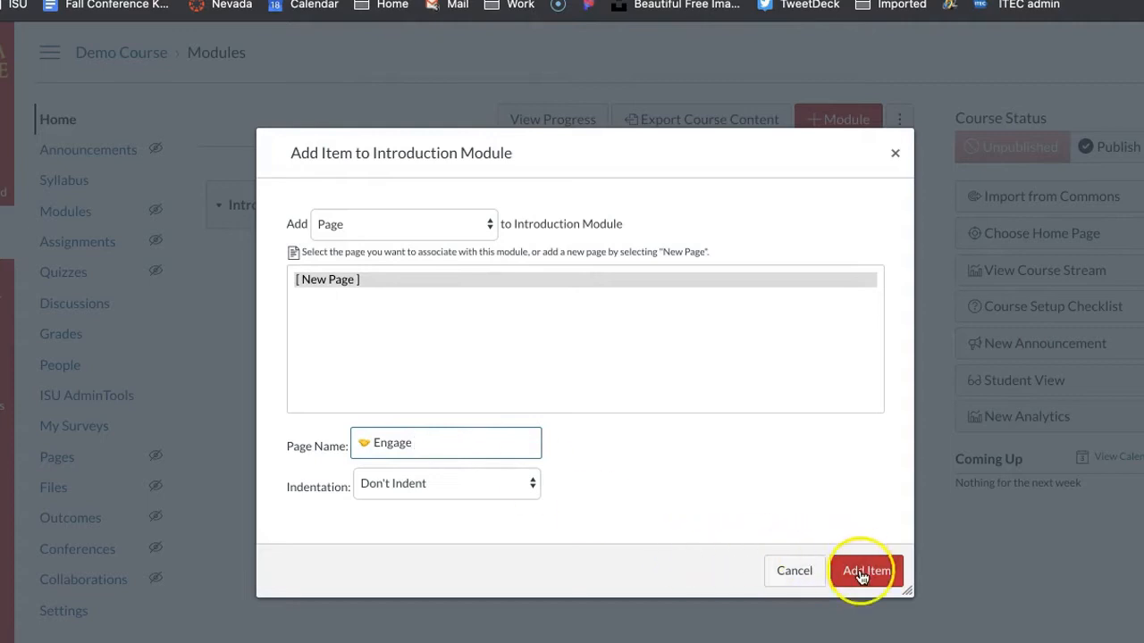
# Step: Add the Engage page to the module and publish both the module and the page
pyautogui.click(865, 570)
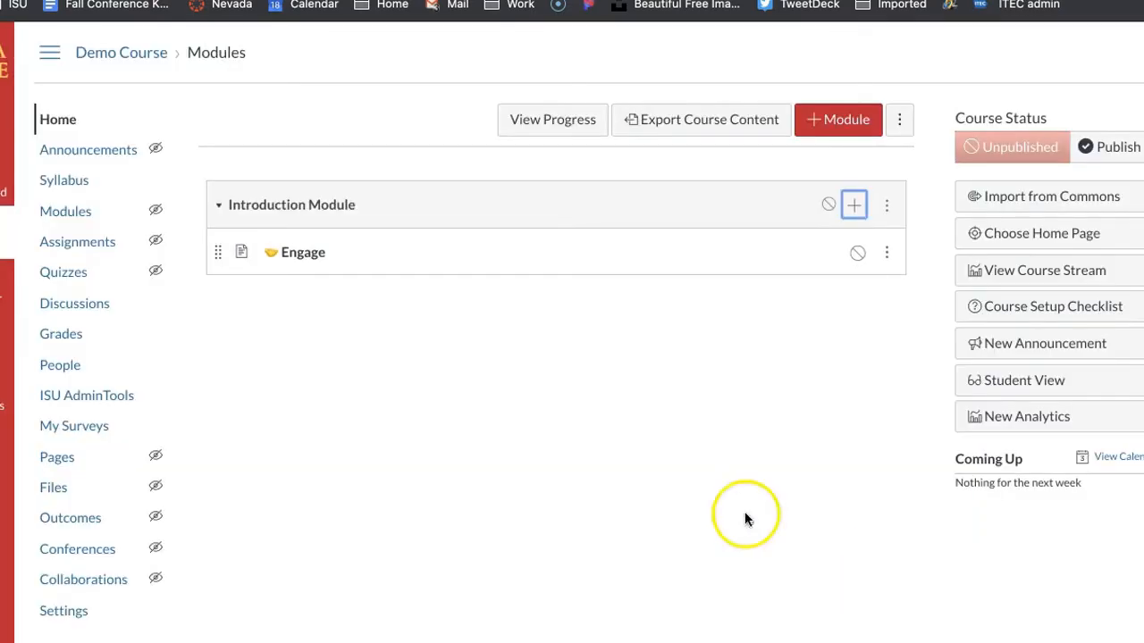
pyautogui.moveTo(800, 208)
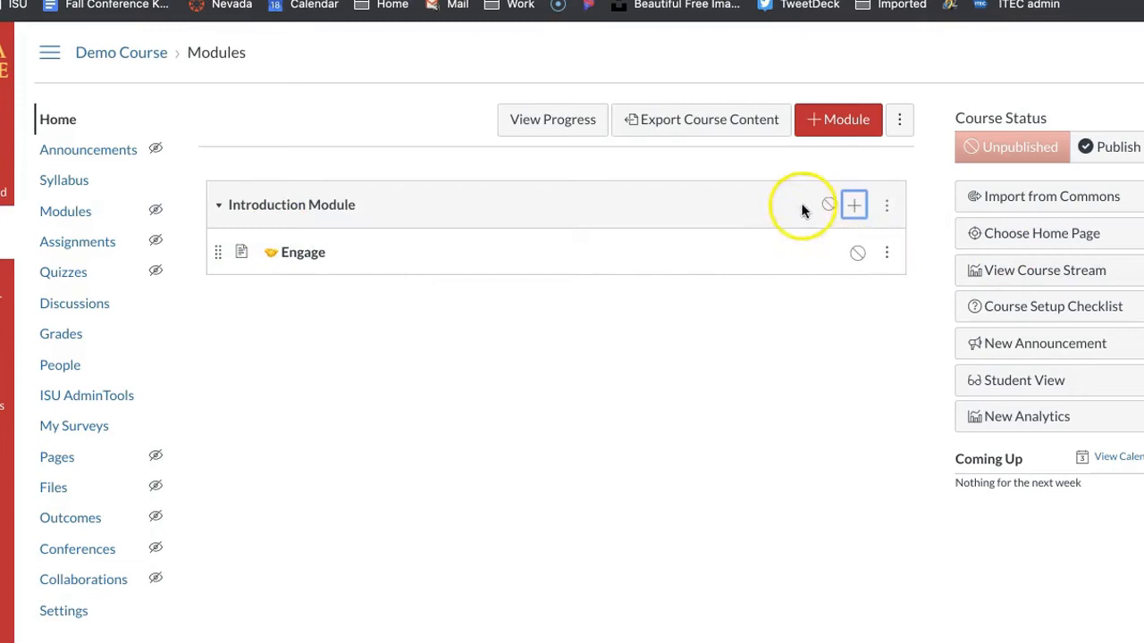
pyautogui.click(825, 204)
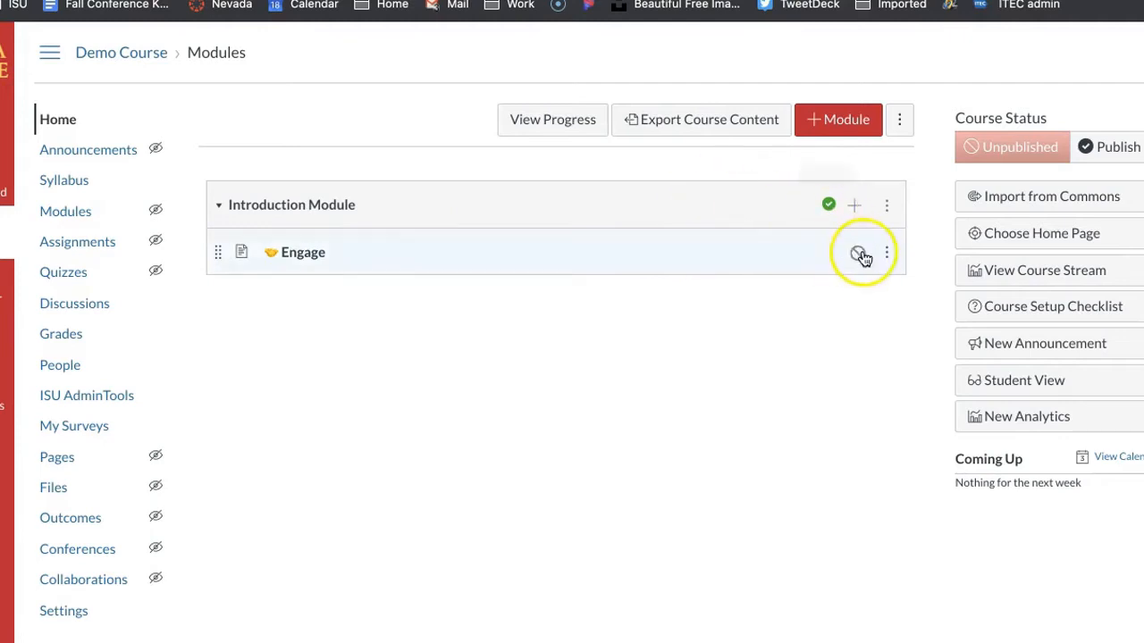
pyautogui.moveTo(858, 254)
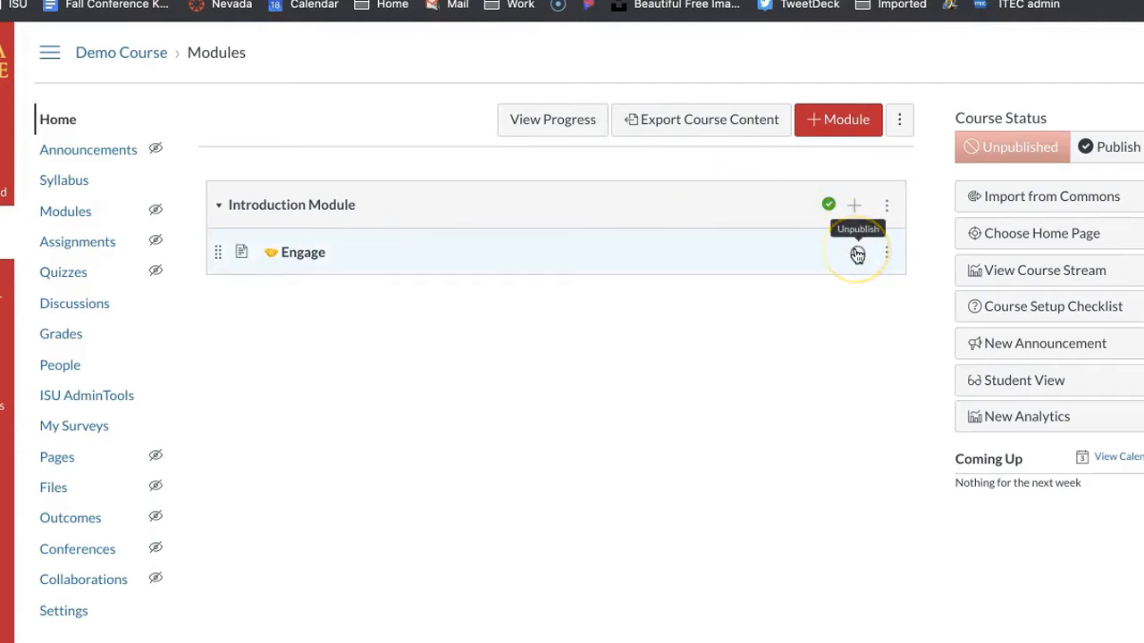
pyautogui.click(858, 254)
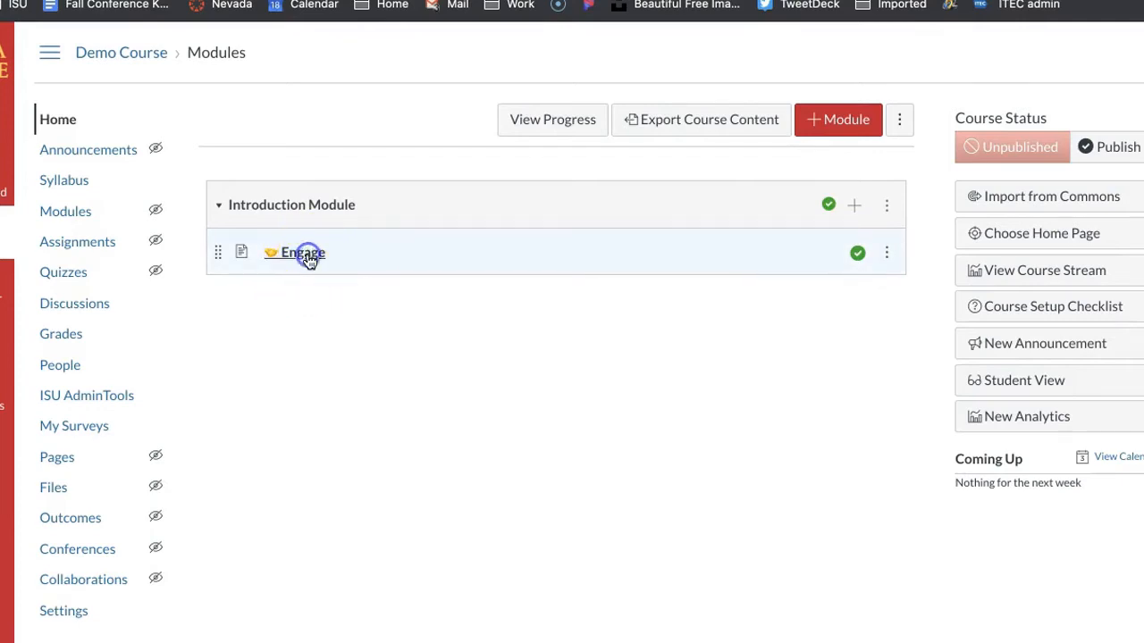
# Step: Bring the Engage page up for editing in the older rich content editor
pyautogui.click(302, 252)
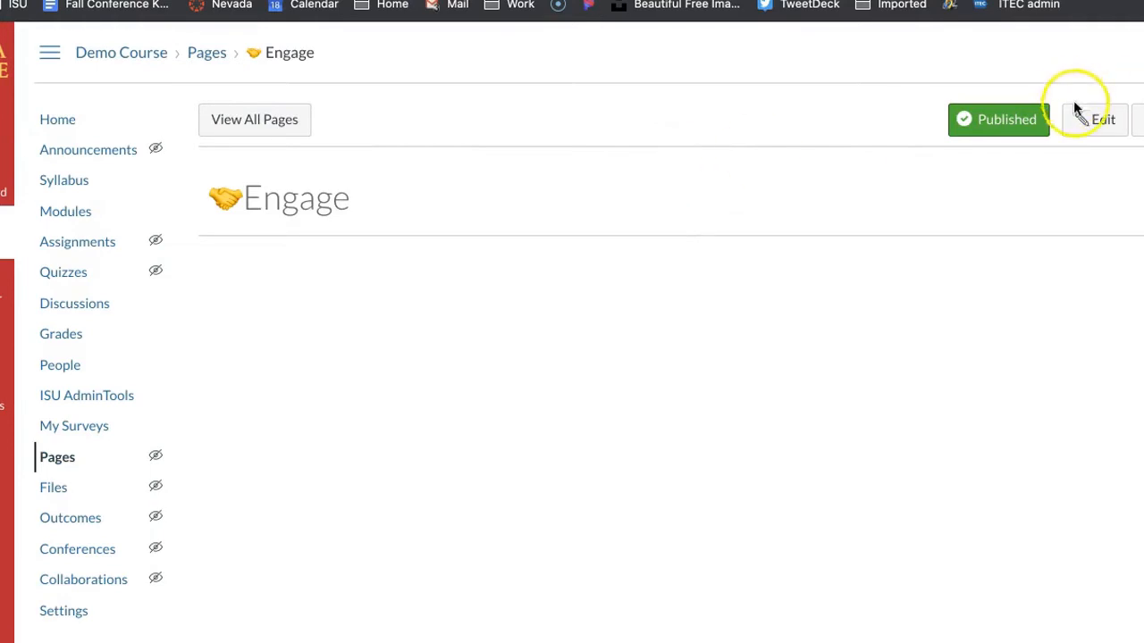
pyautogui.click(1100, 118)
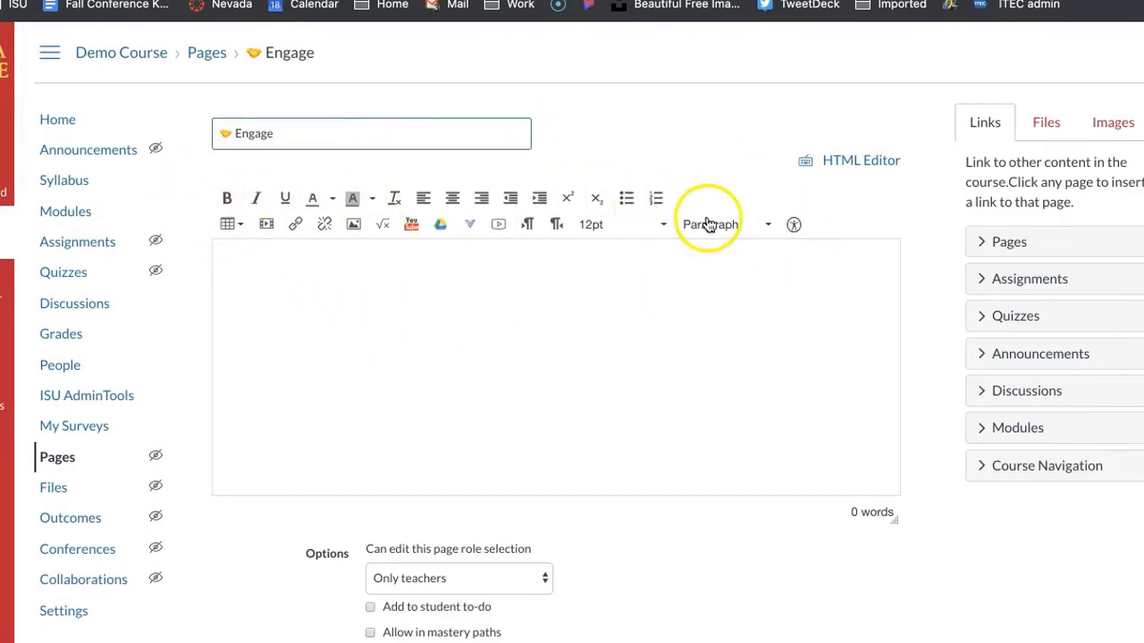
pyautogui.moveTo(241, 206)
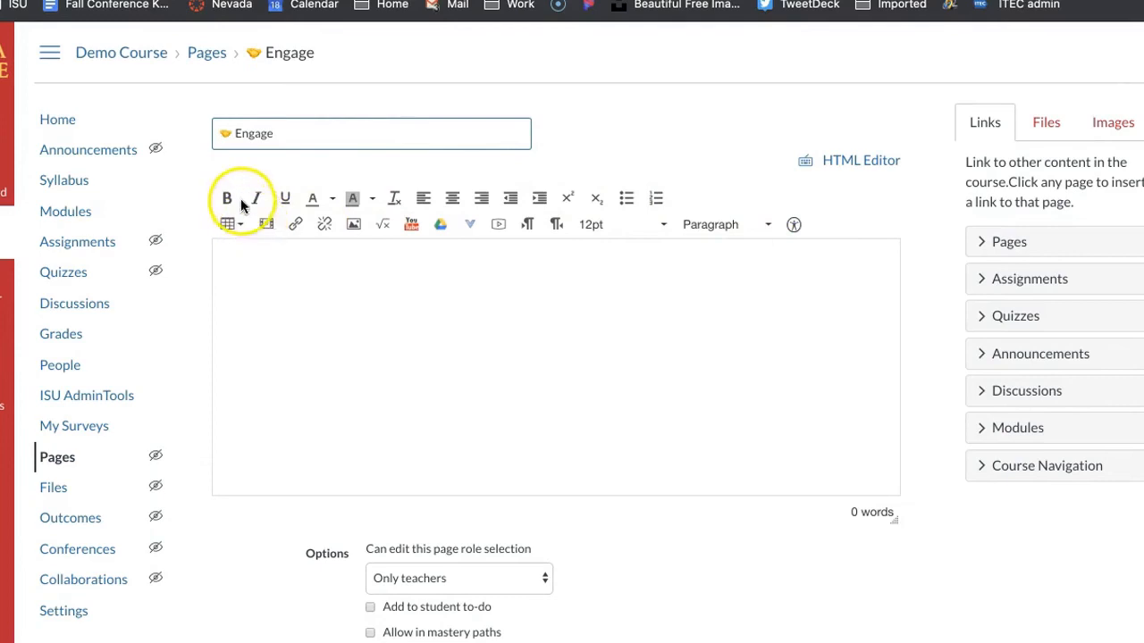
pyautogui.moveTo(336, 189)
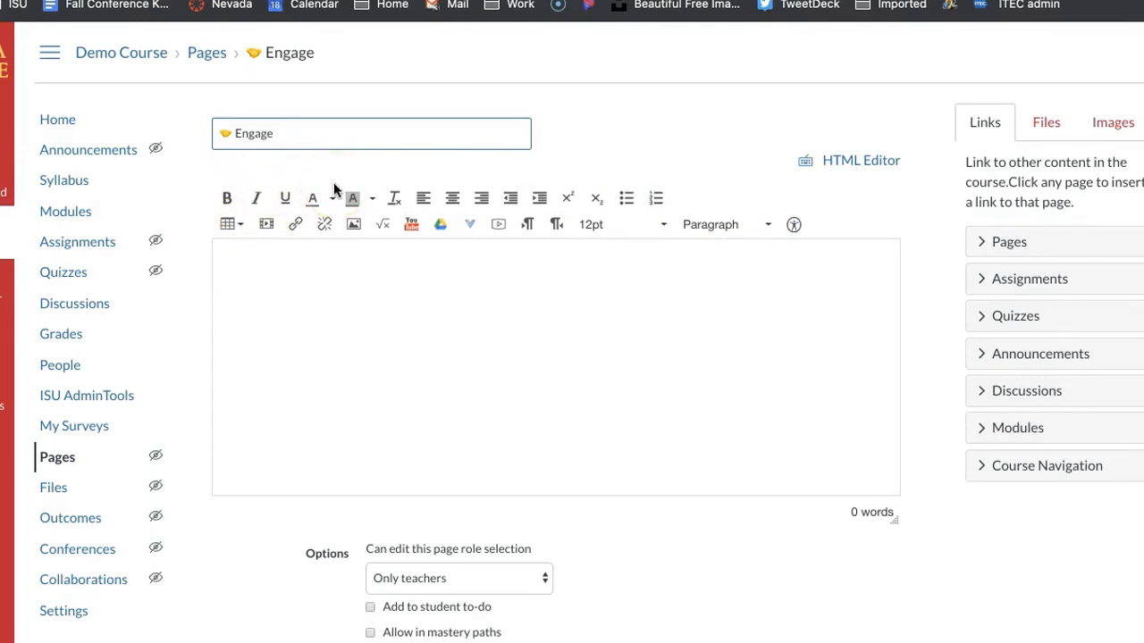
pyautogui.moveTo(70, 593)
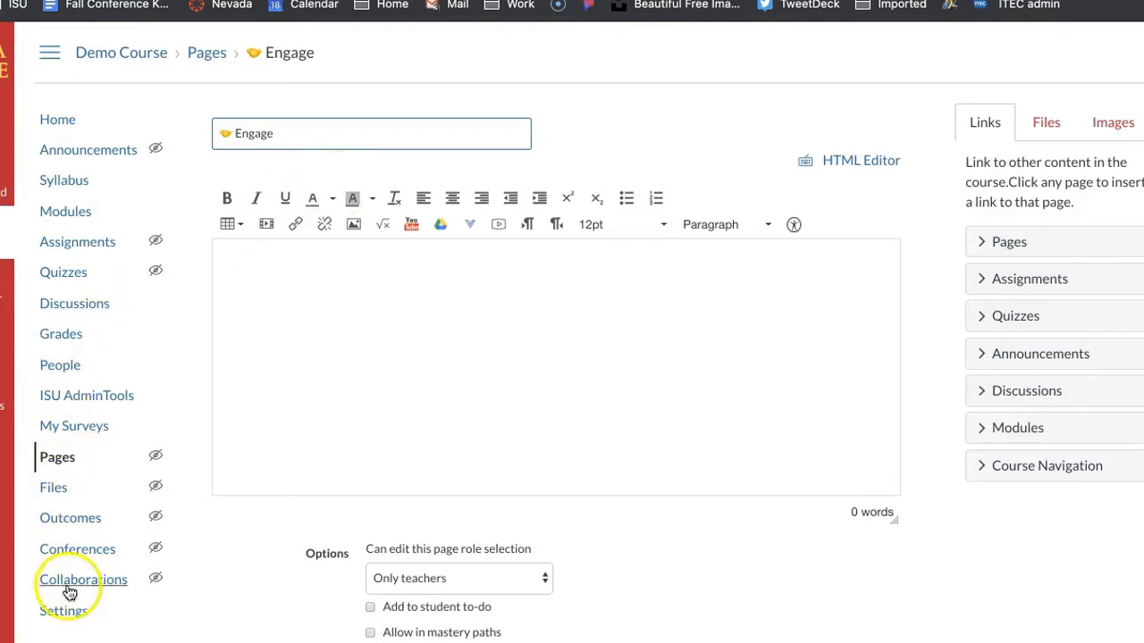
# Step: Leave the unsaved Engage editor and go to the Demo Course settings
pyautogui.click(62, 611)
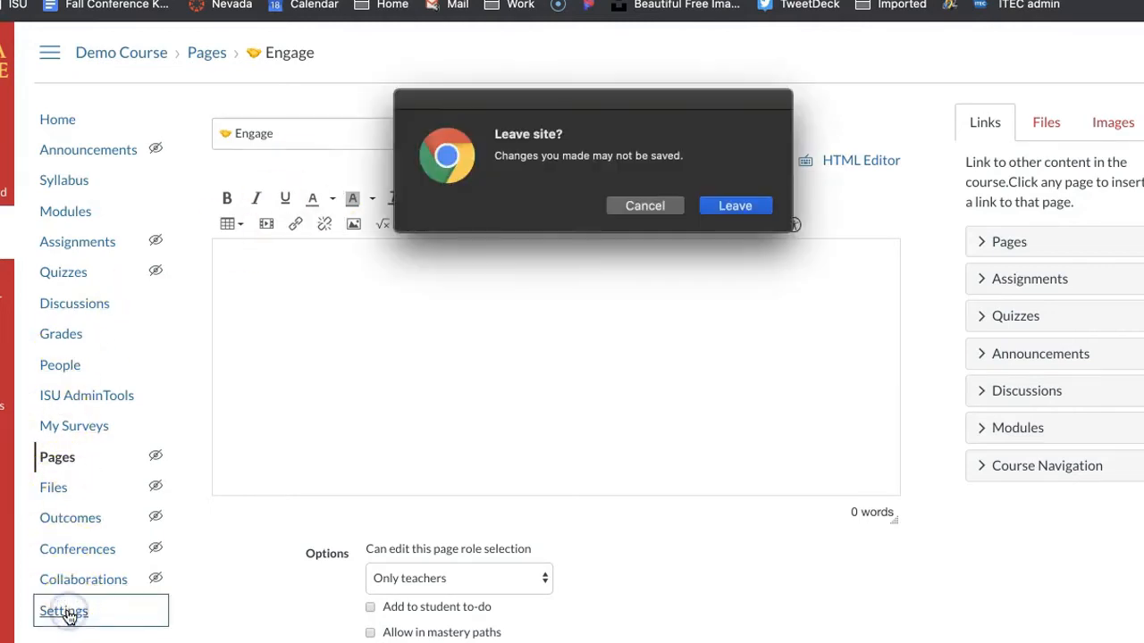
pyautogui.click(644, 205)
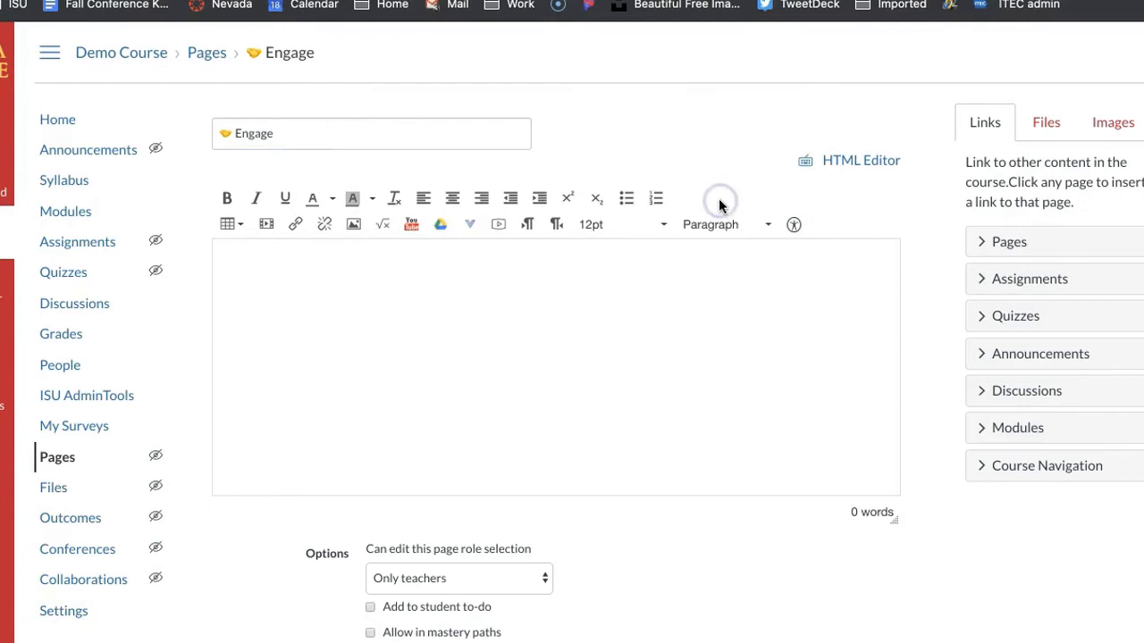
pyautogui.click(65, 611)
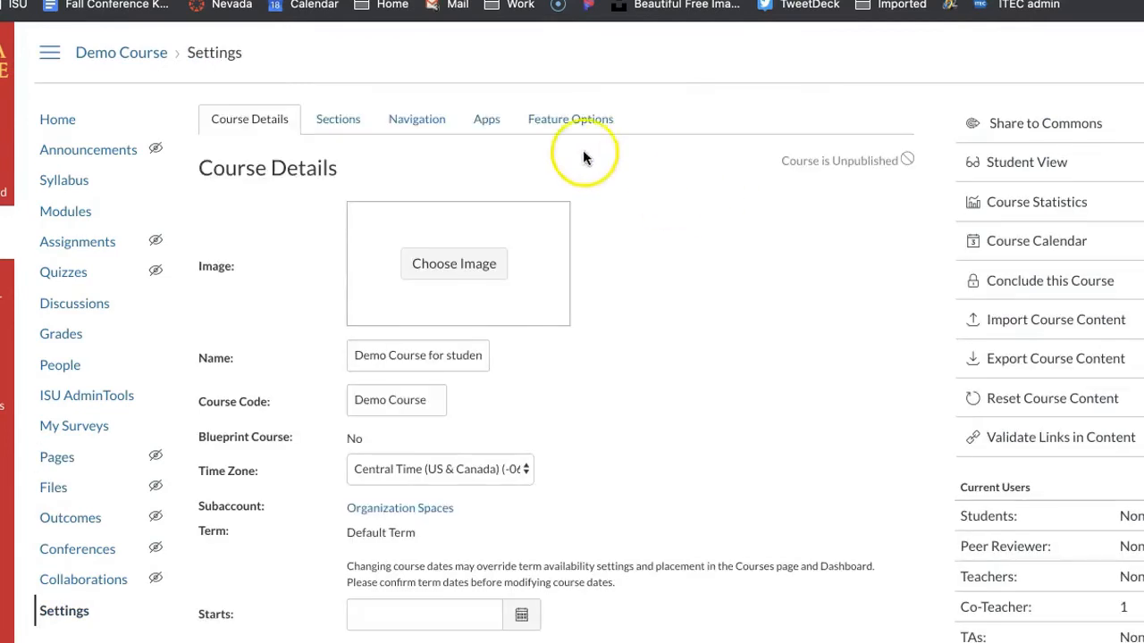
pyautogui.moveTo(582, 126)
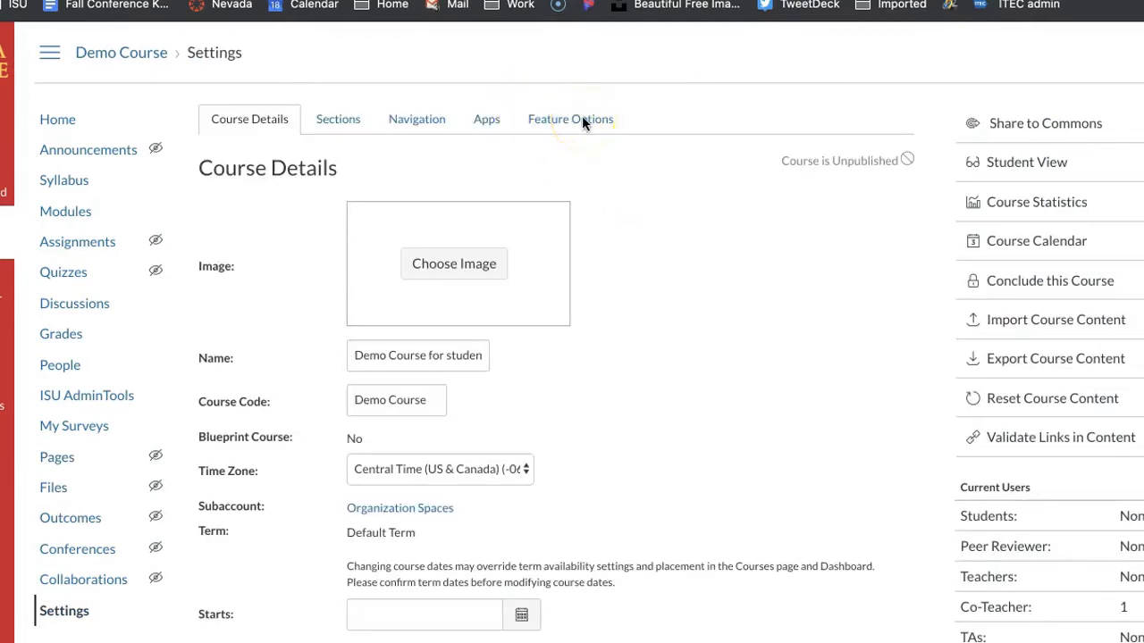
# Step: Enable the RCE Enhancements feature option for the course
pyautogui.click(570, 118)
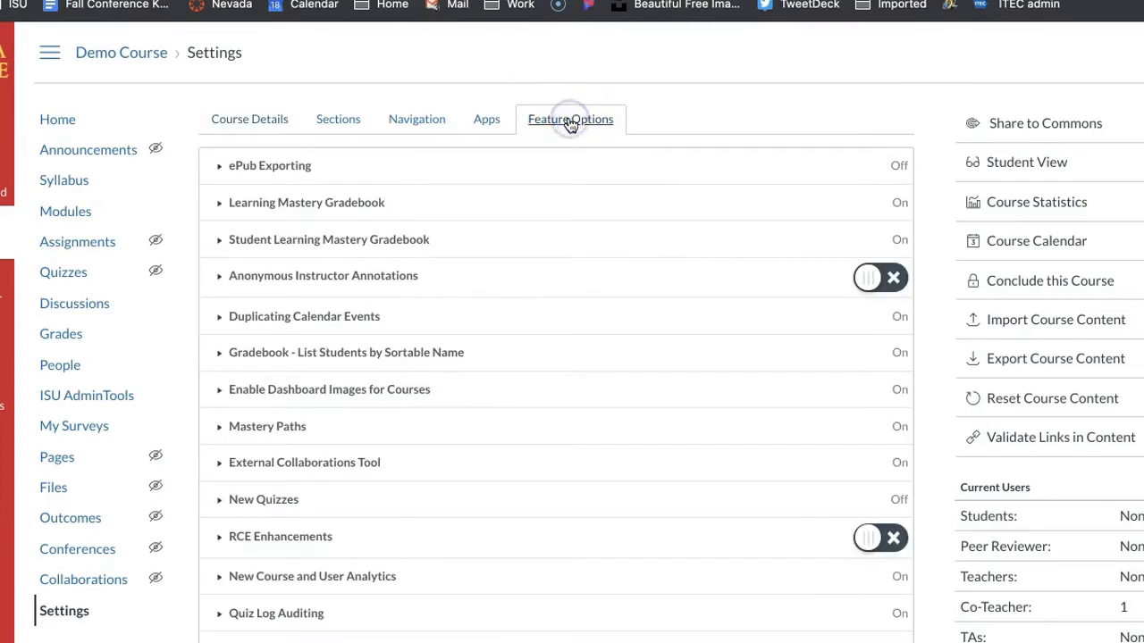
pyautogui.scroll(-3)
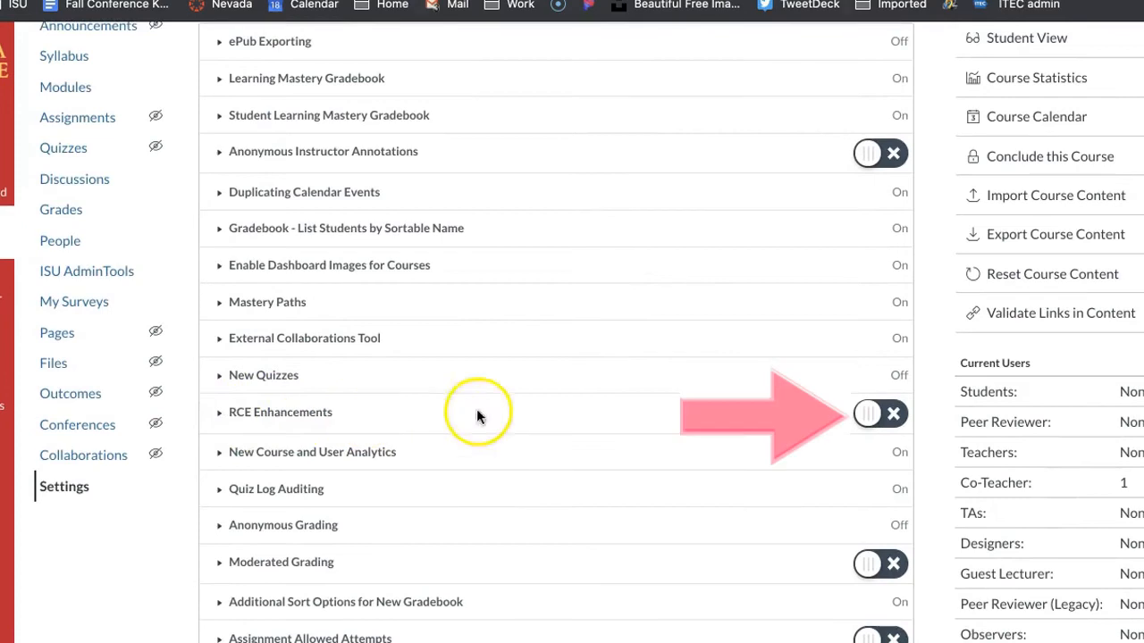
pyautogui.click(879, 413)
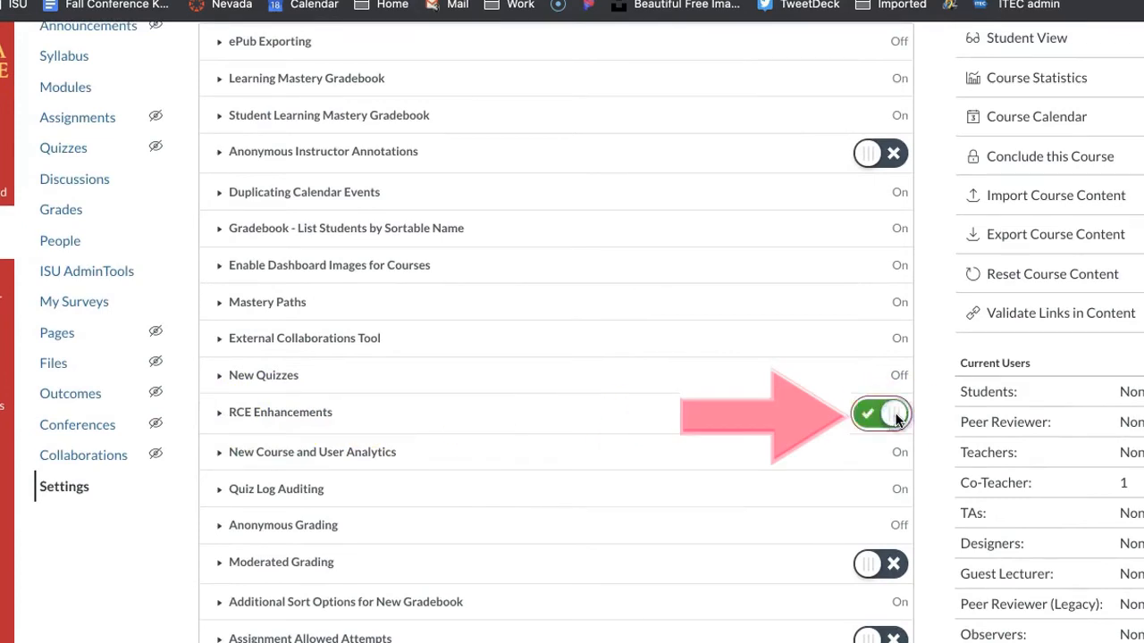
pyautogui.scroll(3)
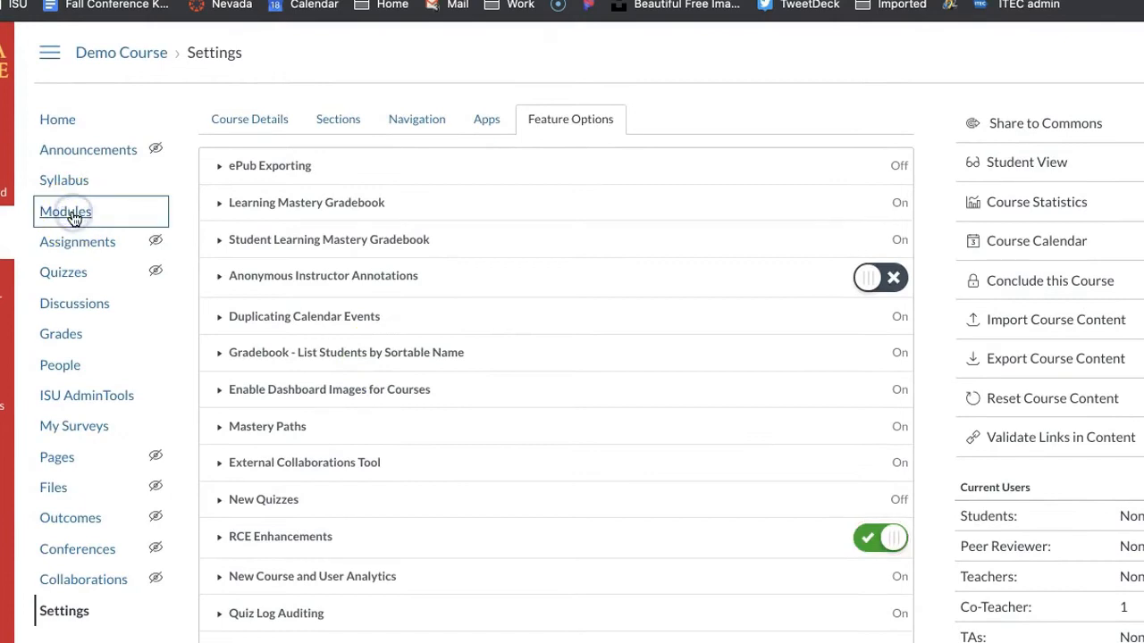
# Step: Return to Modules and edit the Engage page in the new enhanced editor
pyautogui.click(64, 211)
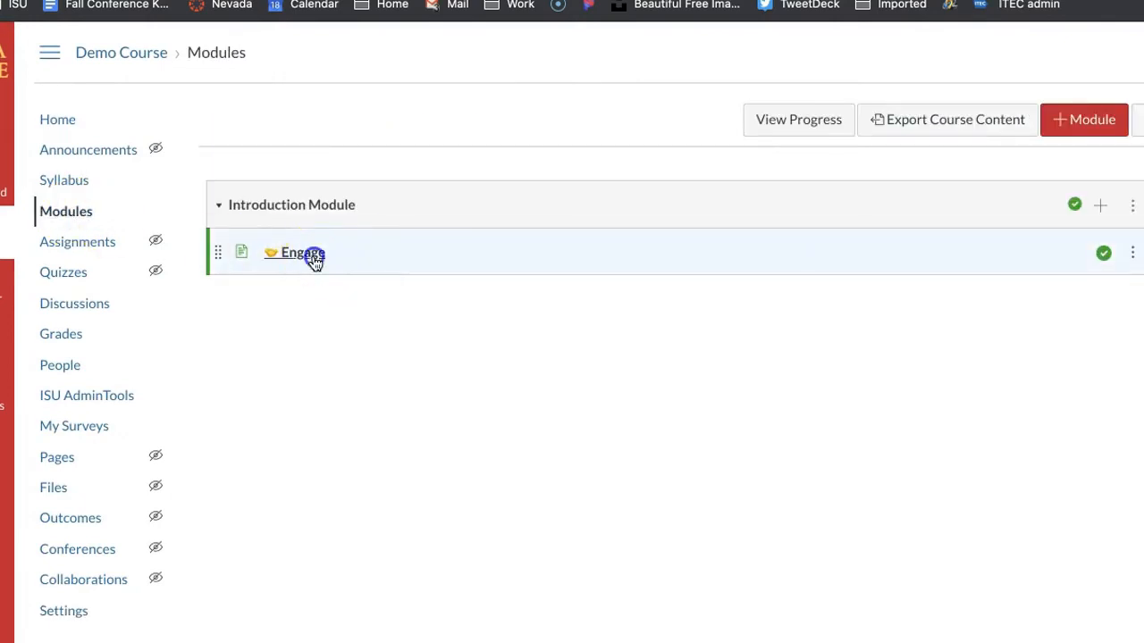
pyautogui.click(300, 252)
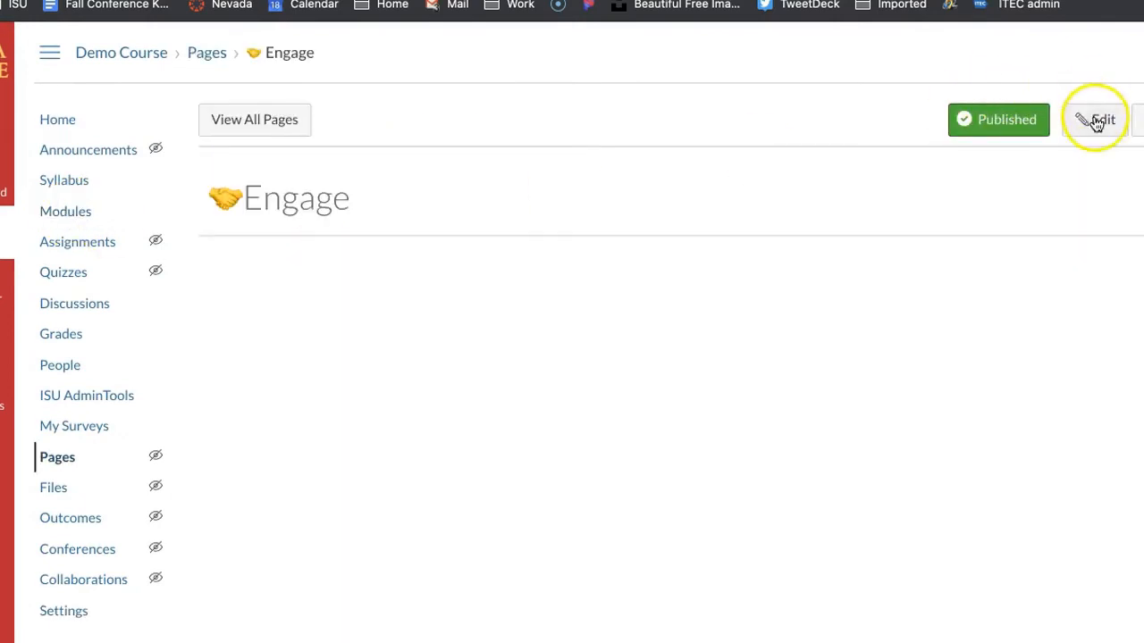
pyautogui.click(1095, 118)
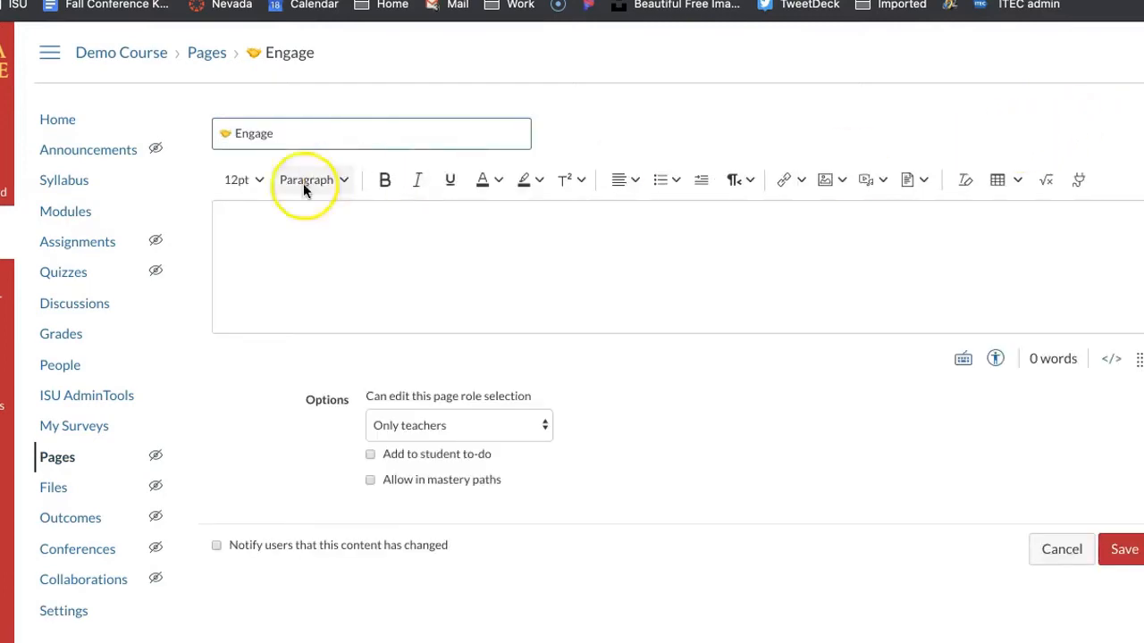
pyautogui.moveTo(999, 179)
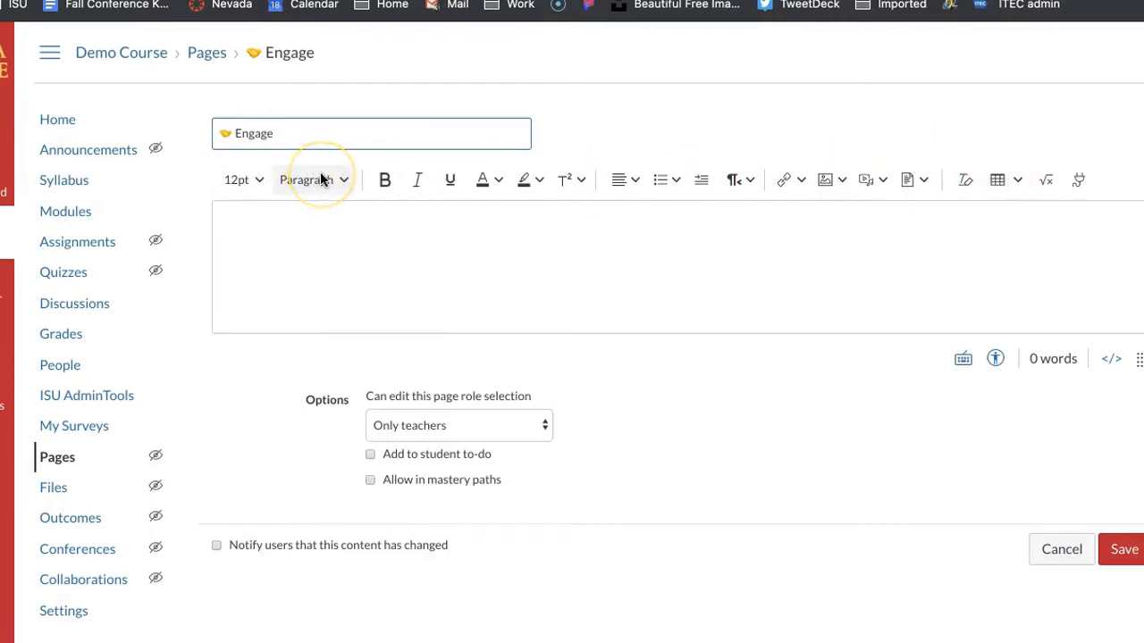
pyautogui.moveTo(313, 179)
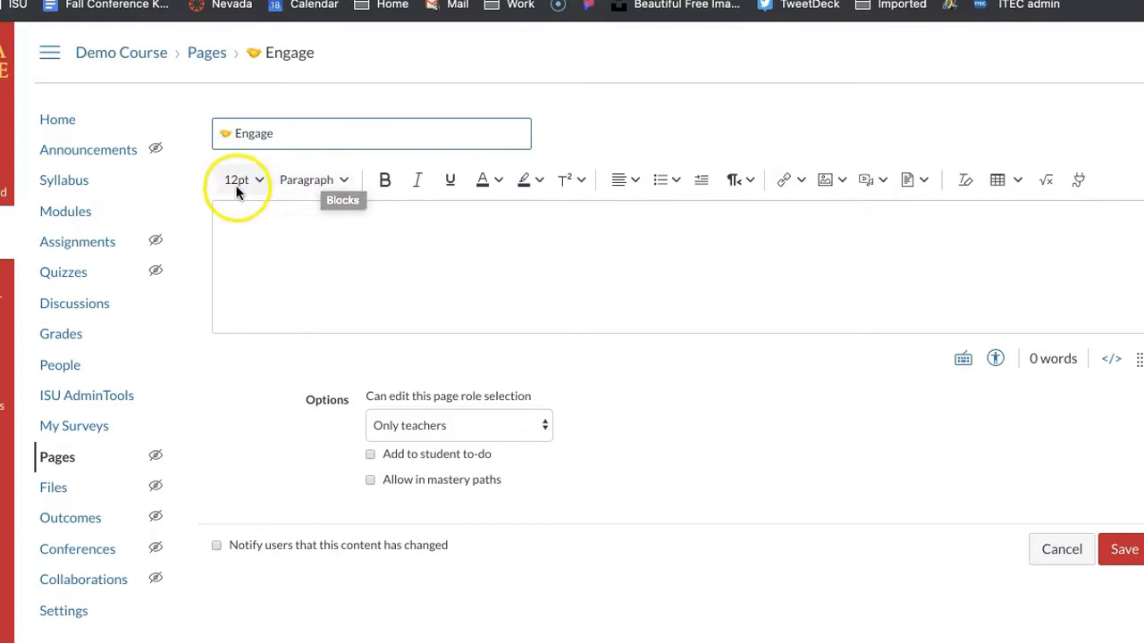
pyautogui.moveTo(386, 179)
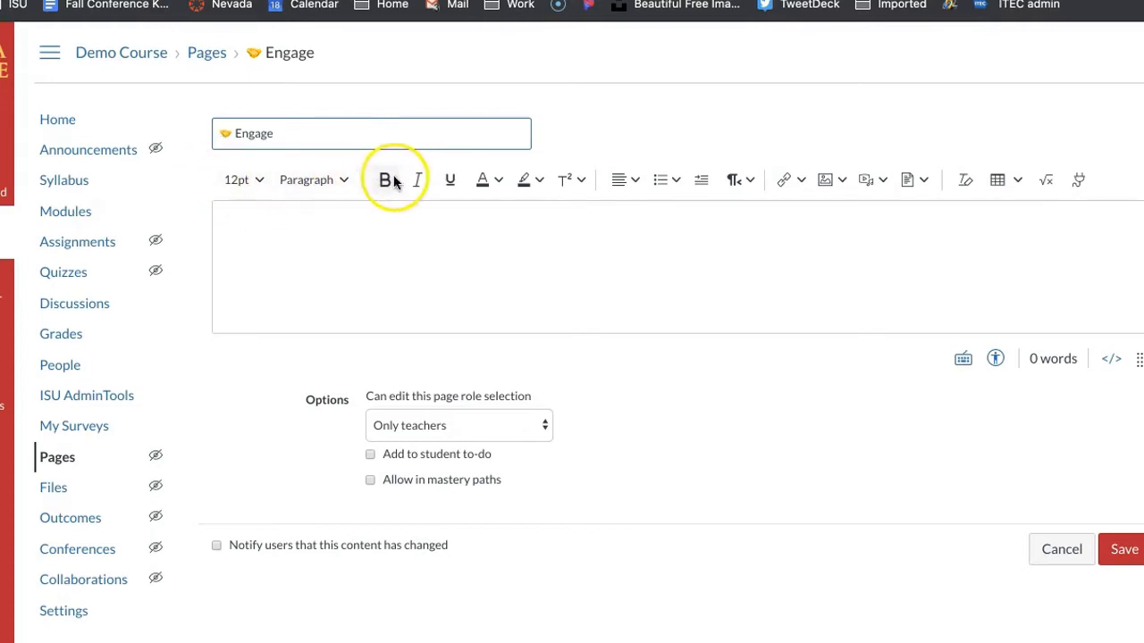
pyautogui.moveTo(336, 190)
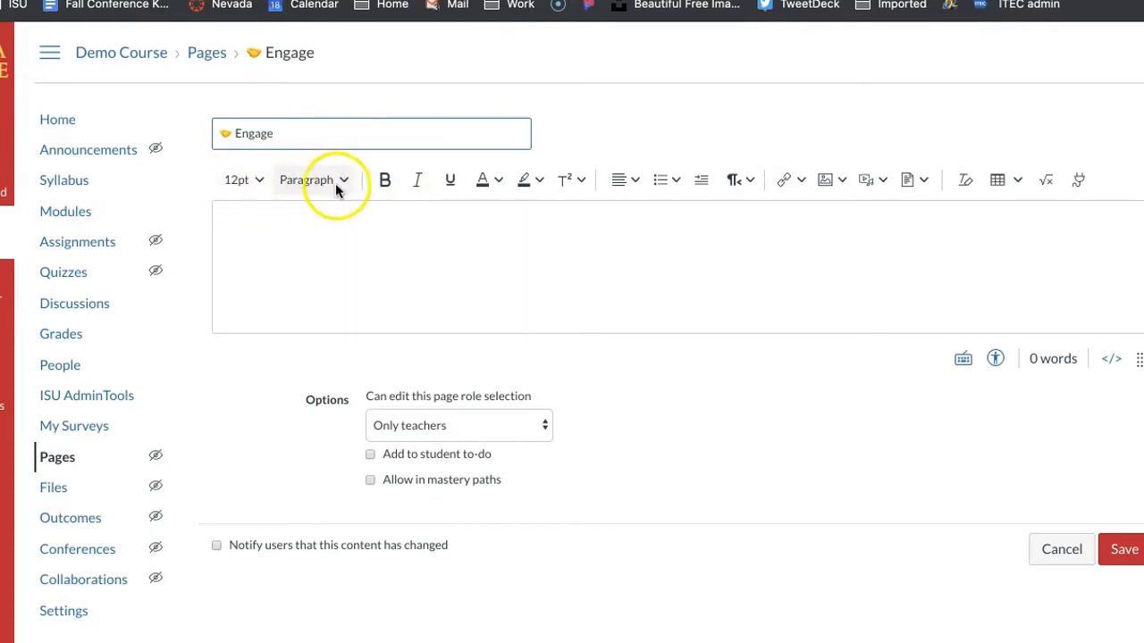
pyautogui.moveTo(468, 195)
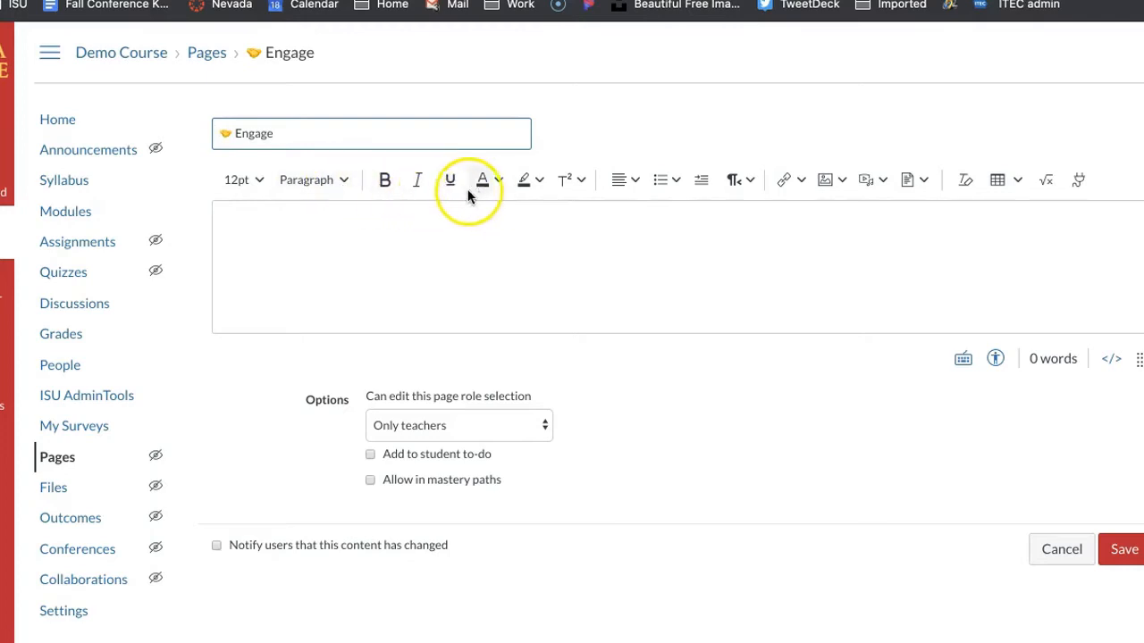
pyautogui.moveTo(565, 178)
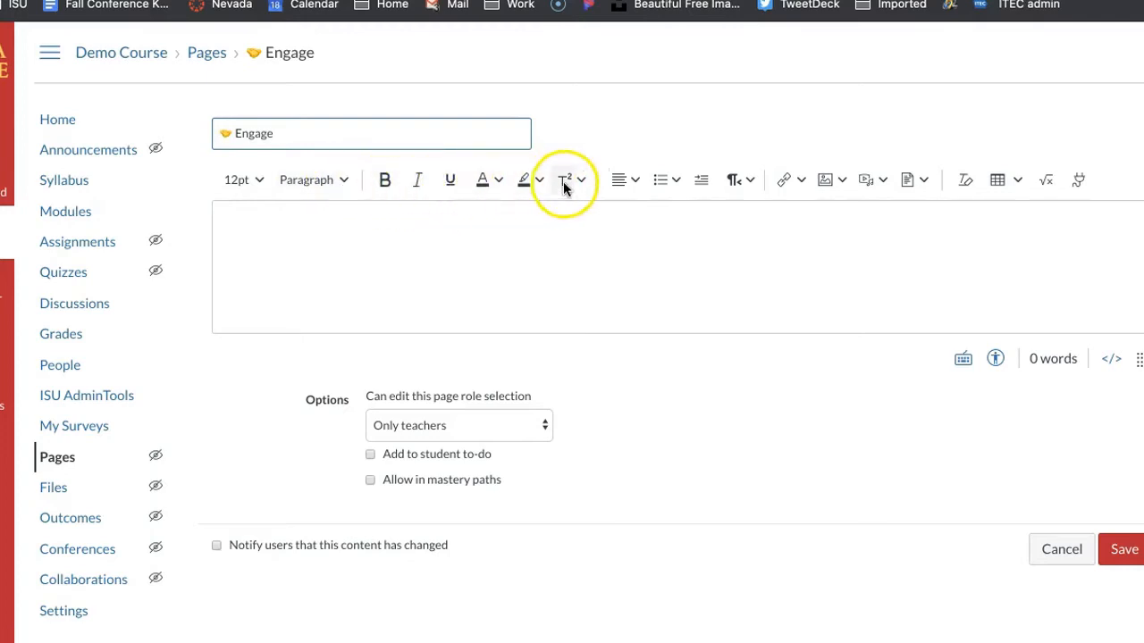
pyautogui.moveTo(634, 178)
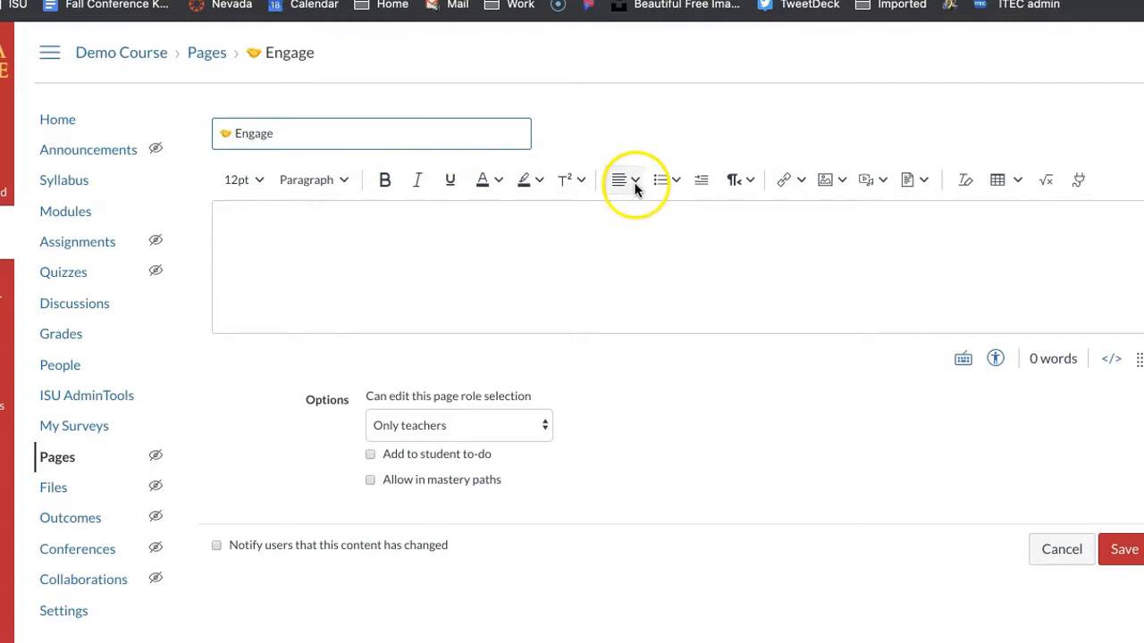
pyautogui.moveTo(672, 188)
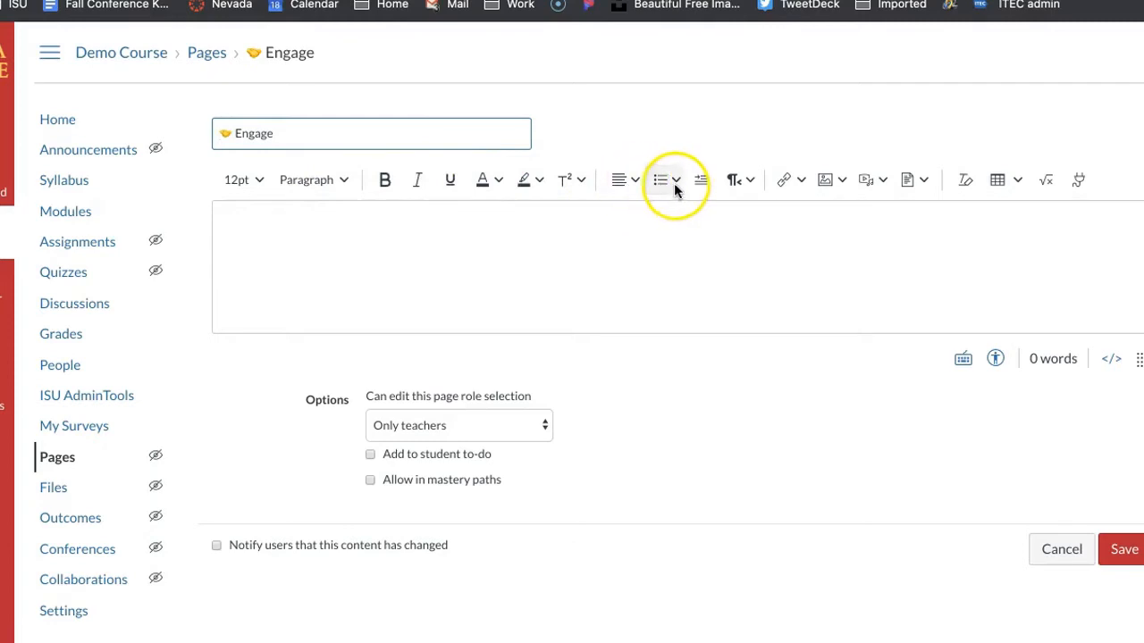
pyautogui.moveTo(701, 186)
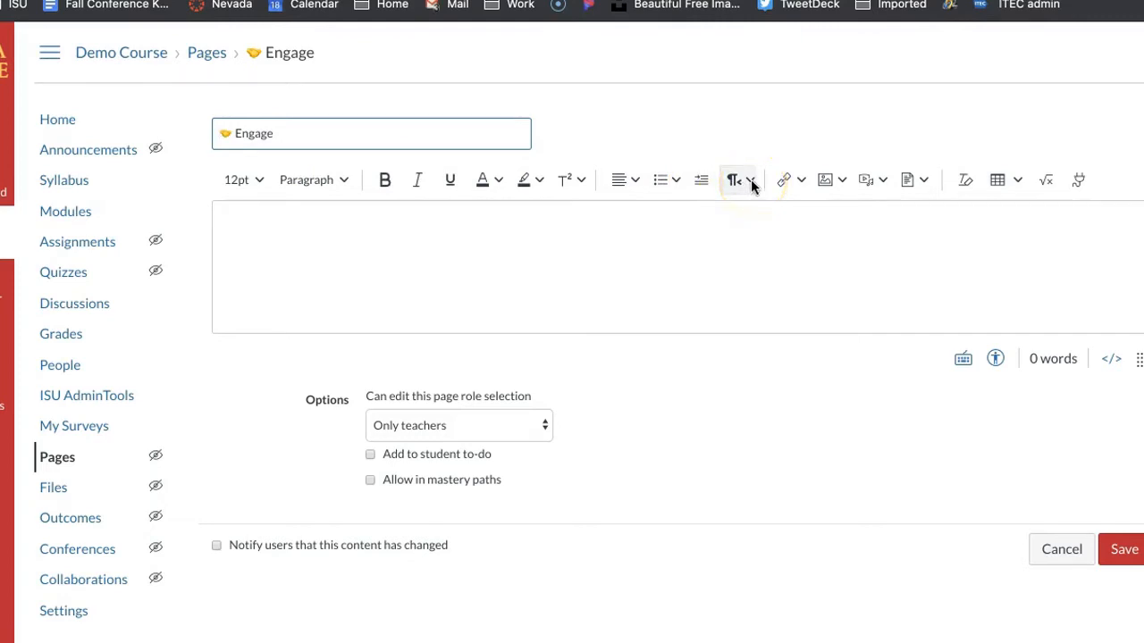
pyautogui.moveTo(787, 196)
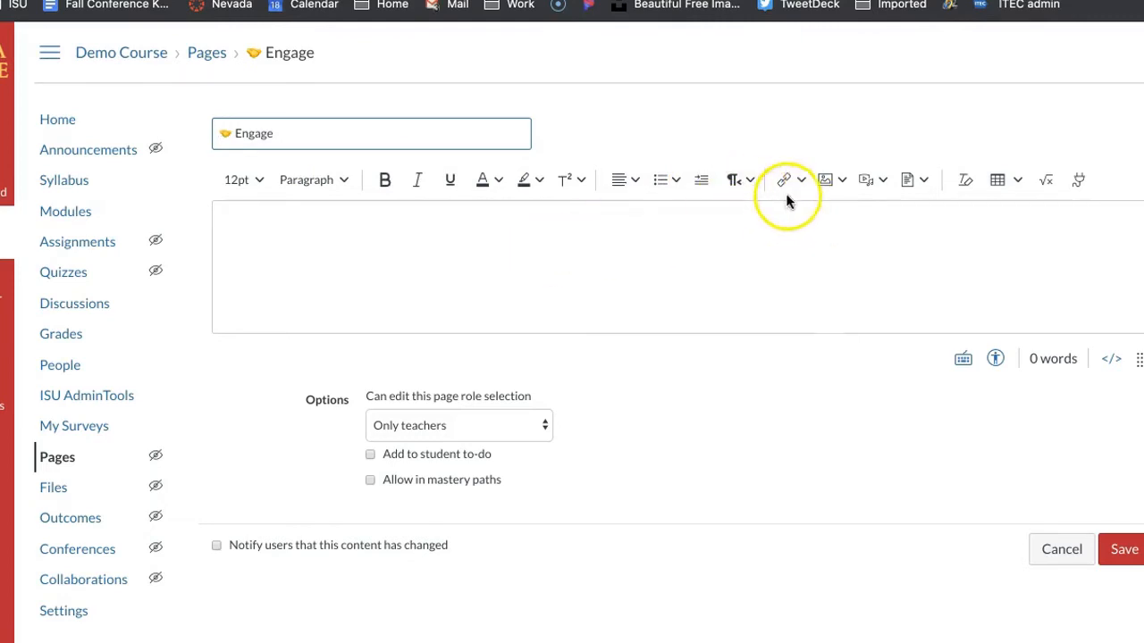
# Step: Review the enhanced editor's link and image insertion choices without adding content
pyautogui.click(801, 178)
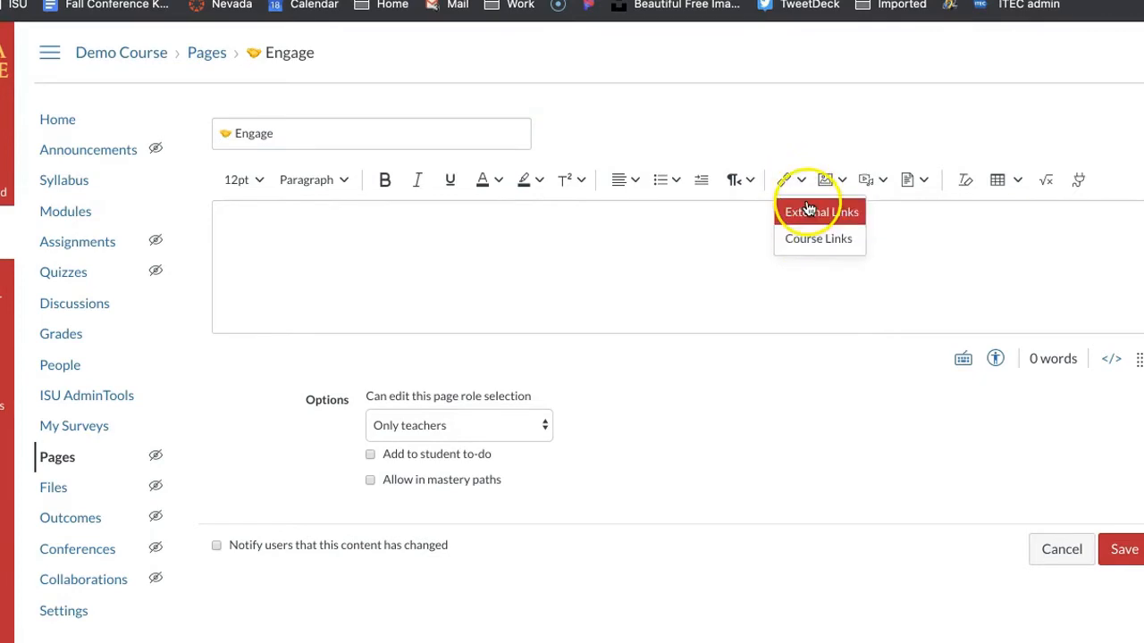
pyautogui.moveTo(807, 198)
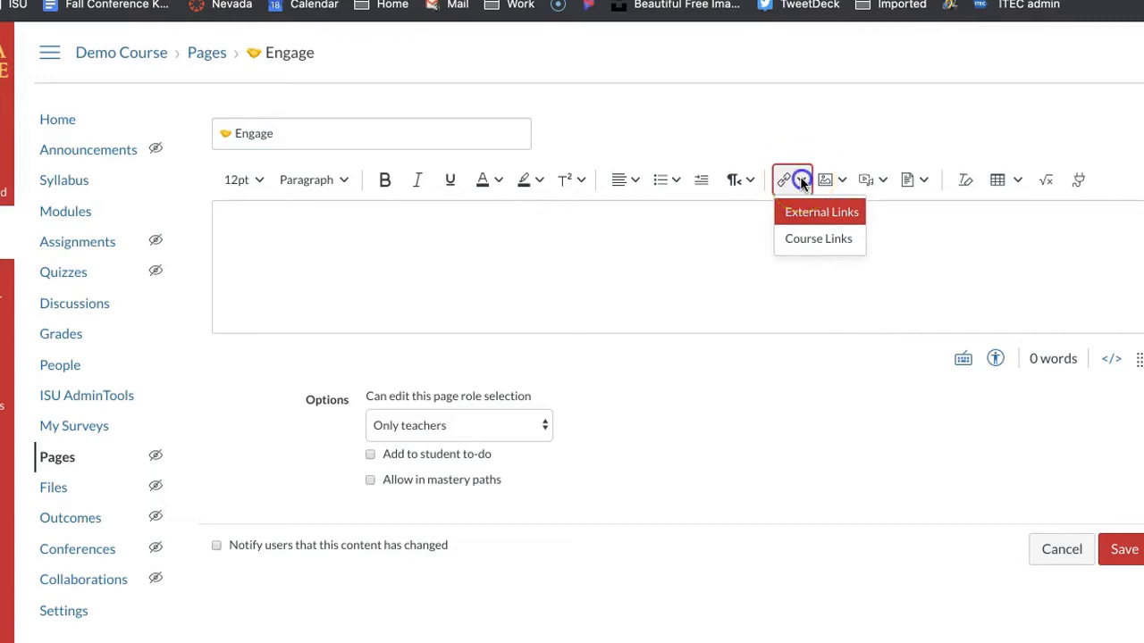
pyautogui.click(839, 179)
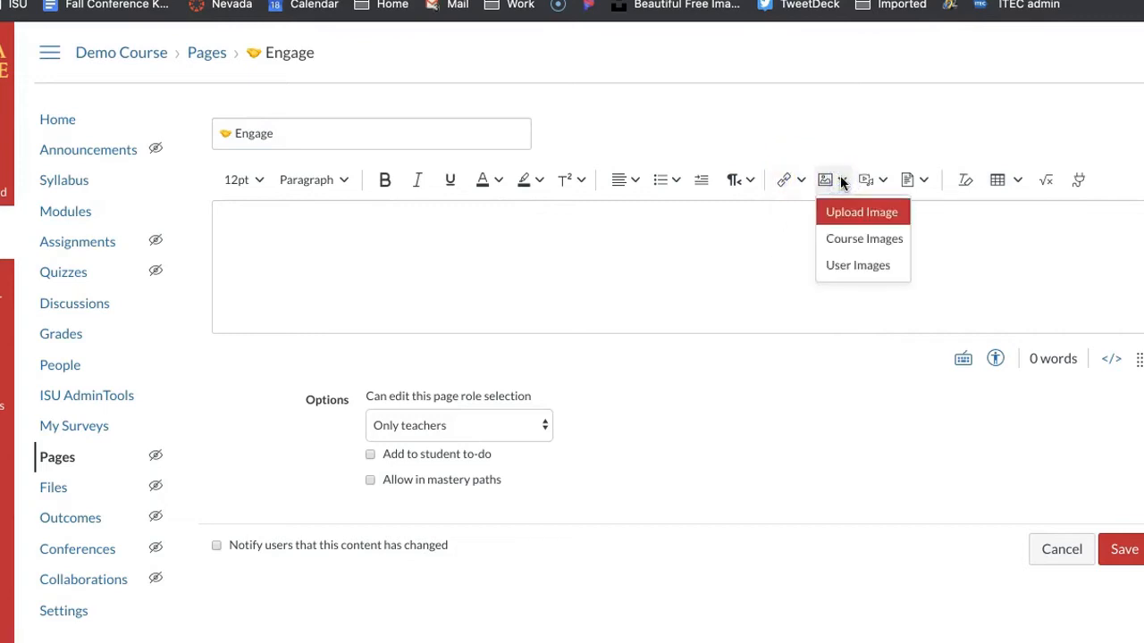
pyautogui.click(865, 179)
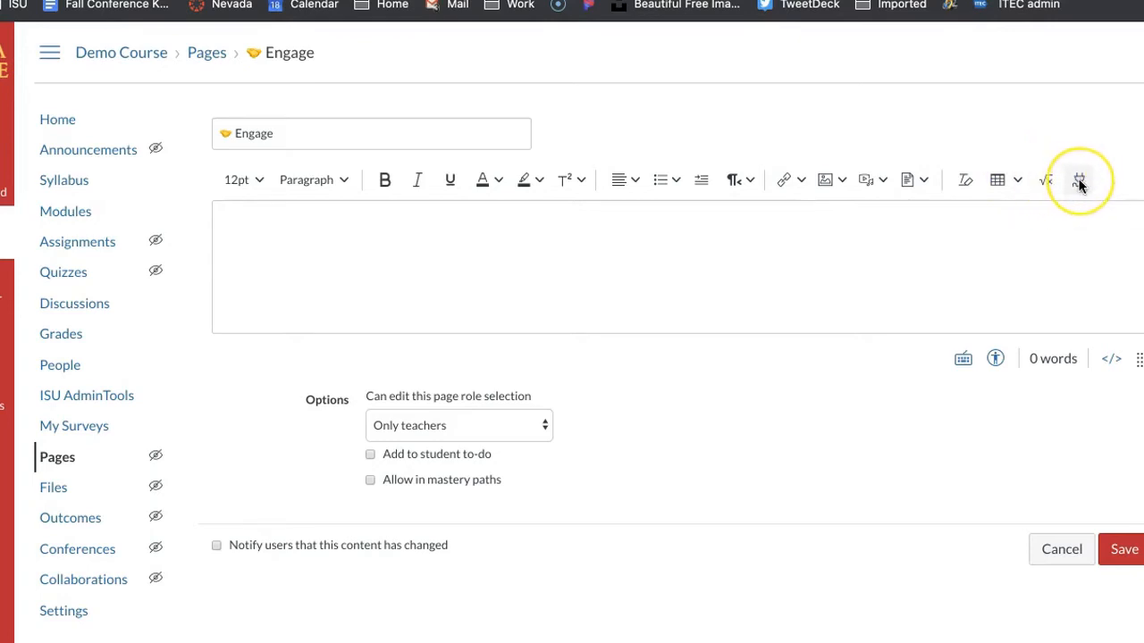
pyautogui.click(1079, 179)
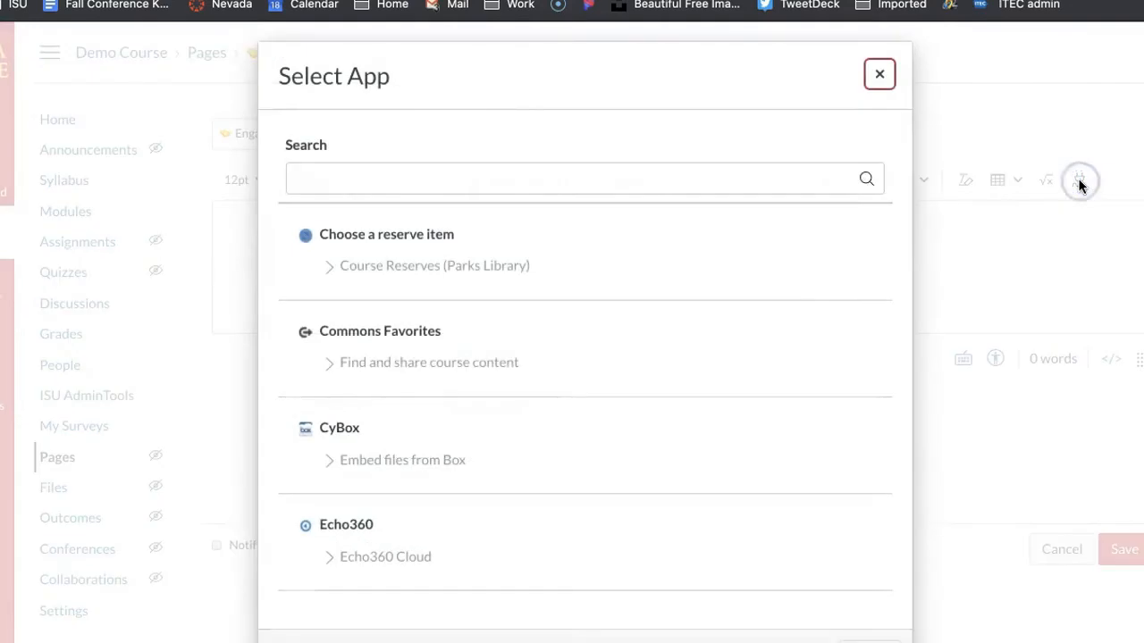
pyautogui.scroll(-3)
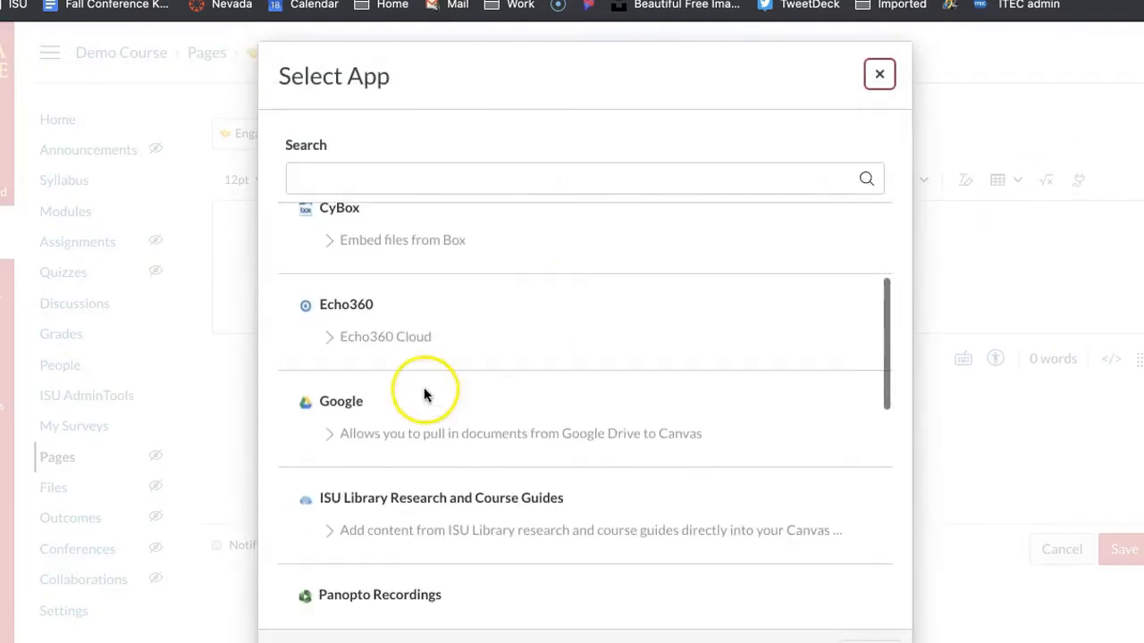
pyautogui.scroll(-3)
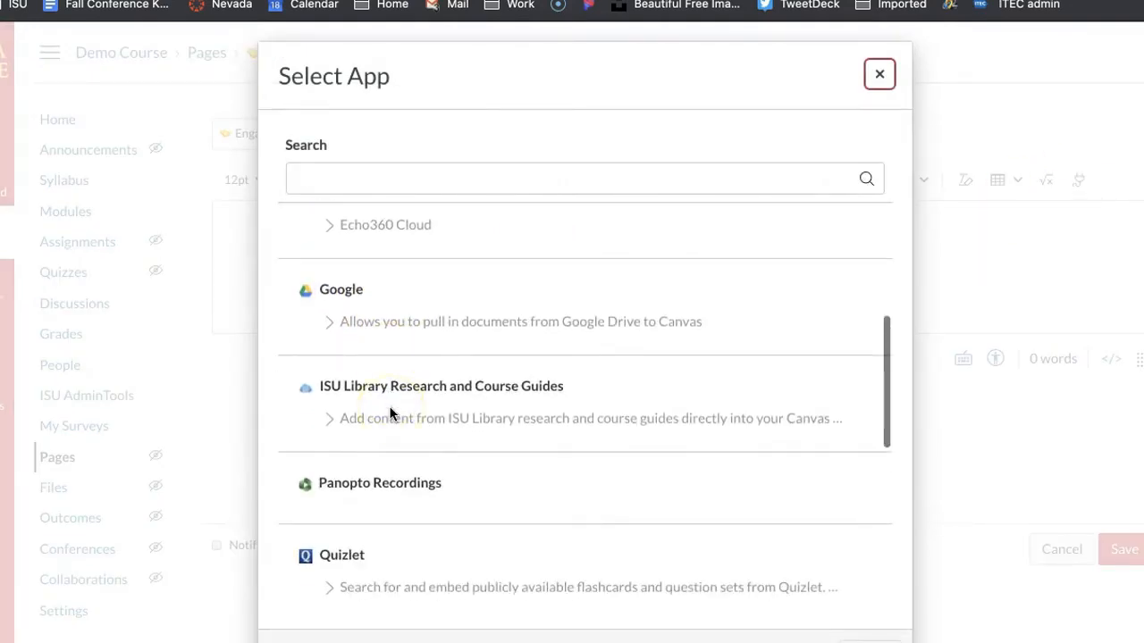
pyautogui.scroll(-3)
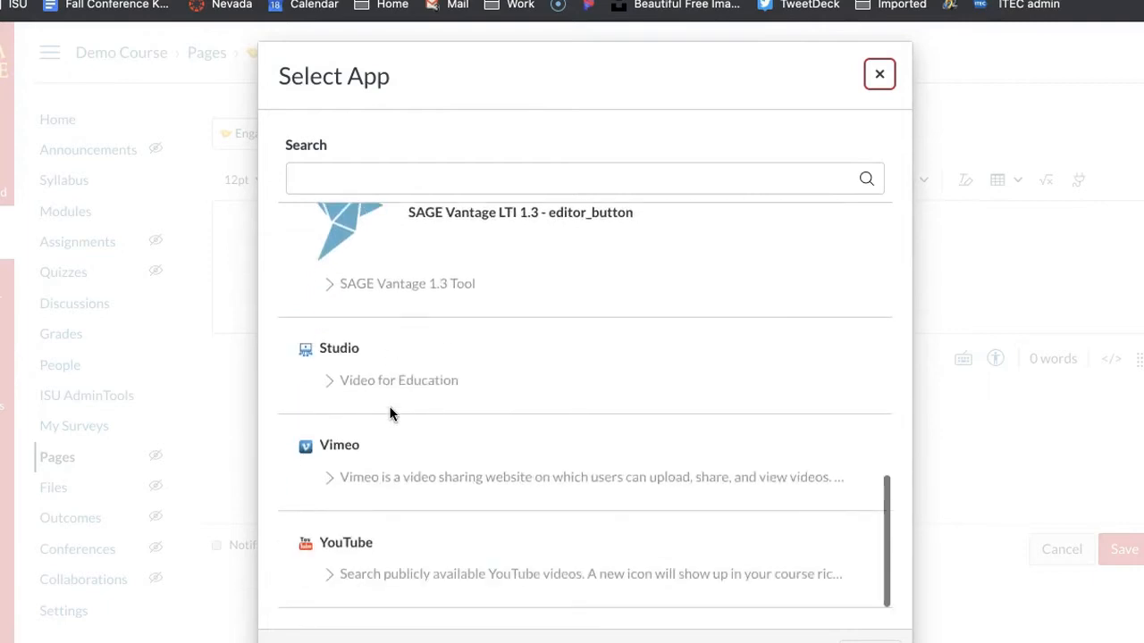
pyautogui.scroll(3)
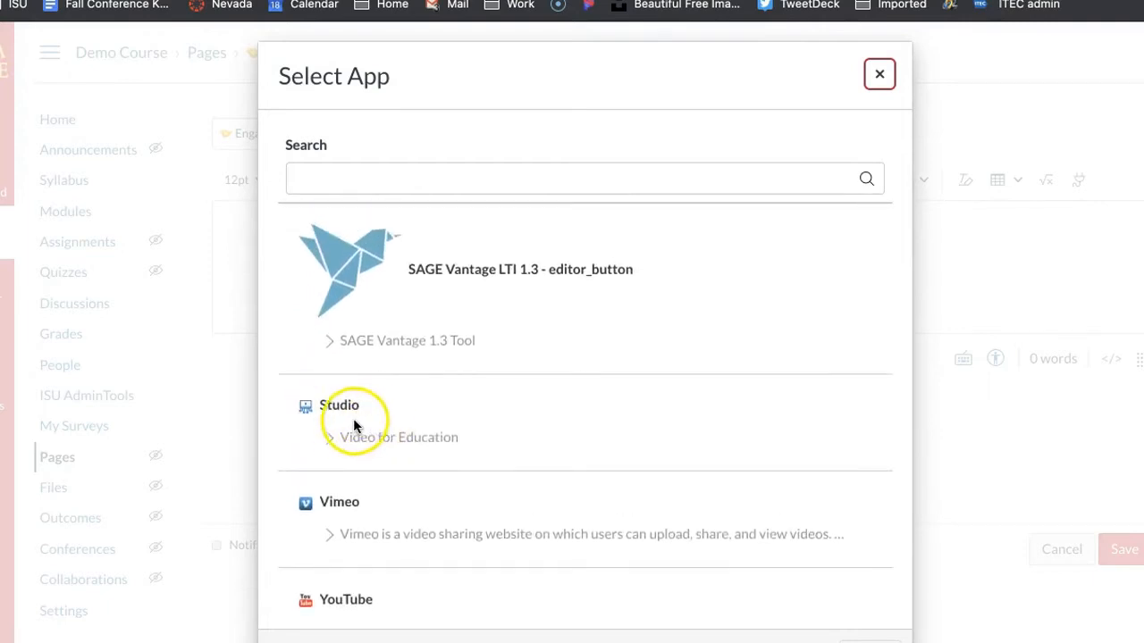
pyautogui.scroll(3)
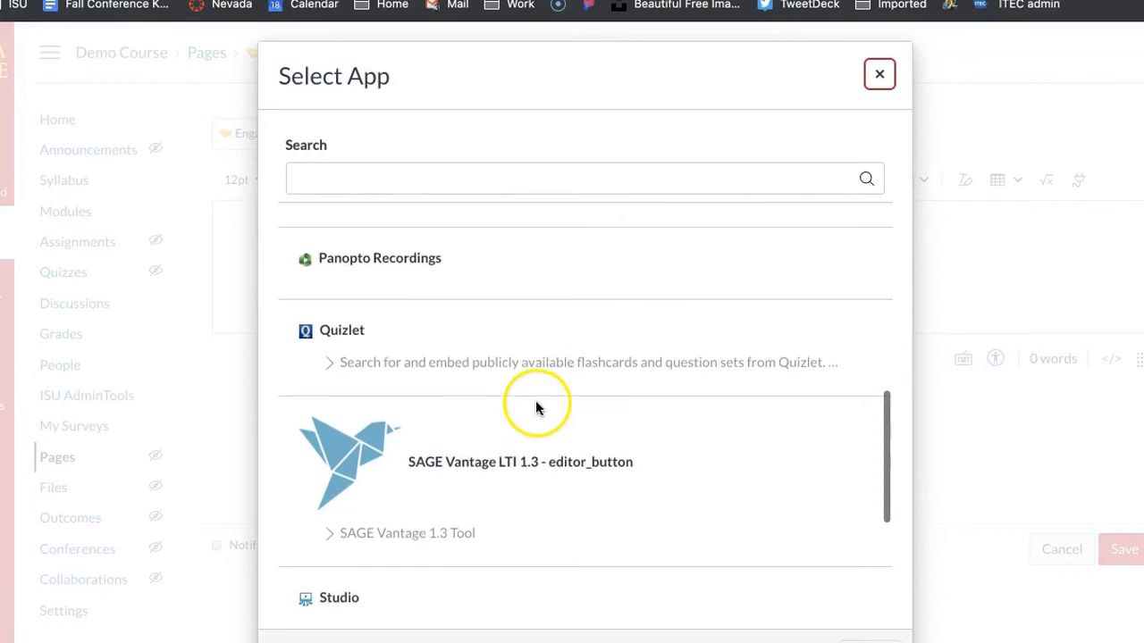
pyautogui.click(879, 73)
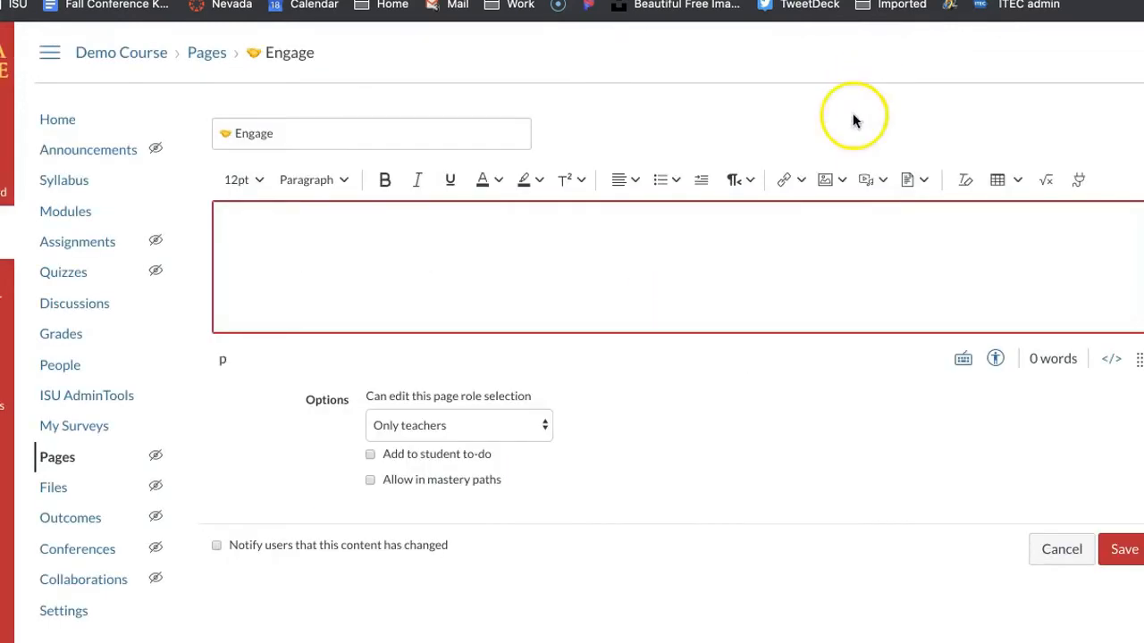
pyautogui.moveTo(801, 261)
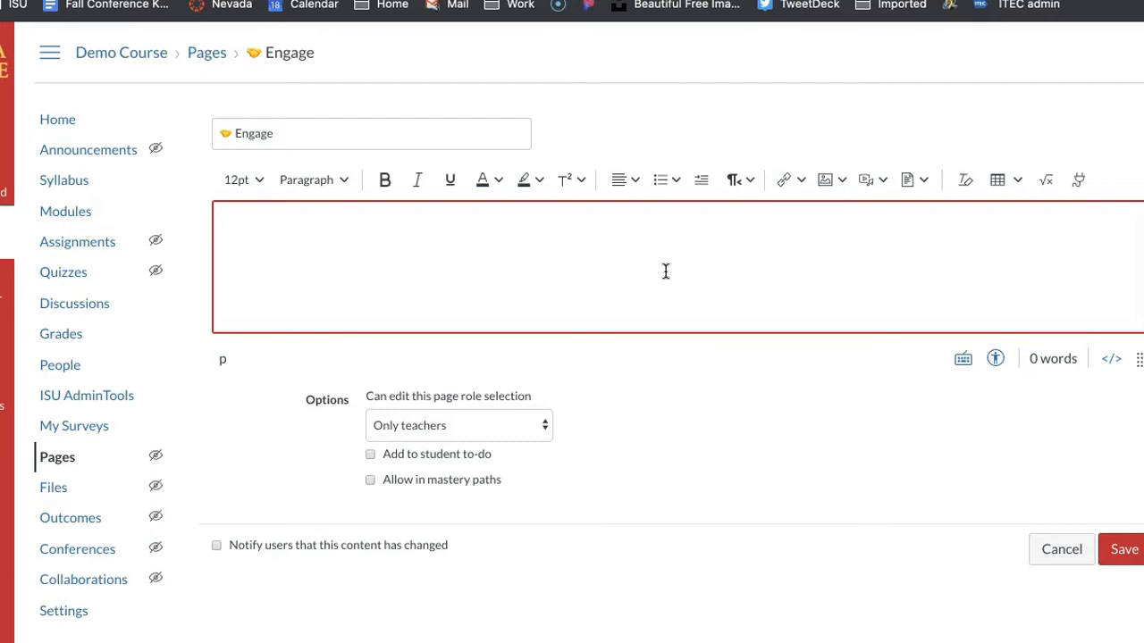
pyautogui.moveTo(963, 179)
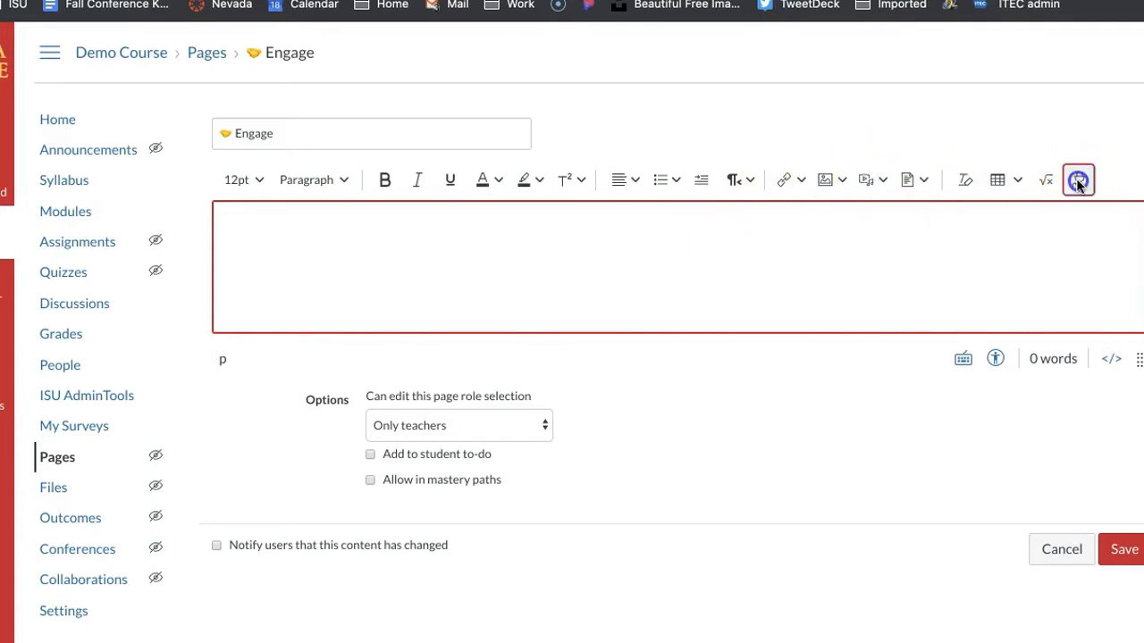
# Step: Embed the 'Good things' Google Slides presentation from Drive into the Engage page body
pyautogui.click(1079, 178)
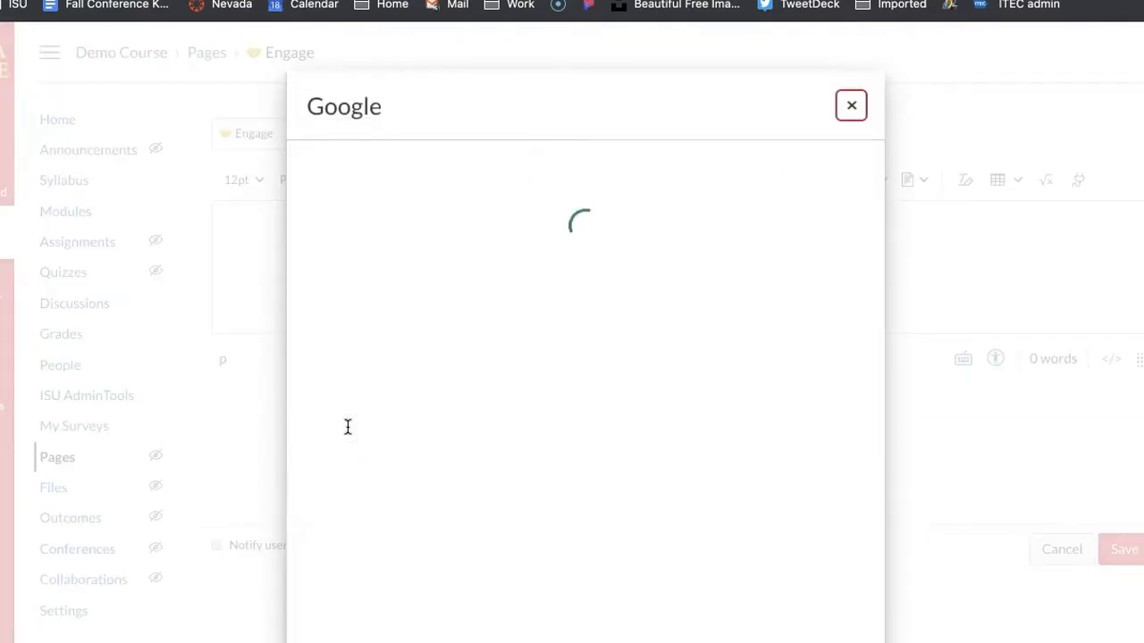
pyautogui.write('go')
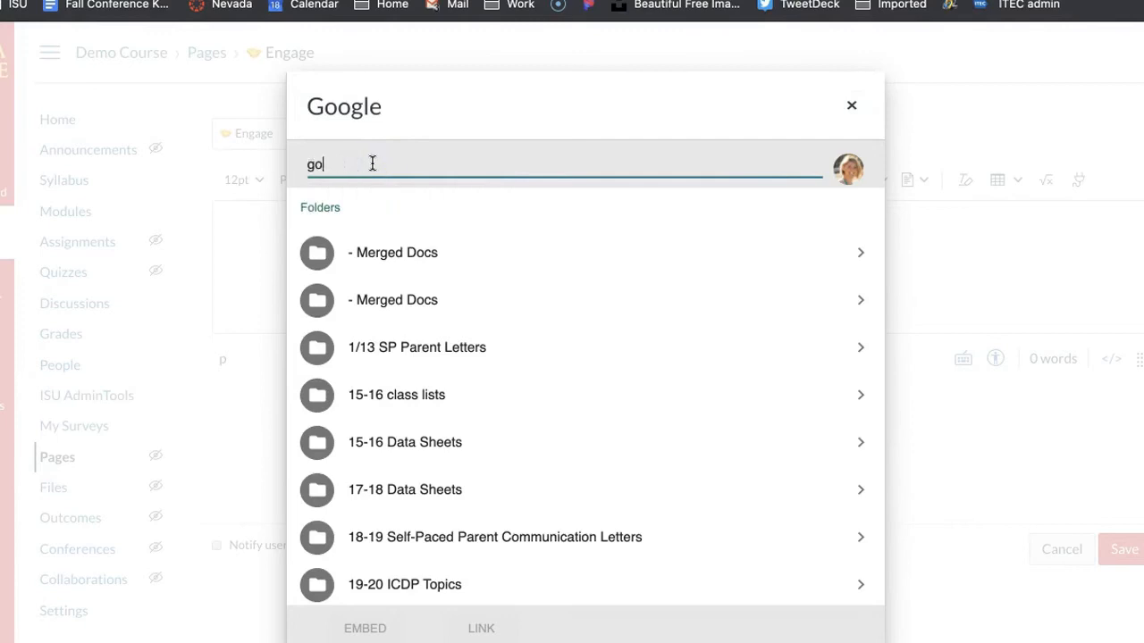
pyautogui.write('od things')
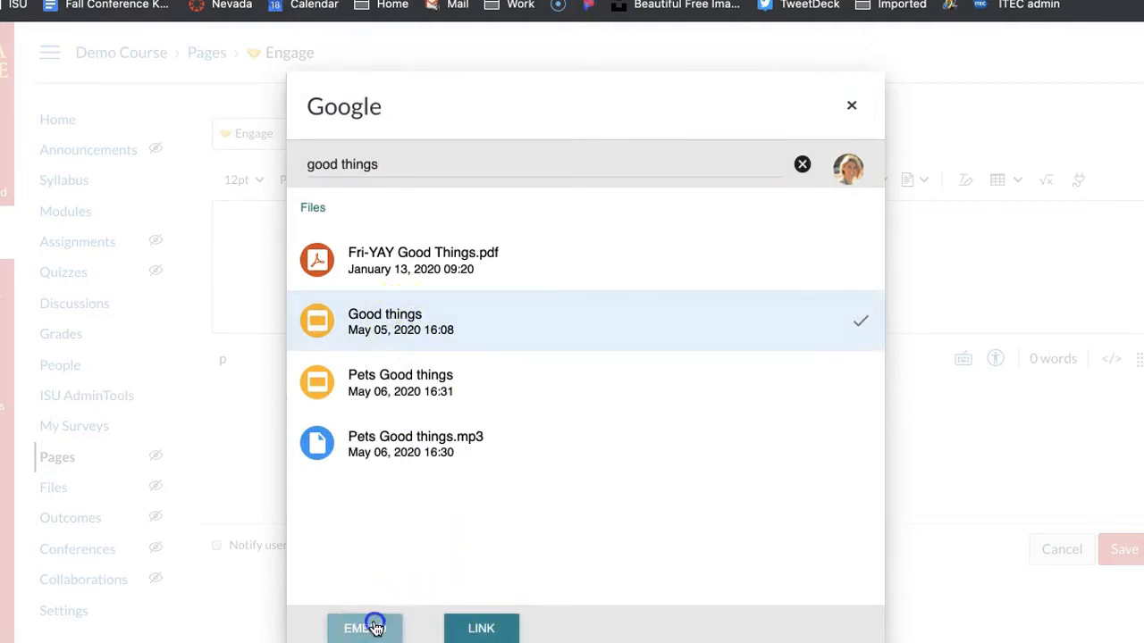
pyautogui.click(364, 629)
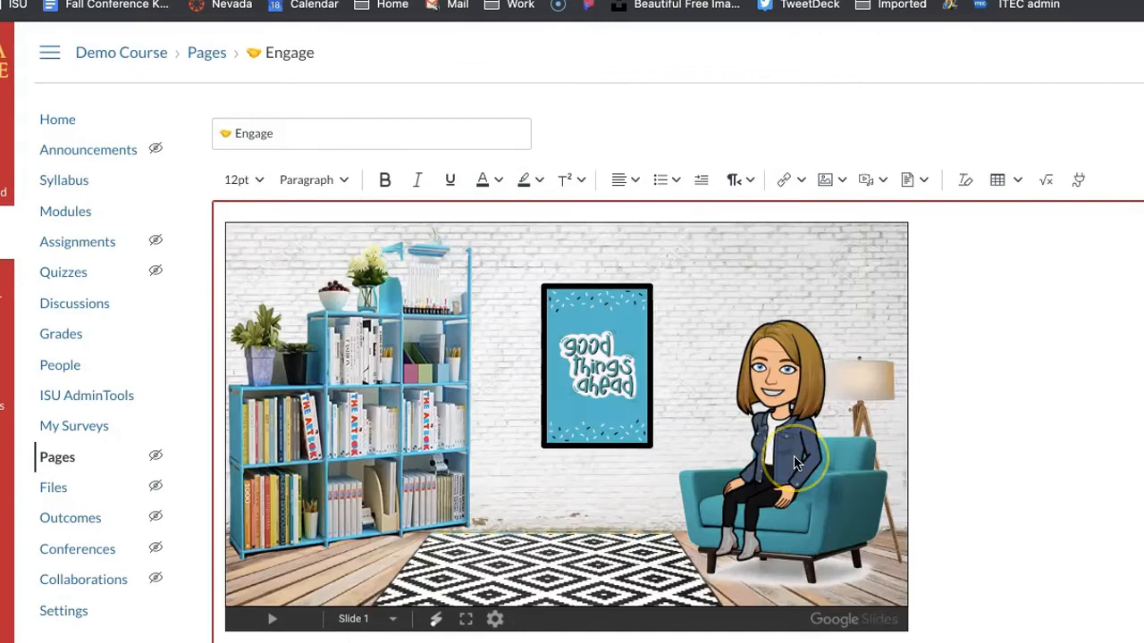
# Step: Remove the embedded Google Slides presentation, leaving the Engage page body empty
pyautogui.scroll(-3)
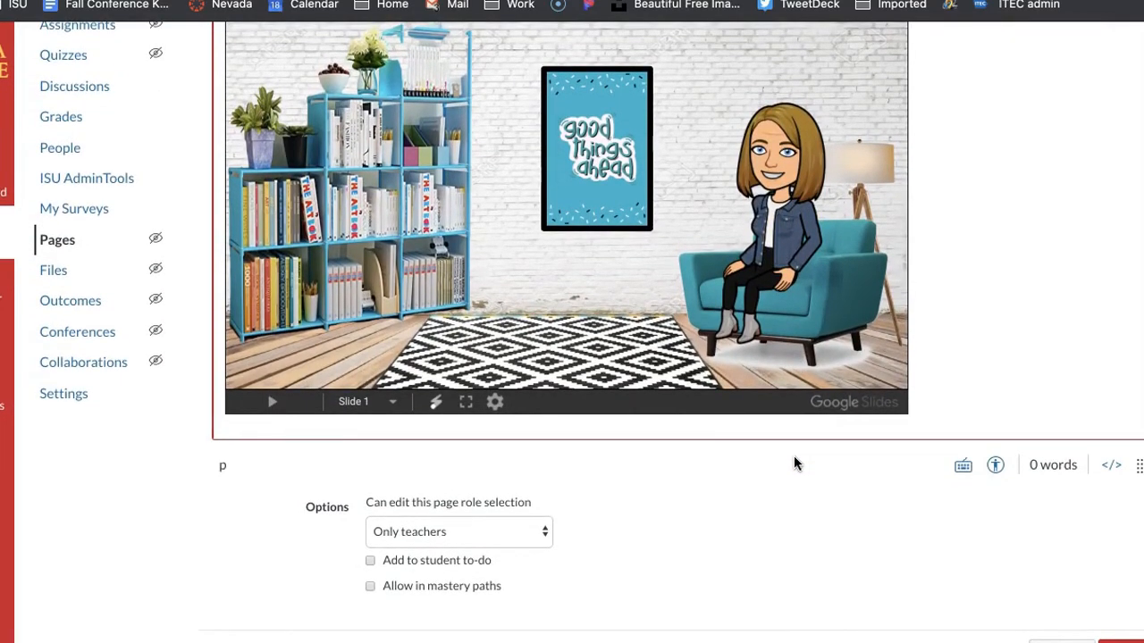
pyautogui.scroll(3)
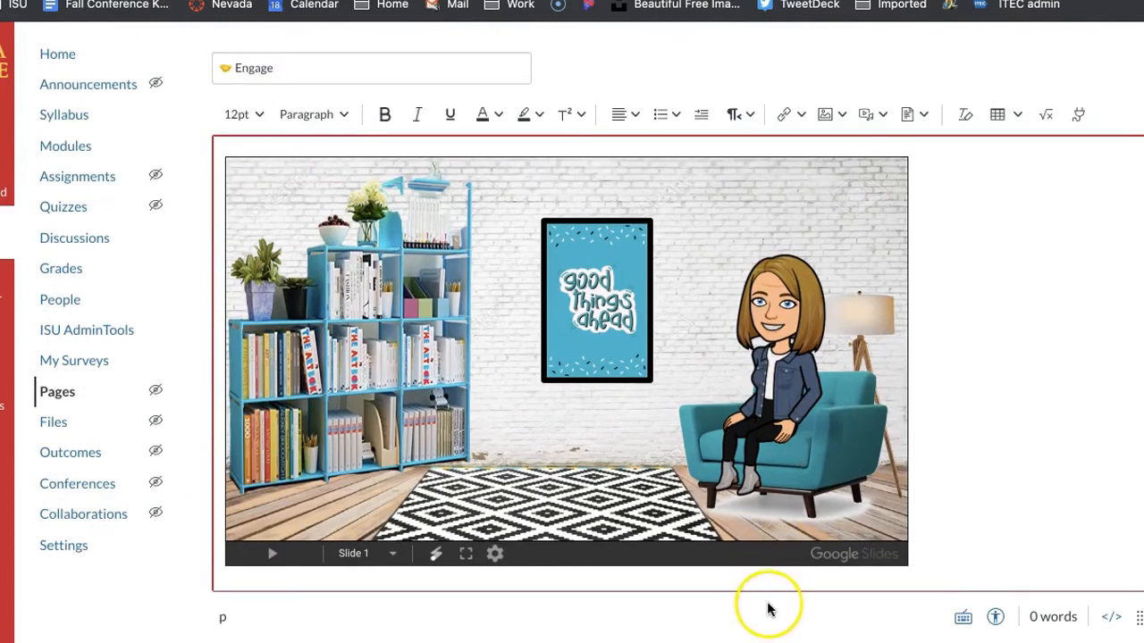
pyautogui.scroll(-3)
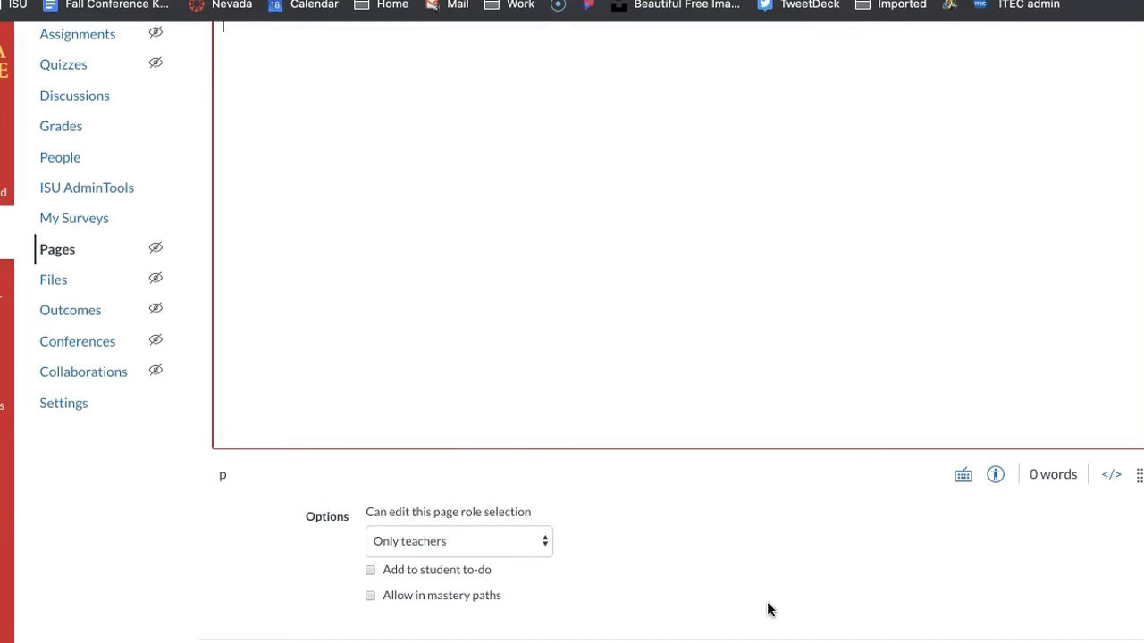
pyautogui.scroll(3)
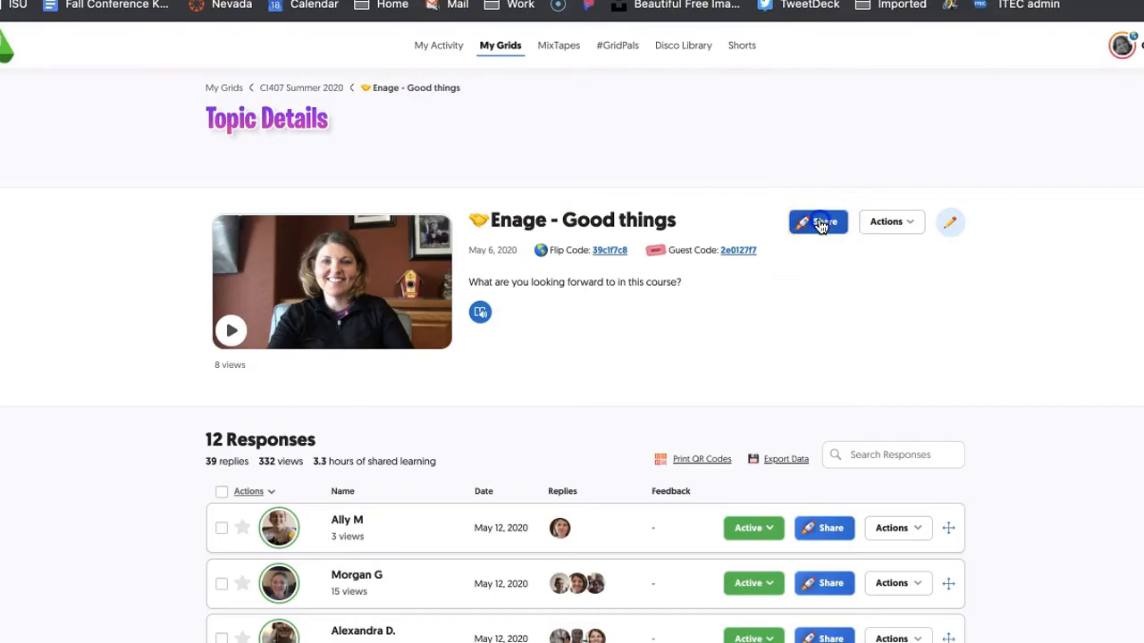
# Step: Copy the embed code for the Flipgrid 'Enage - Good things' topic from its Share dialog
pyautogui.click(816, 222)
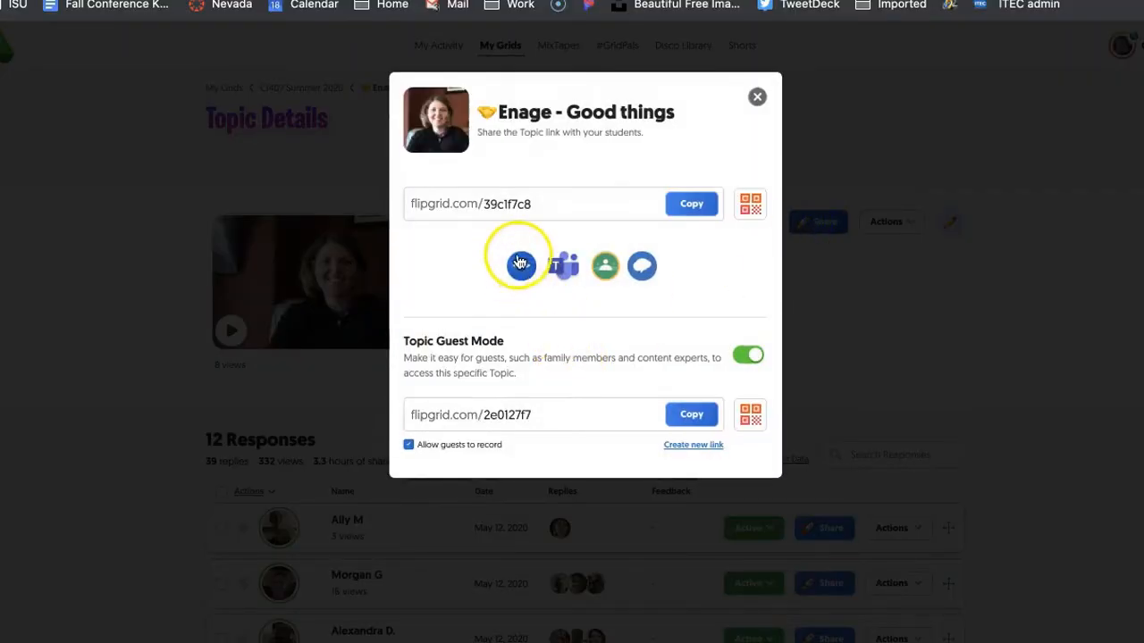
pyautogui.moveTo(522, 265)
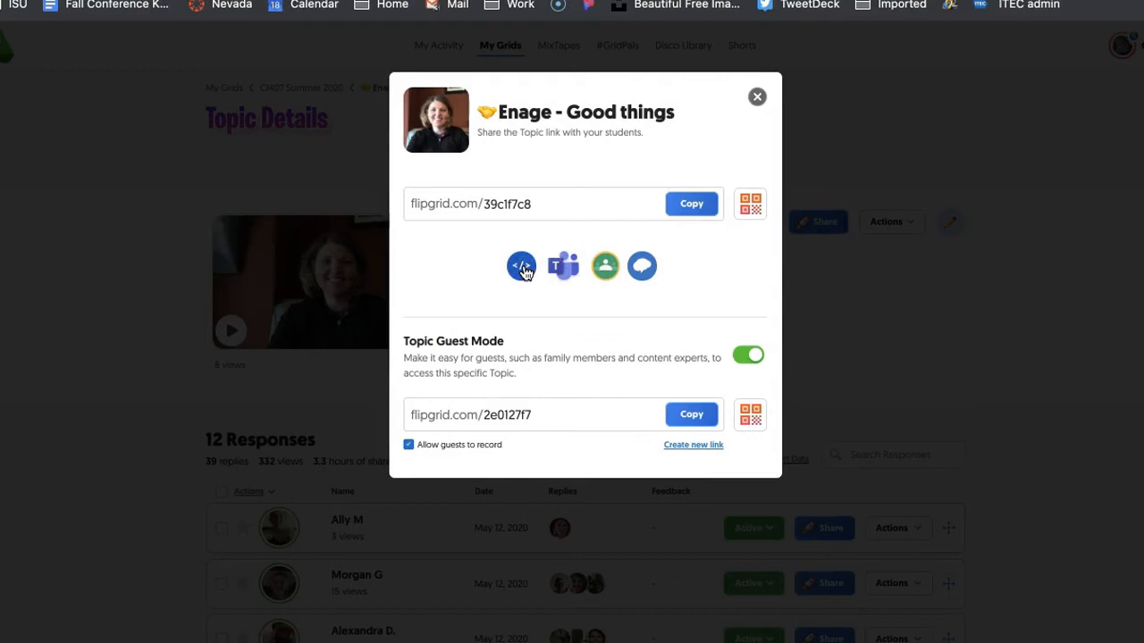
pyautogui.moveTo(790, 190)
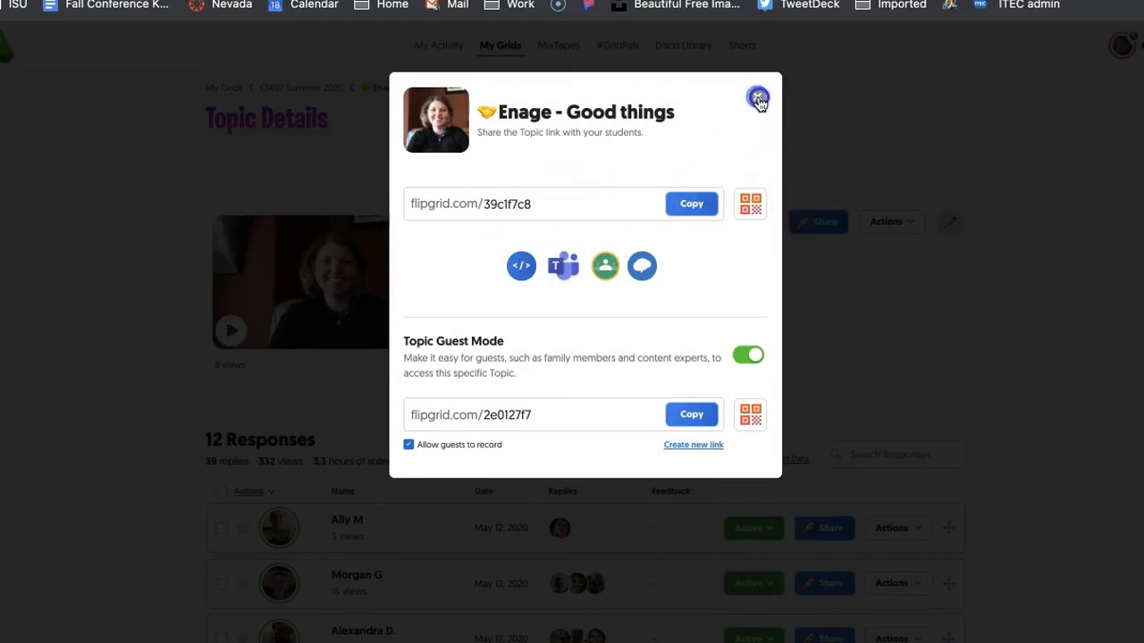
pyautogui.click(758, 98)
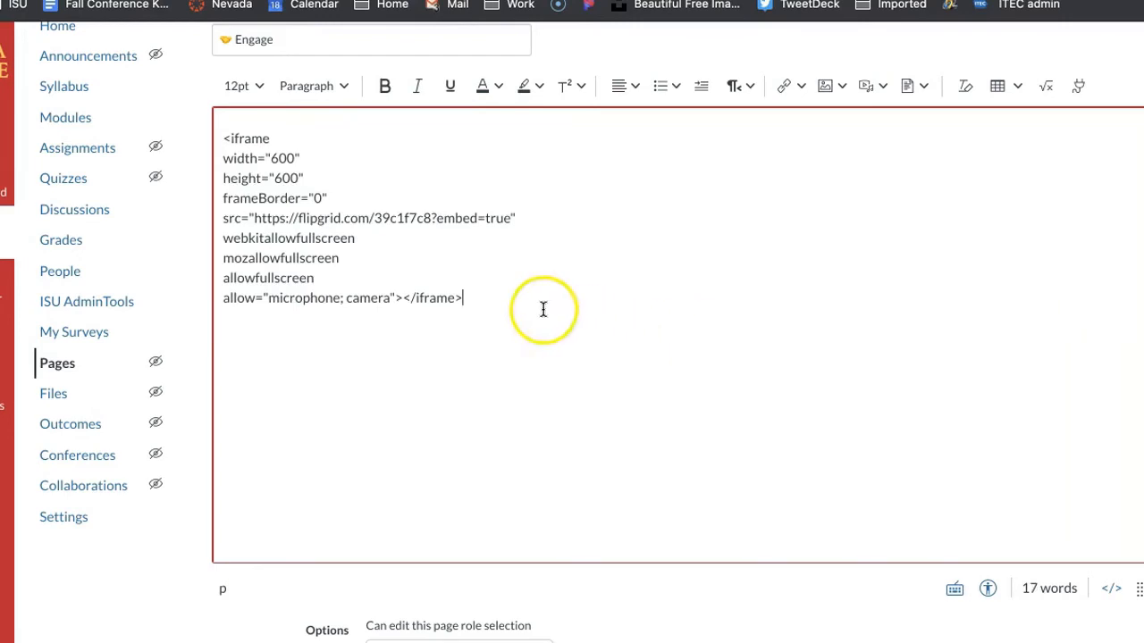
# Step: Undo the Flipgrid embed code pasted as plain text, leaving the body blank
pyautogui.press('ctrl+a')
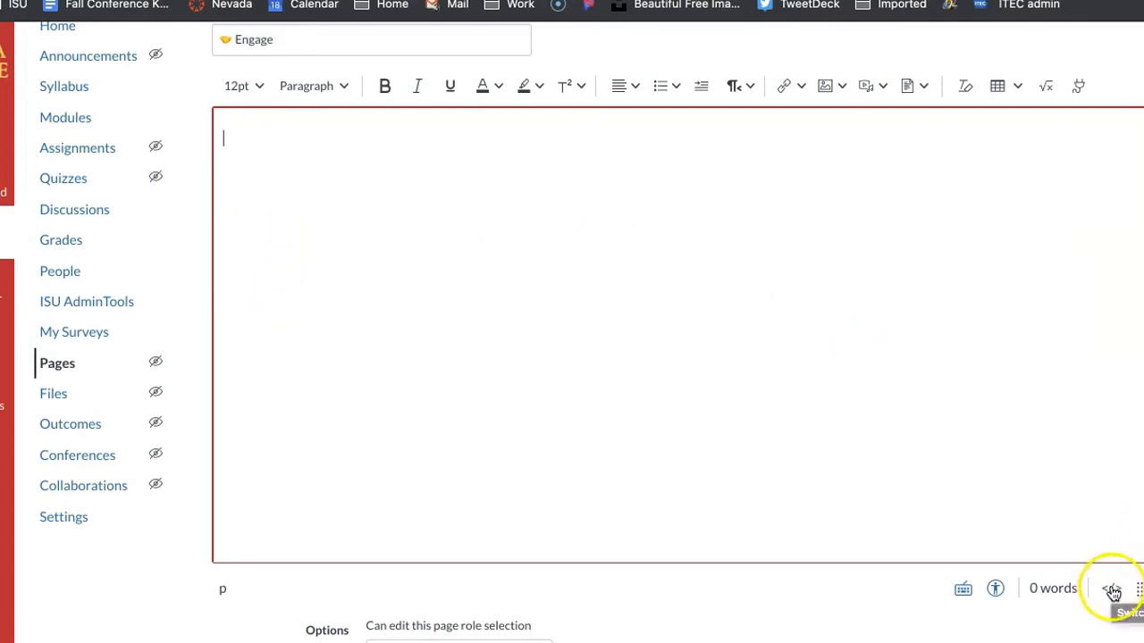
# Step: Paste the Flipgrid iframe code into the page's raw HTML and save the Engage page
pyautogui.click(1112, 588)
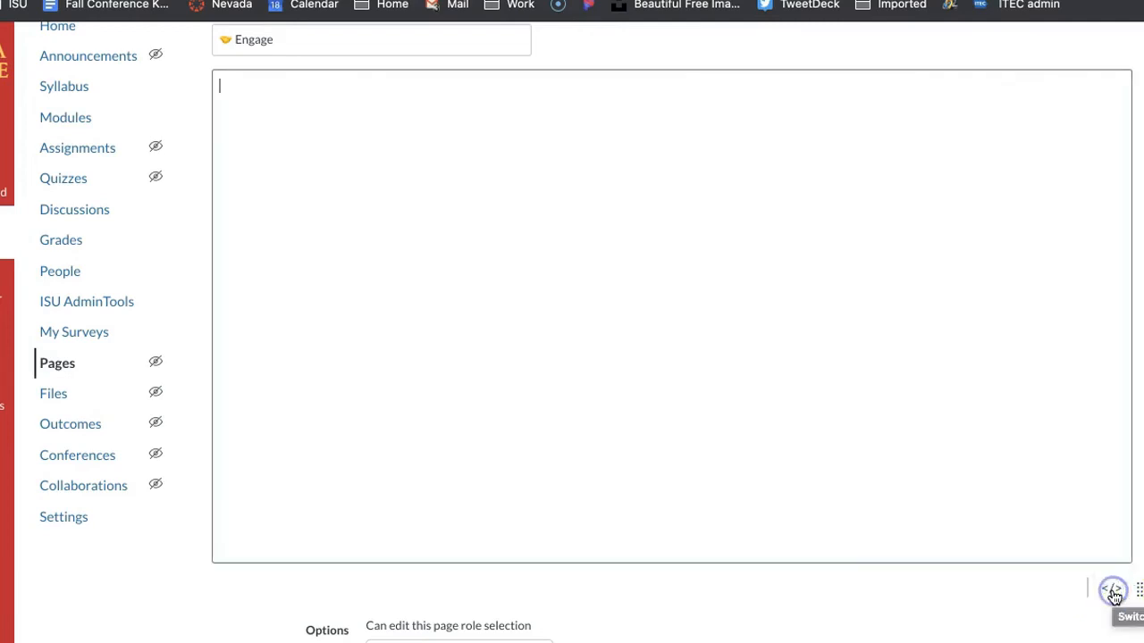
pyautogui.scroll(3)
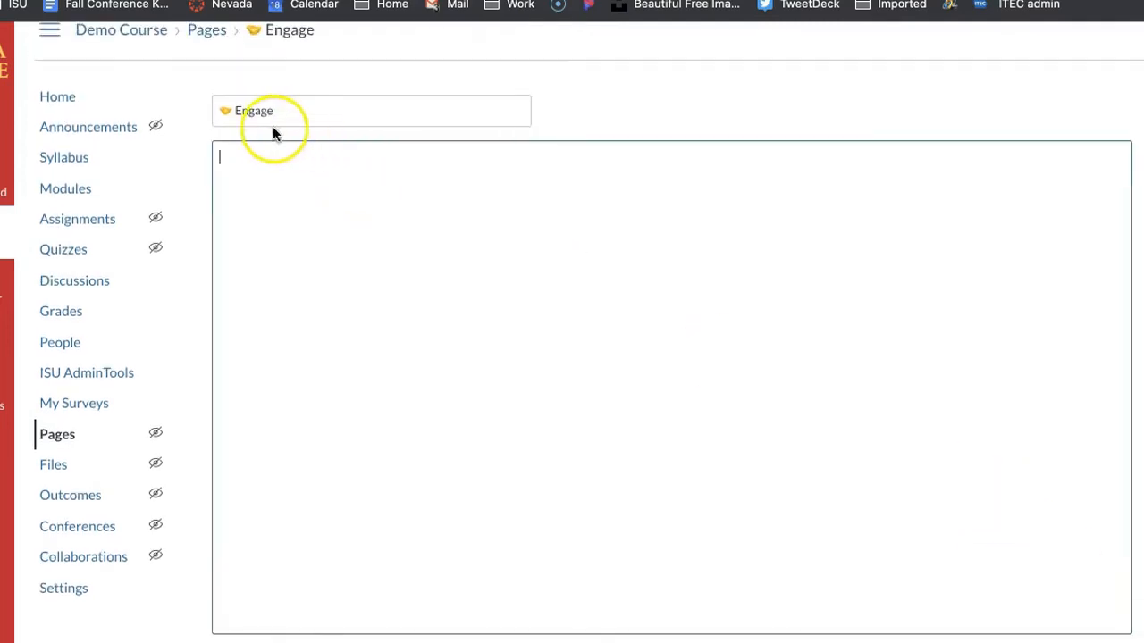
pyautogui.moveTo(901, 140)
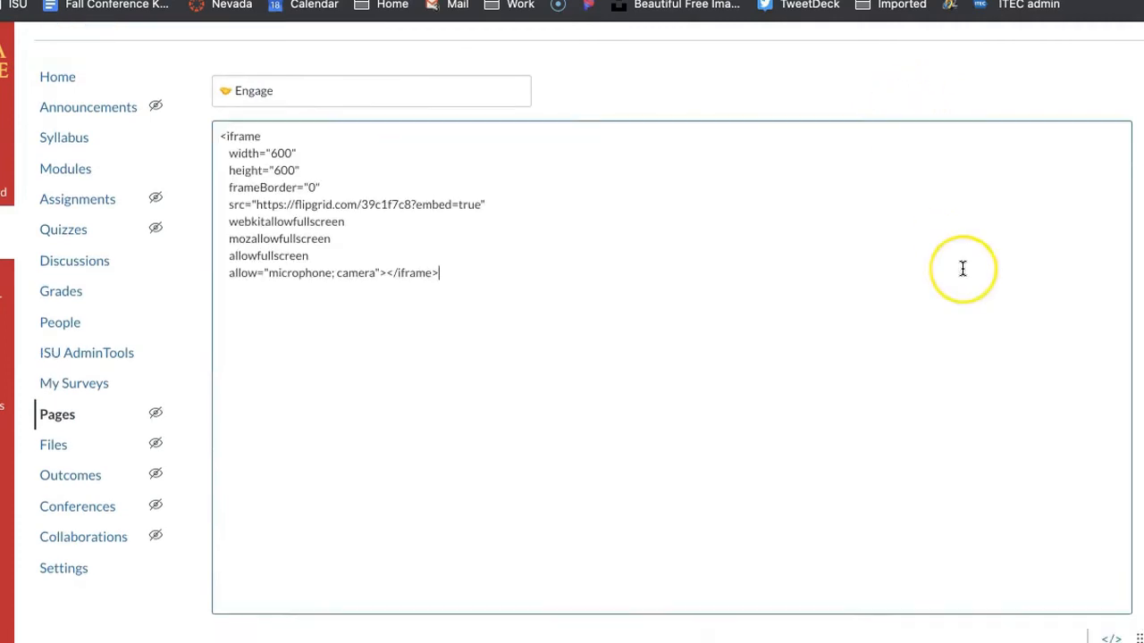
pyautogui.scroll(-3)
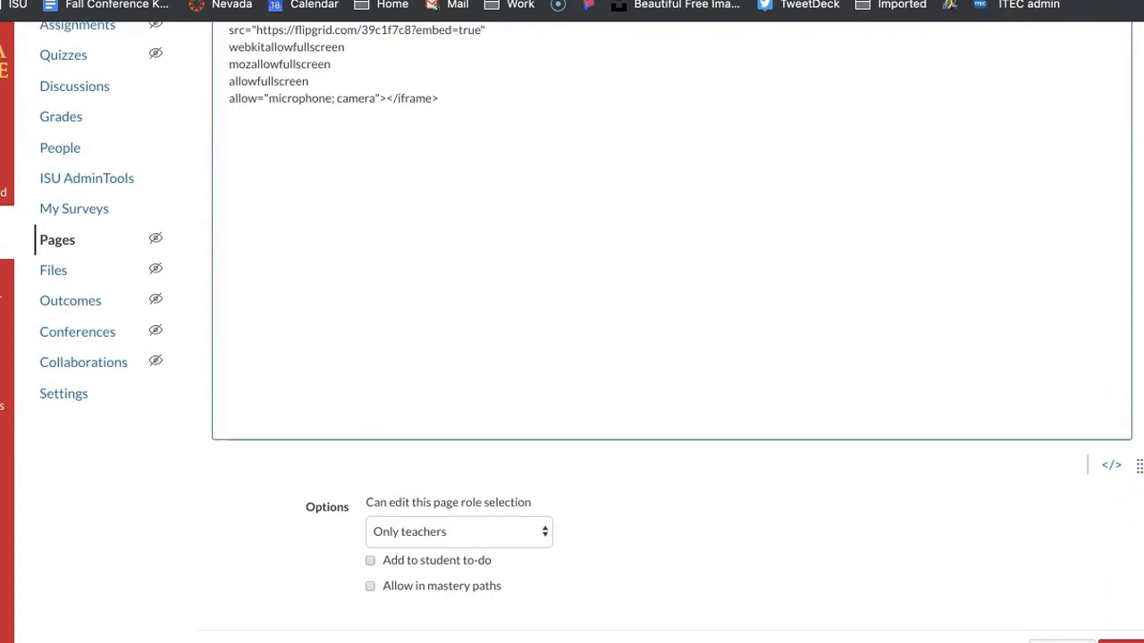
pyautogui.click(1111, 465)
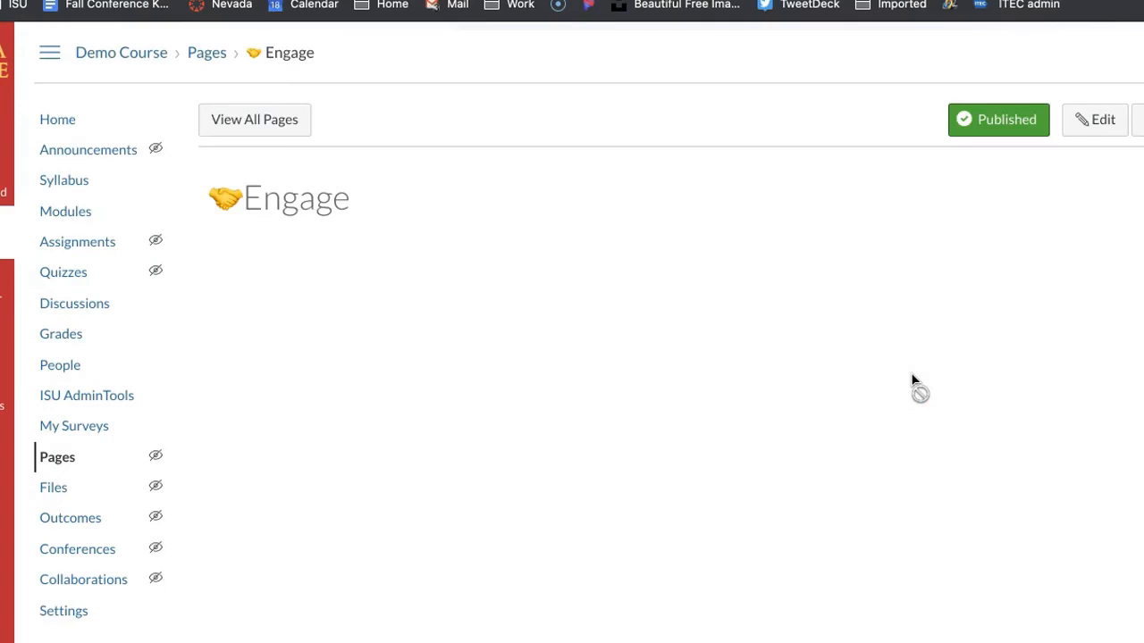
# Step: Reopen the Engage page in the editor and review the embedded Flipgrid Good things topic
pyautogui.scroll(-3)
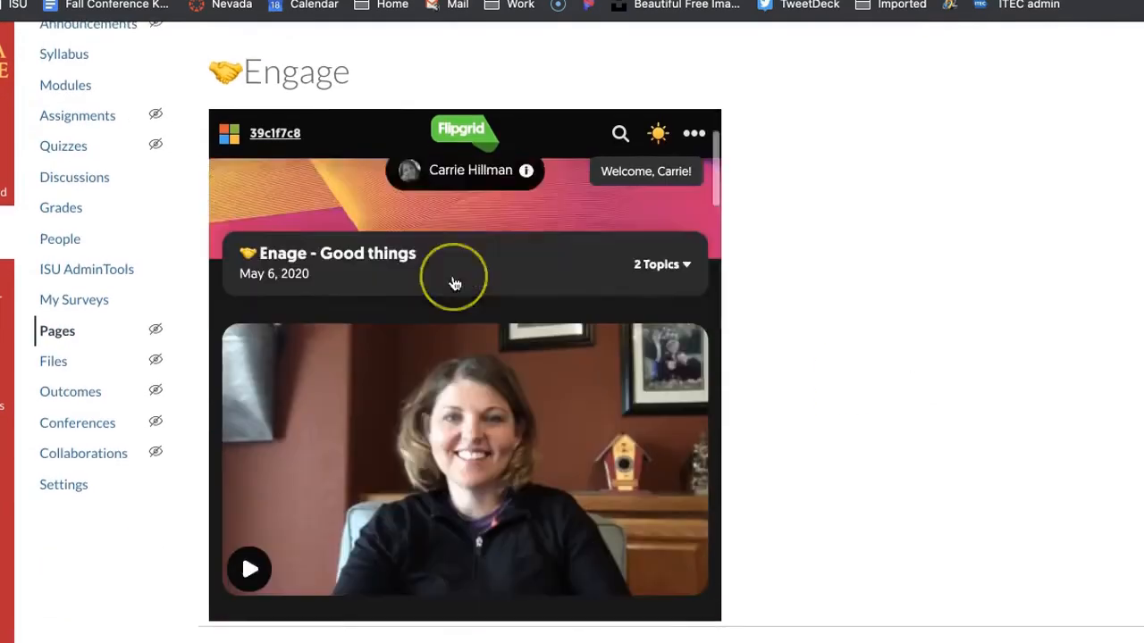
pyautogui.scroll(3)
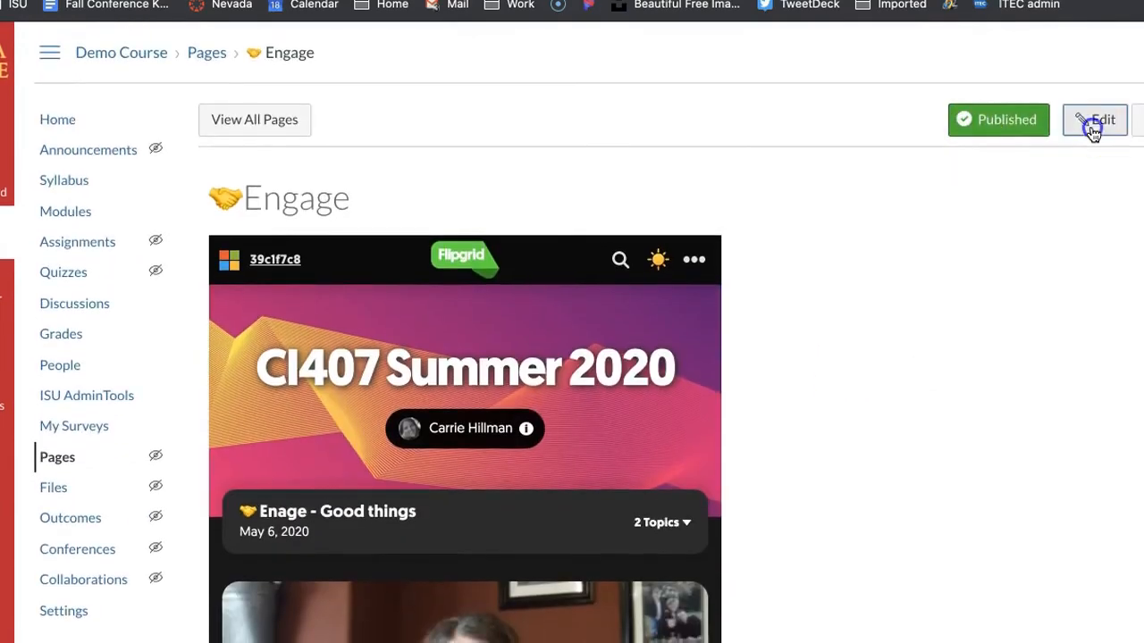
pyautogui.click(1093, 118)
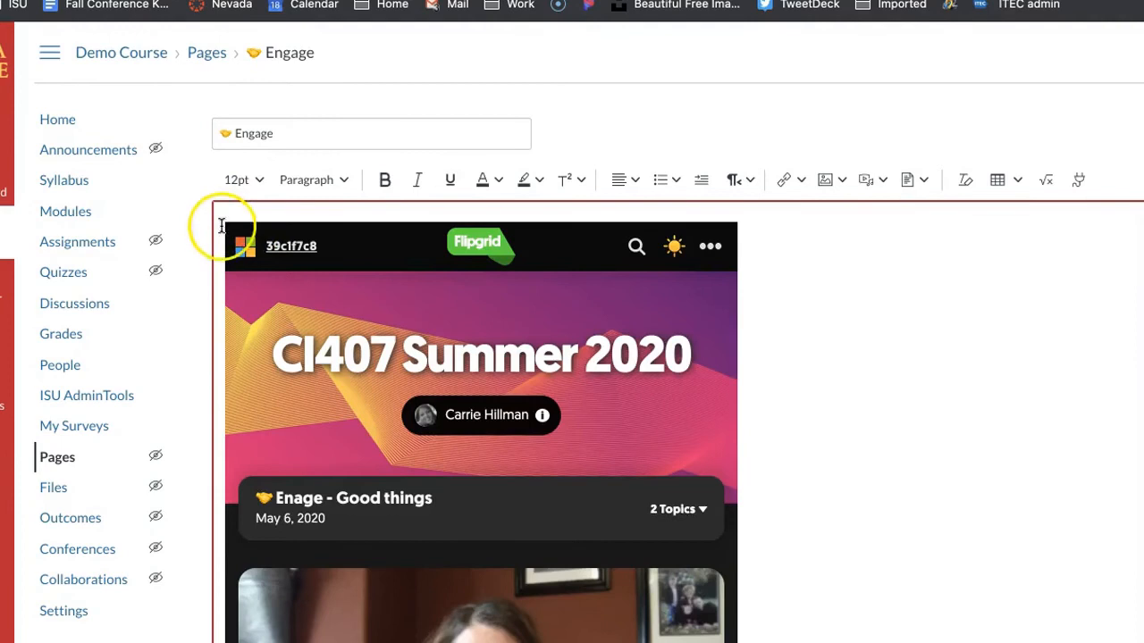
pyautogui.moveTo(752, 283)
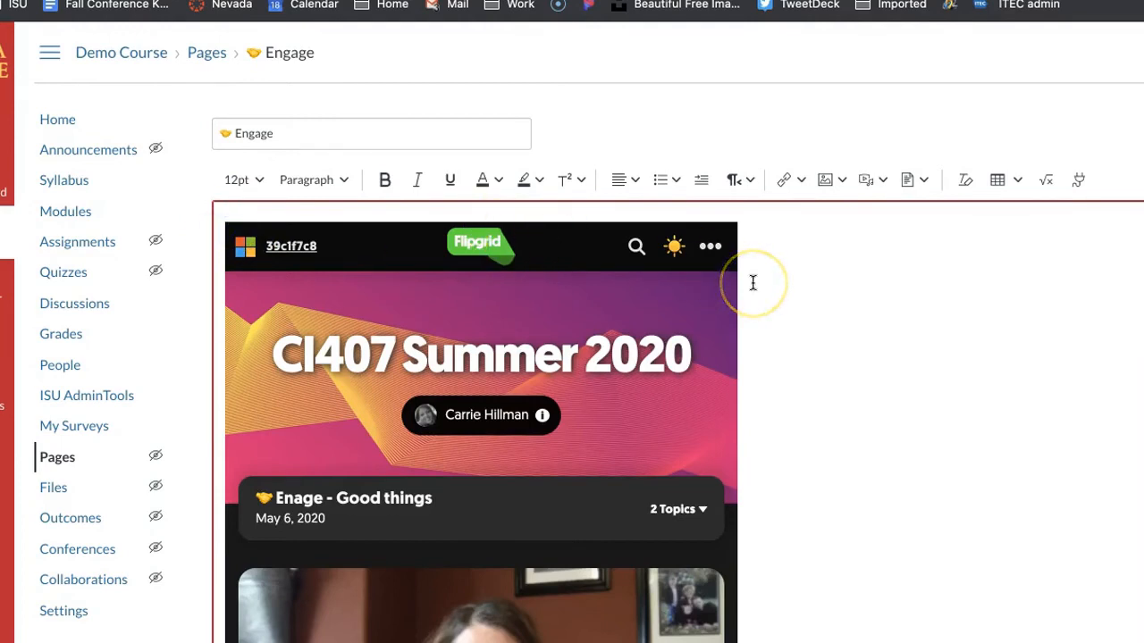
pyautogui.scroll(-3)
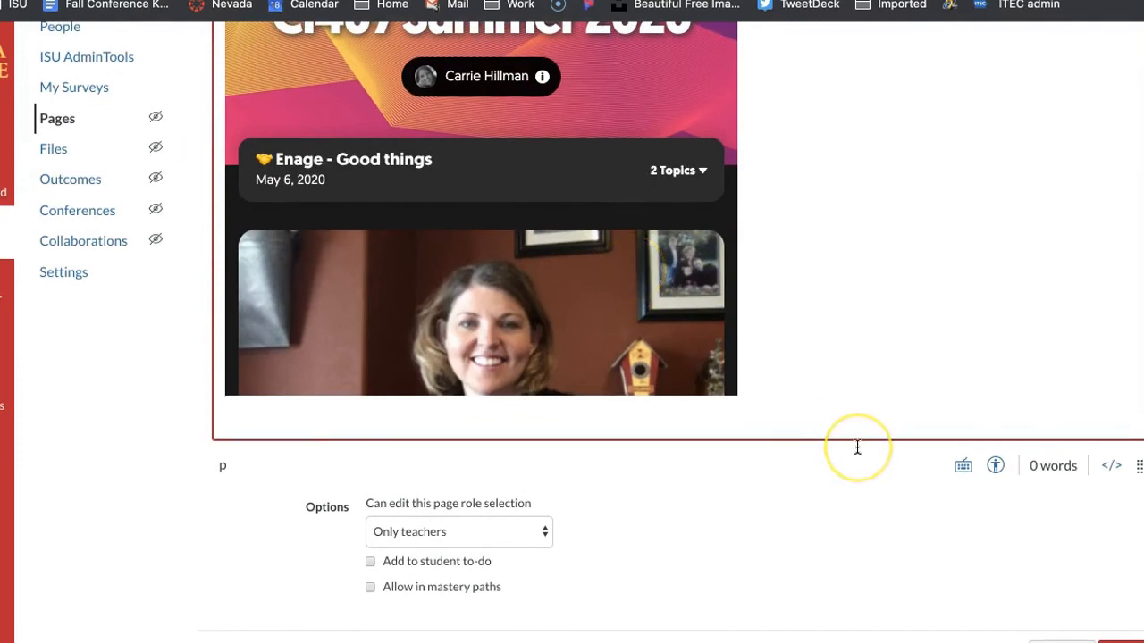
pyautogui.scroll(3)
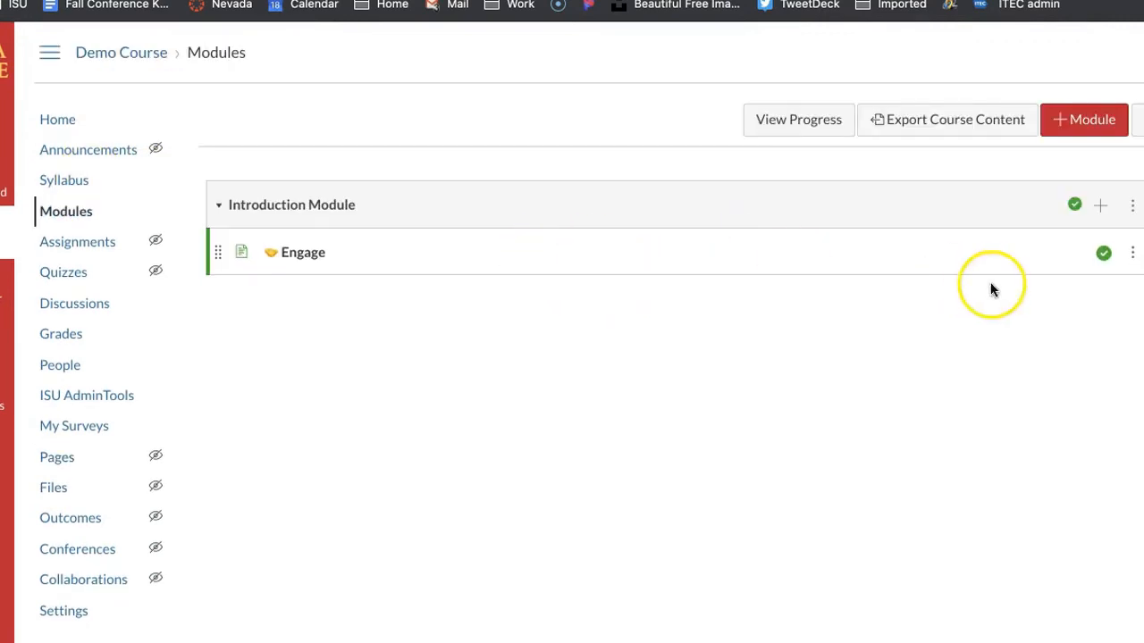
pyautogui.moveTo(239, 253)
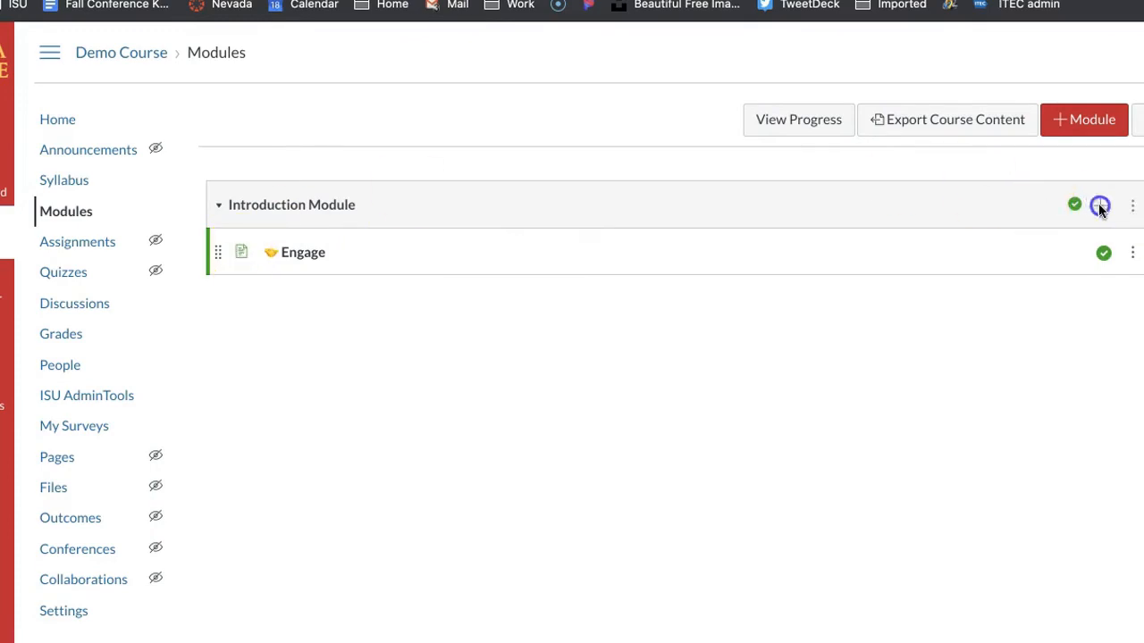
# Step: Add a new discussion '🤝 Engage - Discussion' to the Introduction Module below the Engage page
pyautogui.click(1100, 206)
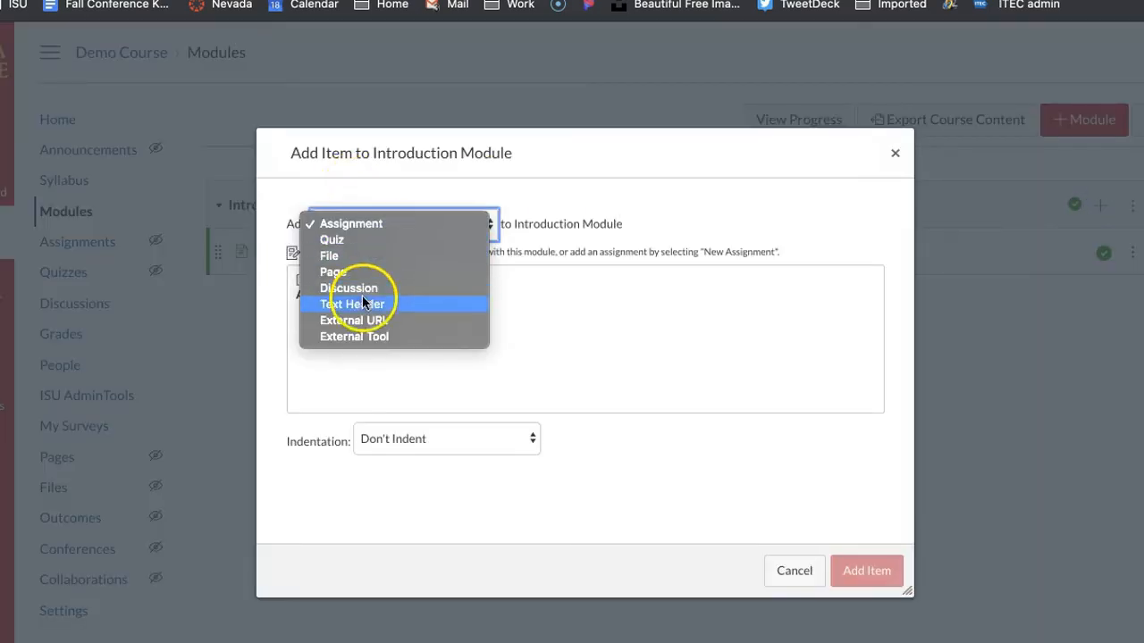
pyautogui.click(348, 288)
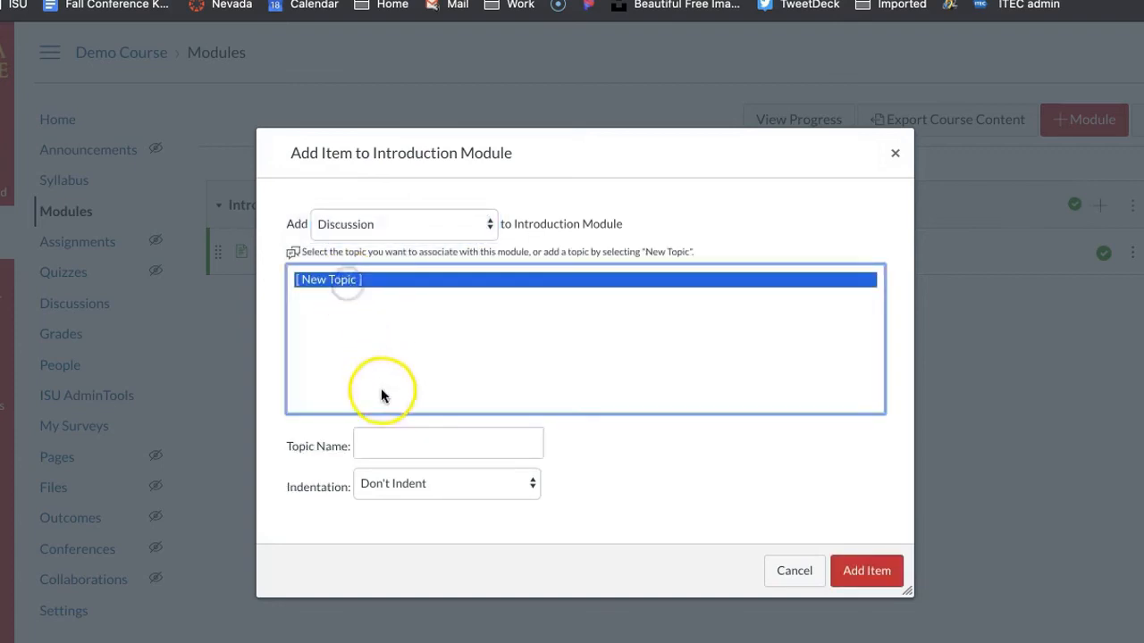
pyautogui.click(447, 443)
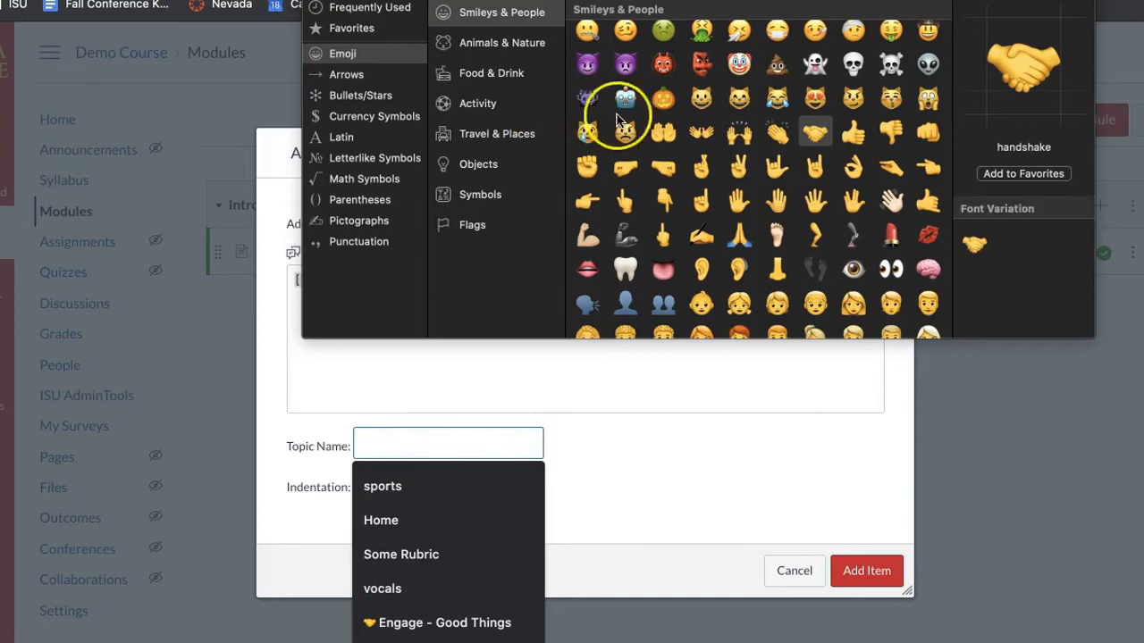
pyautogui.moveTo(687, 152)
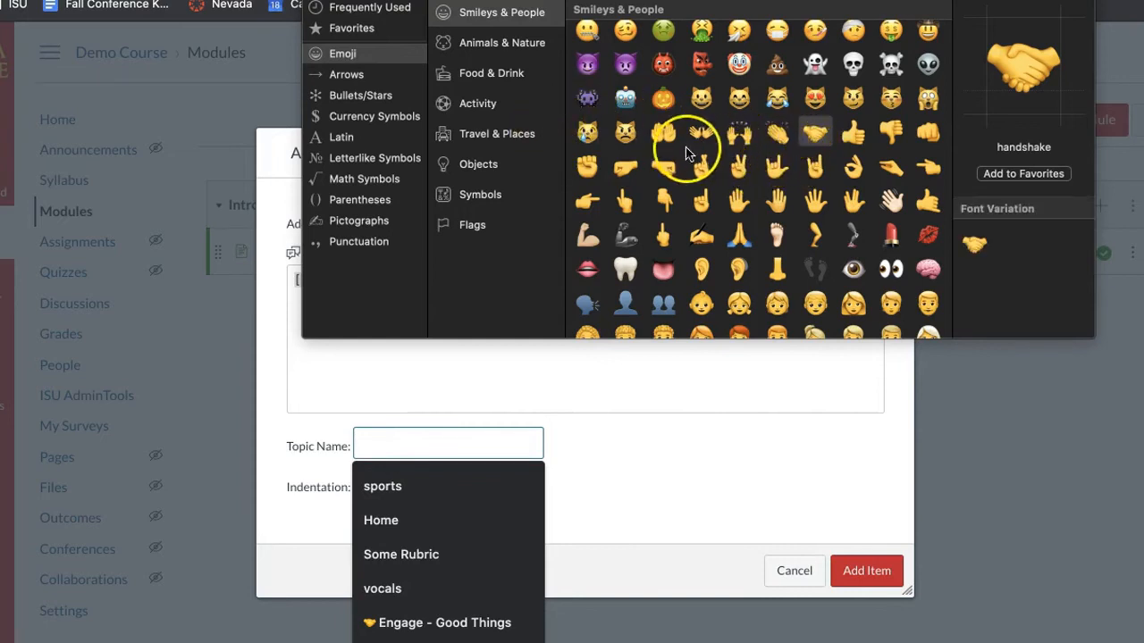
pyautogui.moveTo(813, 161)
pyautogui.write('🤝 Engage - Discussion')
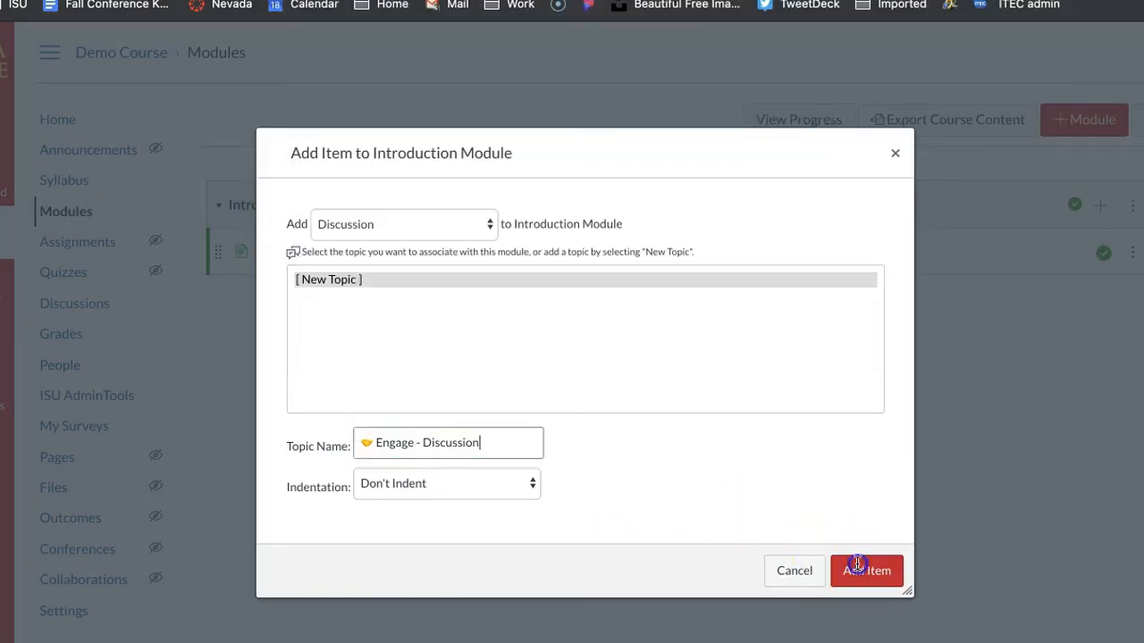
pyautogui.click(865, 570)
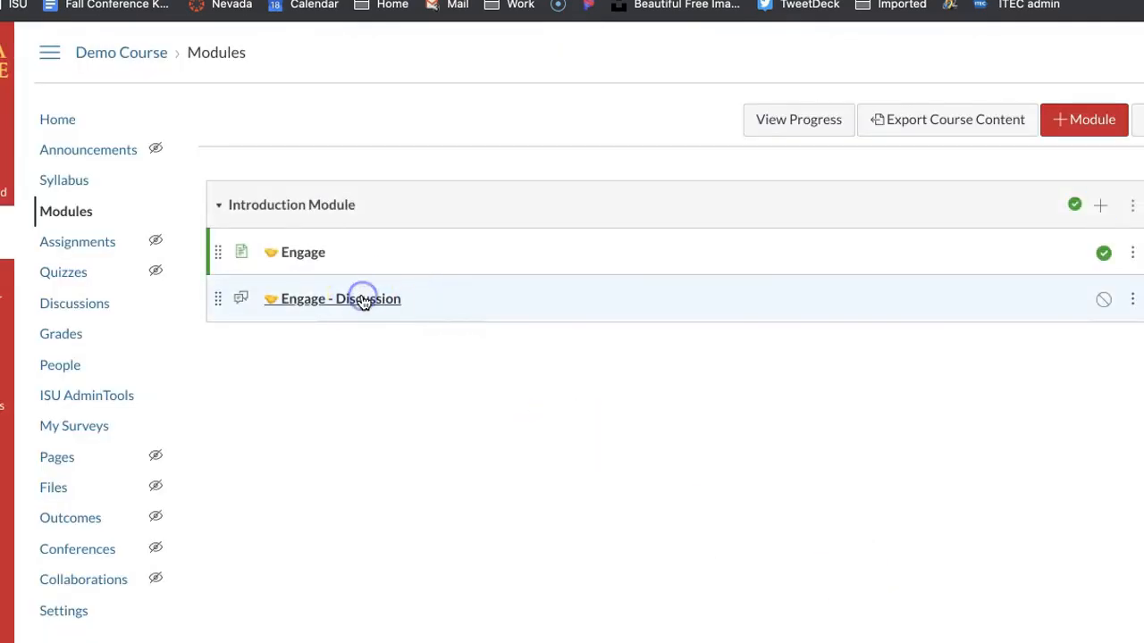
# Step: Open the Engage - Discussion topic for editing with focus in its empty description
pyautogui.click(339, 298)
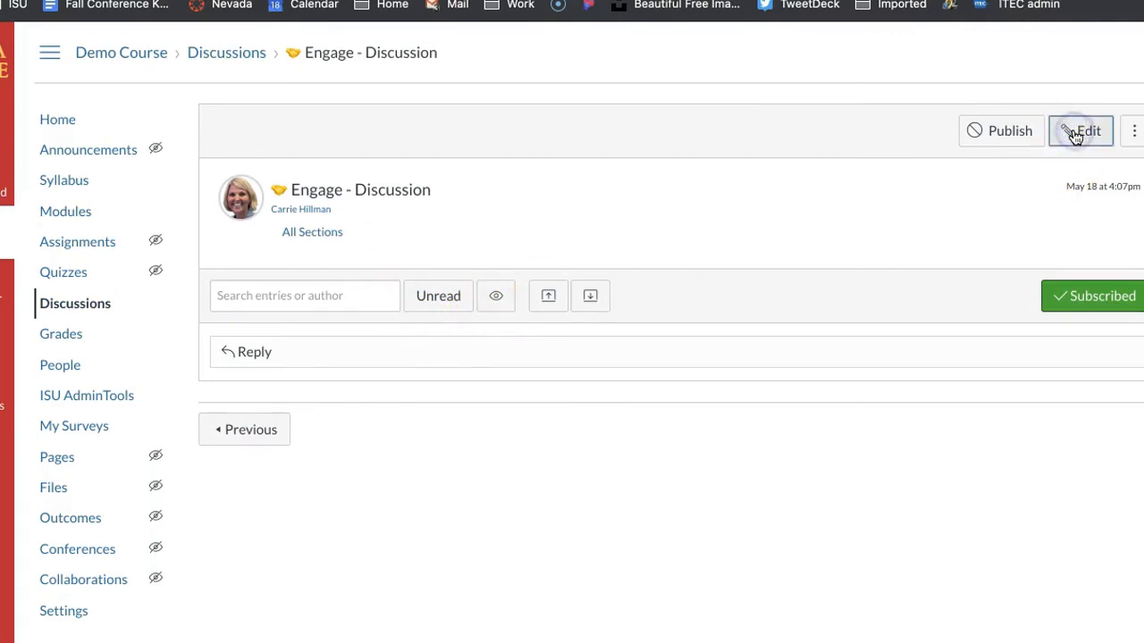
pyautogui.click(1080, 131)
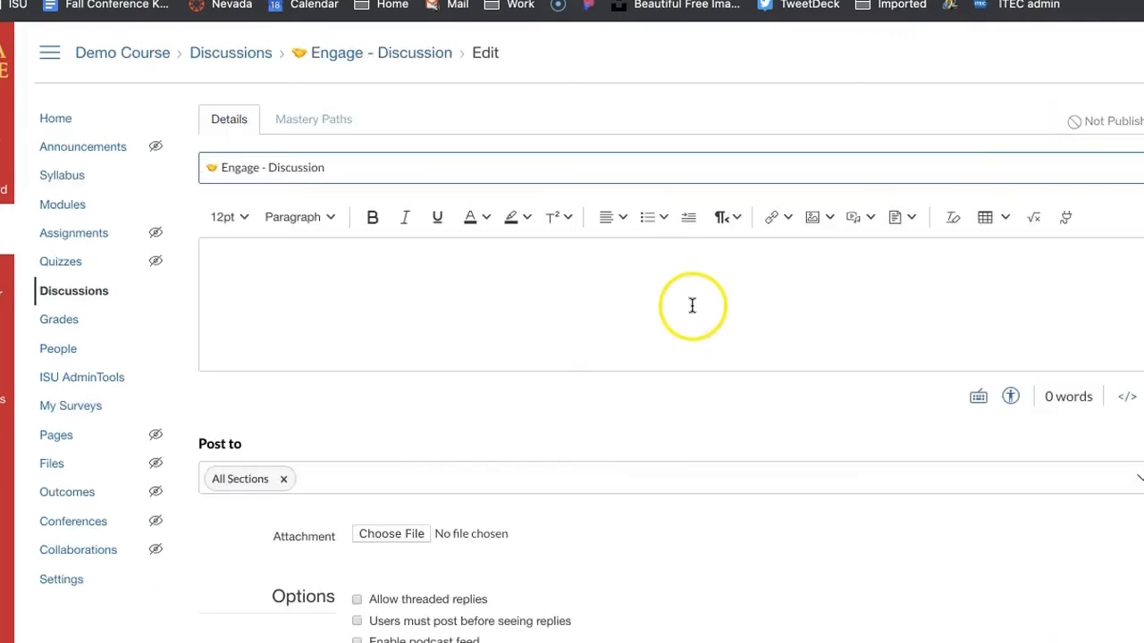
pyautogui.click(693, 305)
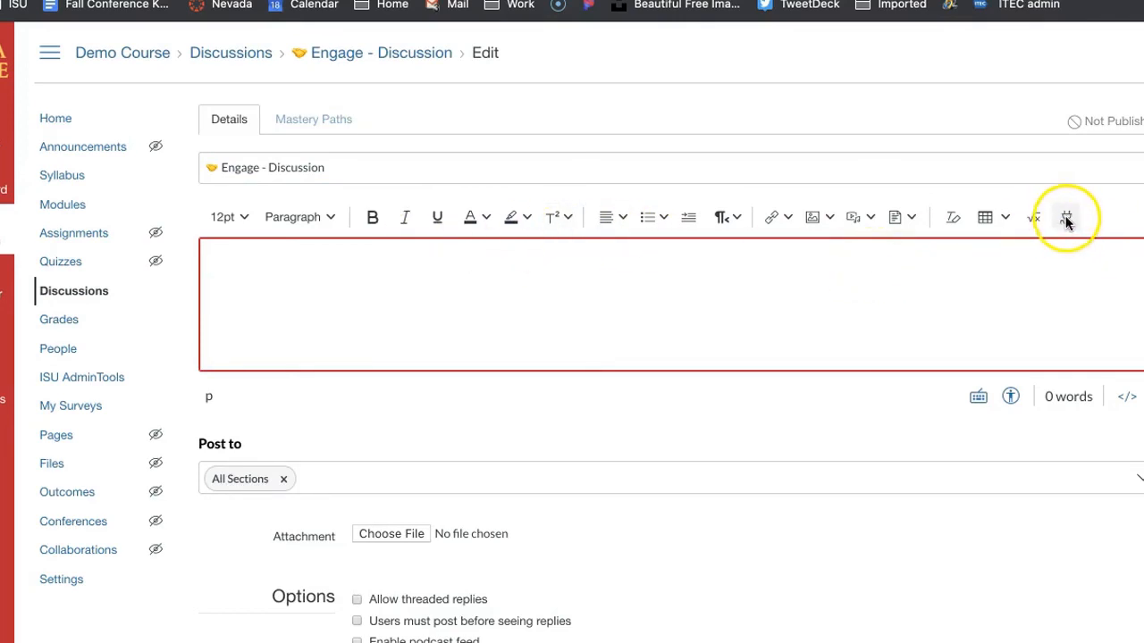
# Step: Embed the Google Slides classroom presentation into the discussion description via the Google app
pyautogui.click(1065, 218)
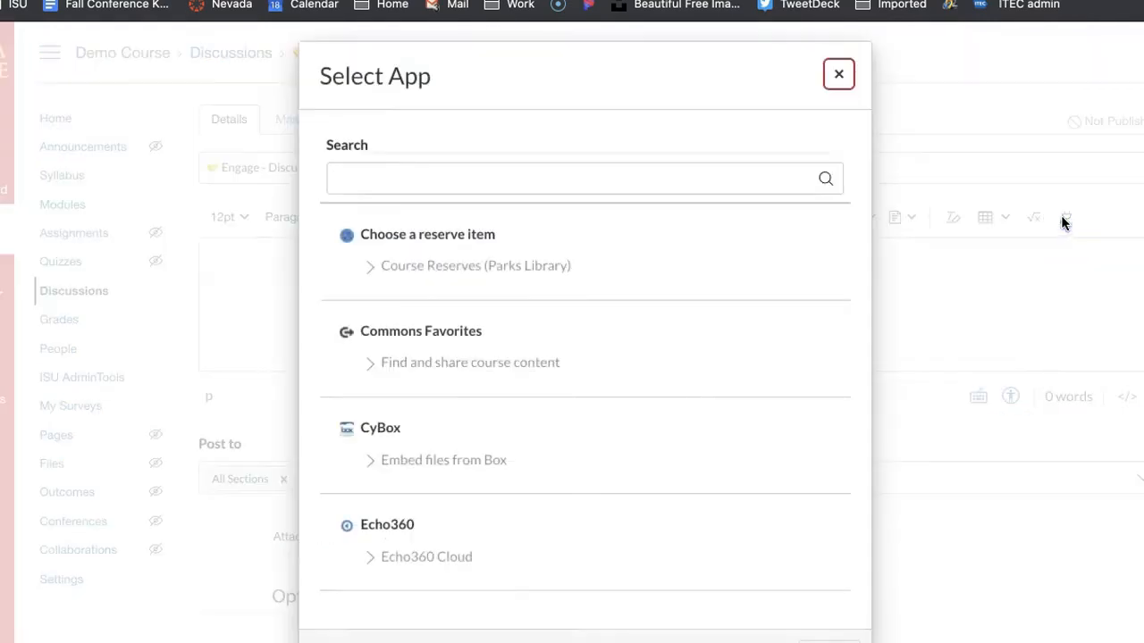
pyautogui.scroll(-3)
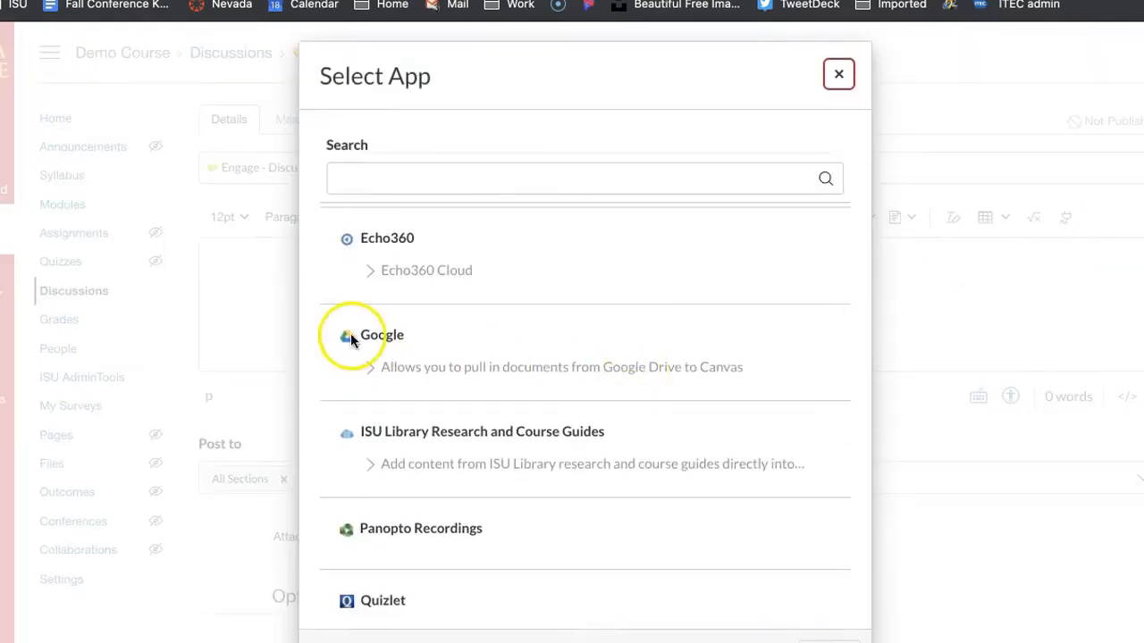
pyautogui.click(383, 334)
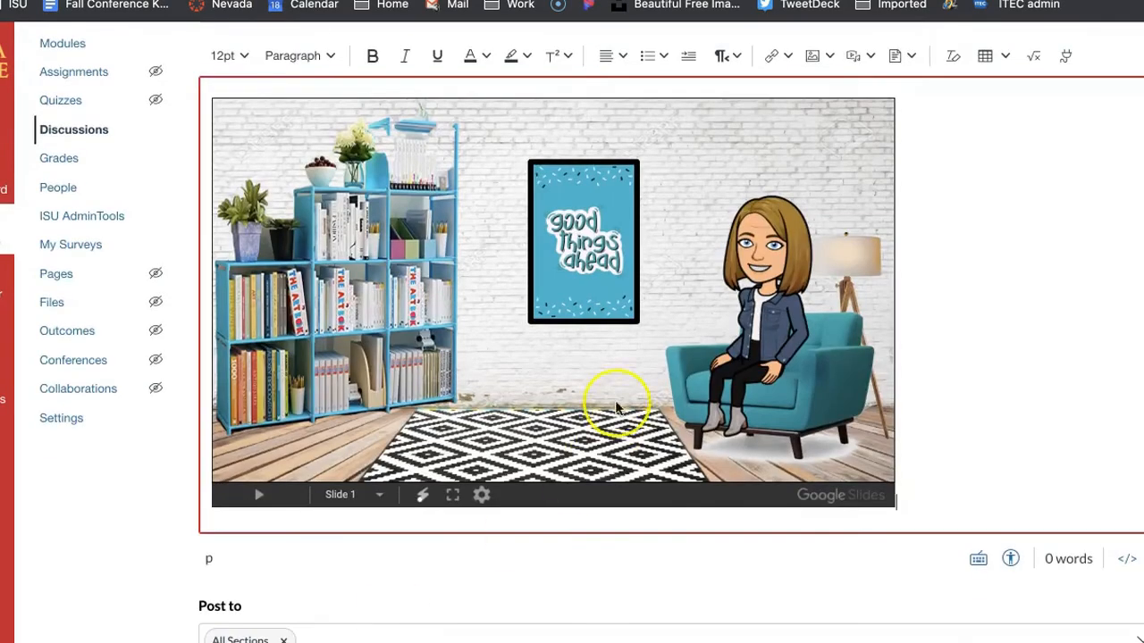
# Step: Enable threaded replies, post-before-seeing-replies, and Graded worth 4 points displayed as Points
pyautogui.scroll(-3)
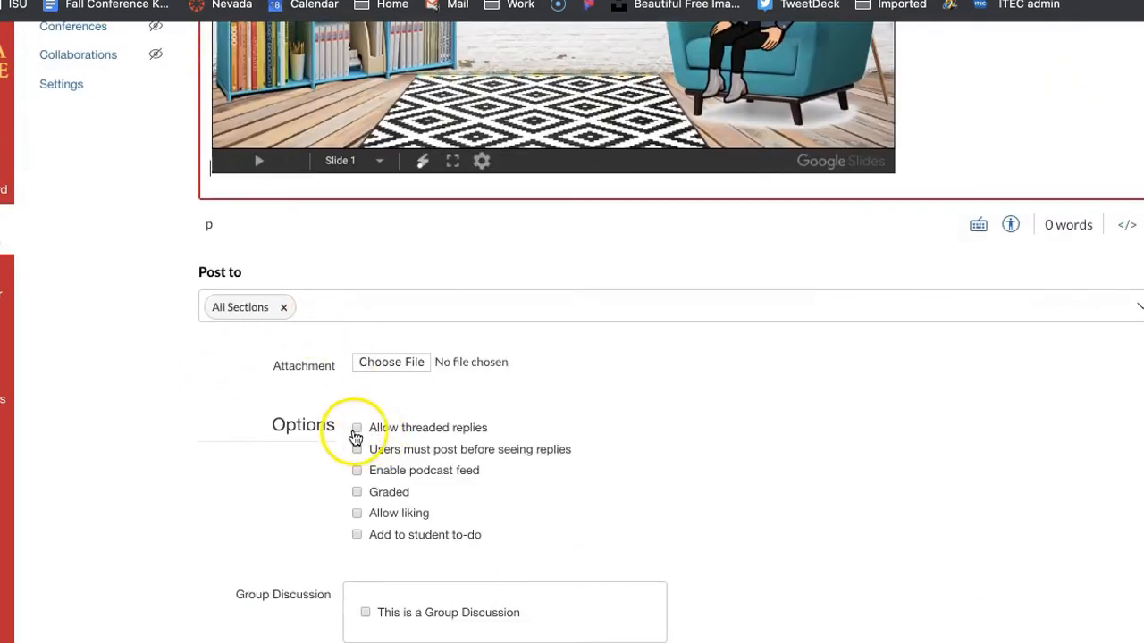
pyautogui.click(357, 429)
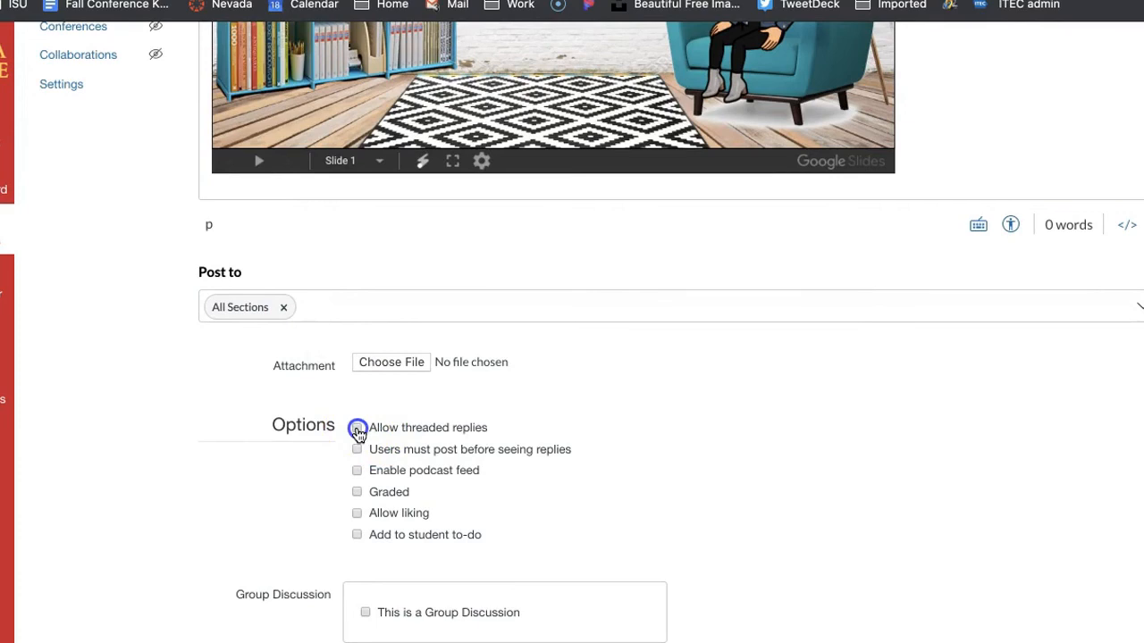
pyautogui.click(358, 427)
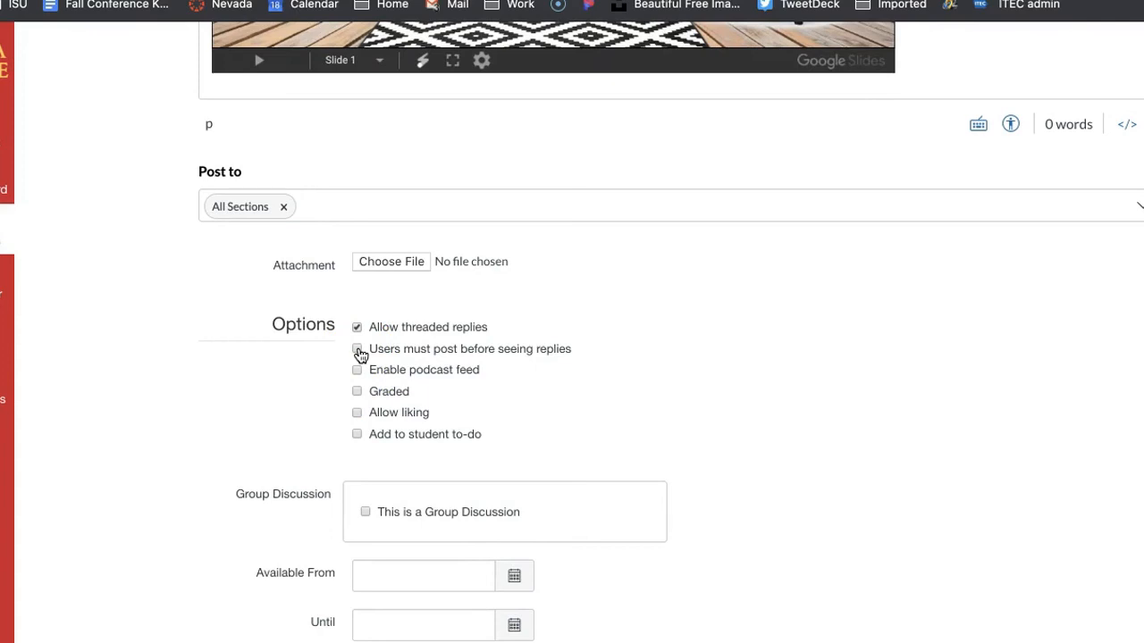
pyautogui.click(357, 390)
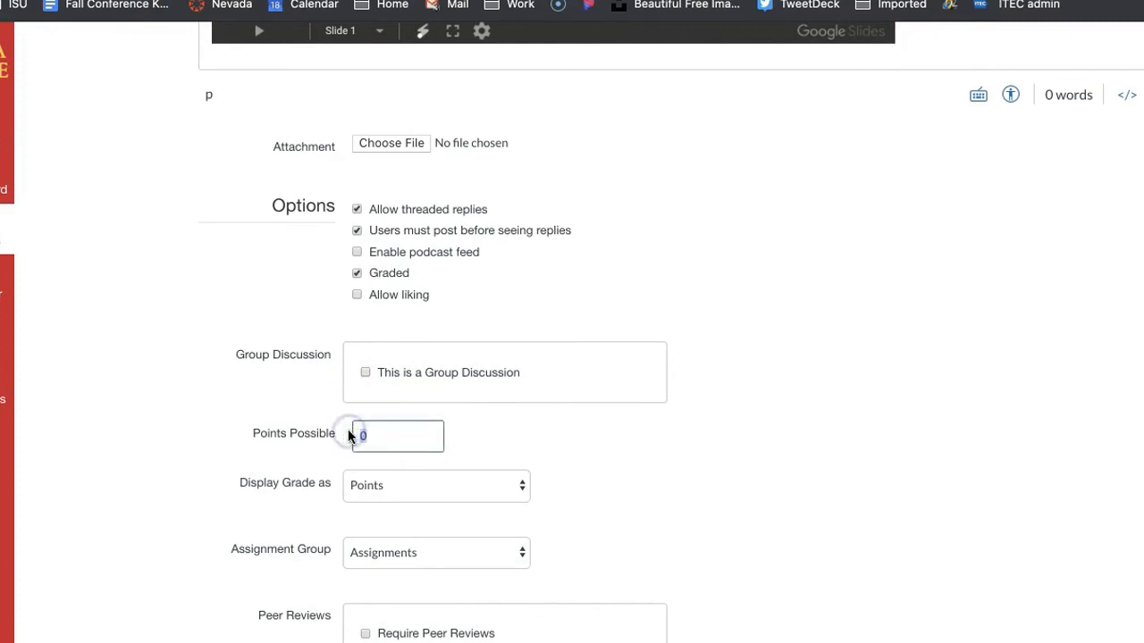
pyautogui.click(436, 486)
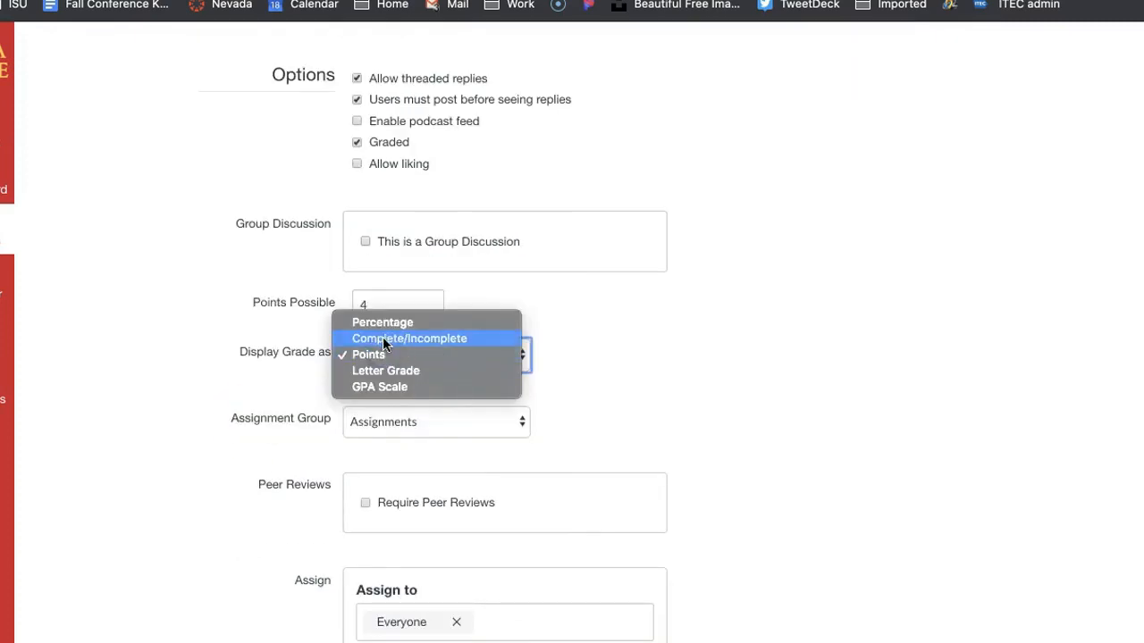
pyautogui.moveTo(384, 386)
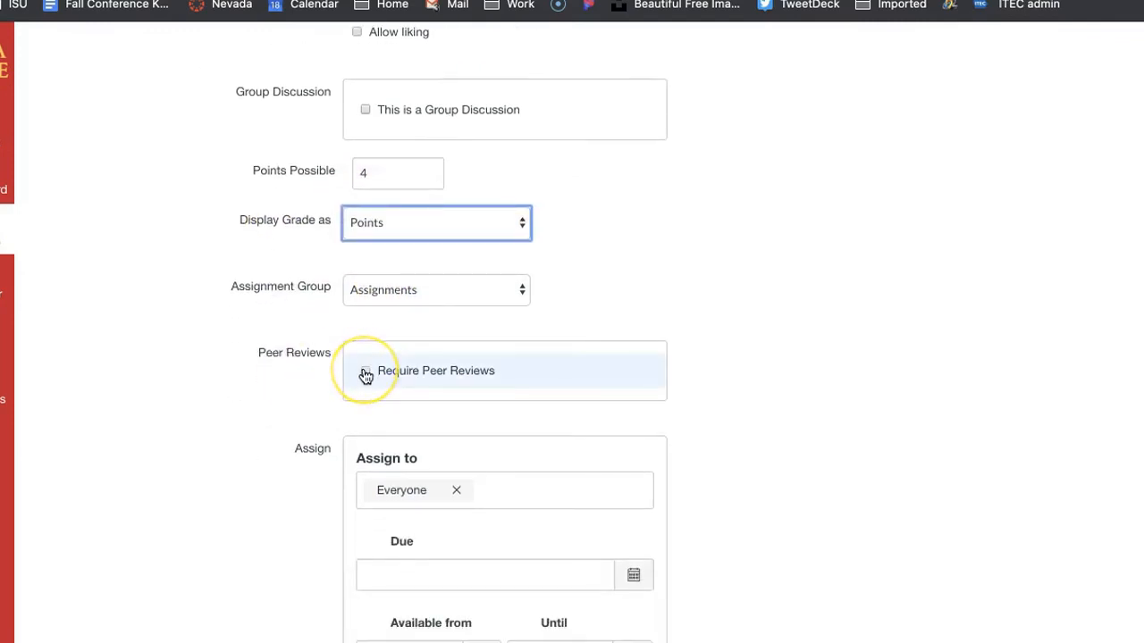
pyautogui.scroll(-3)
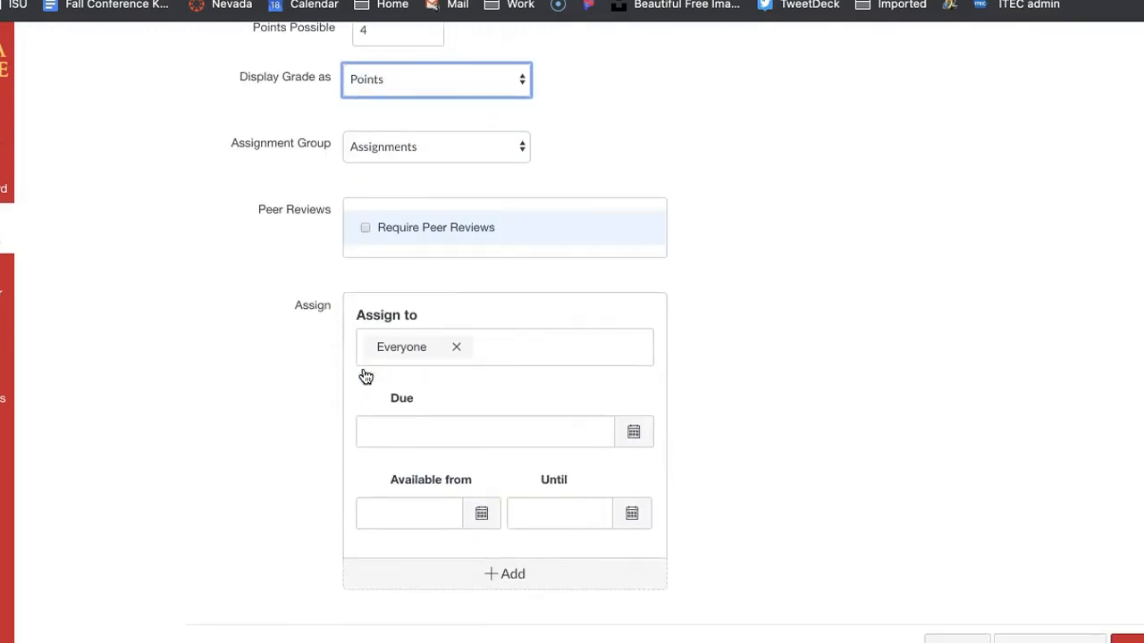
pyautogui.moveTo(973, 479)
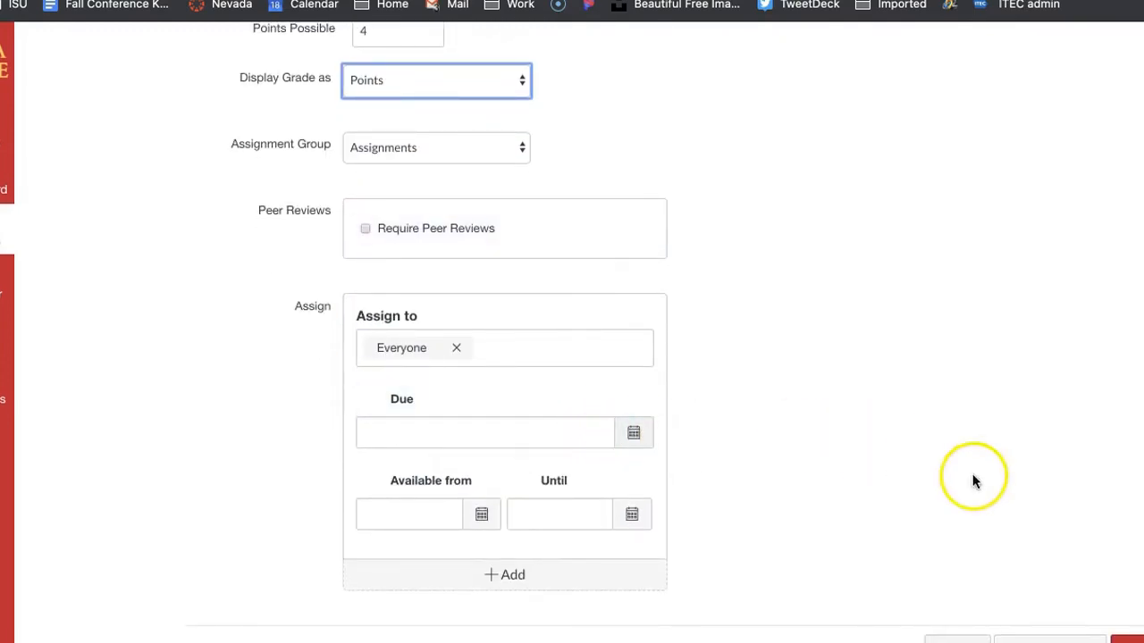